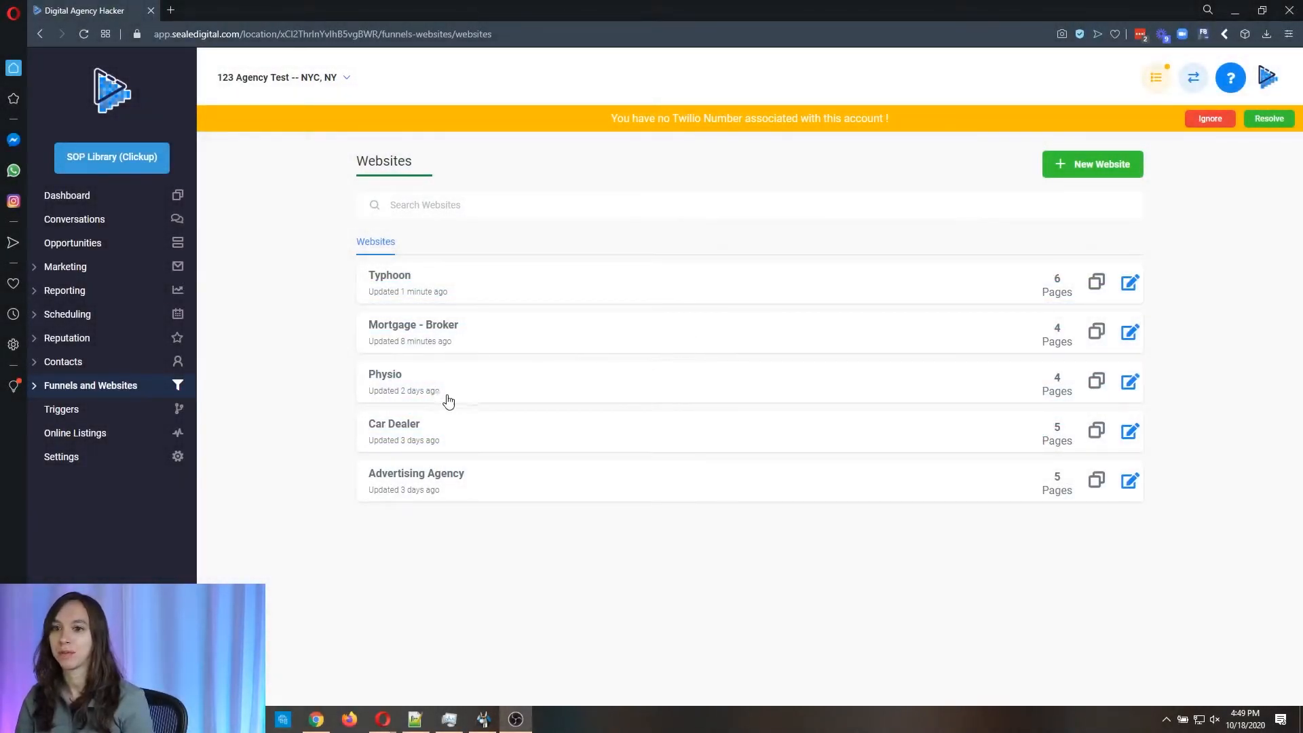
Step: Start a new website from Funnels and Websites and show the Medical Spa category's templates
left_click(91, 384)
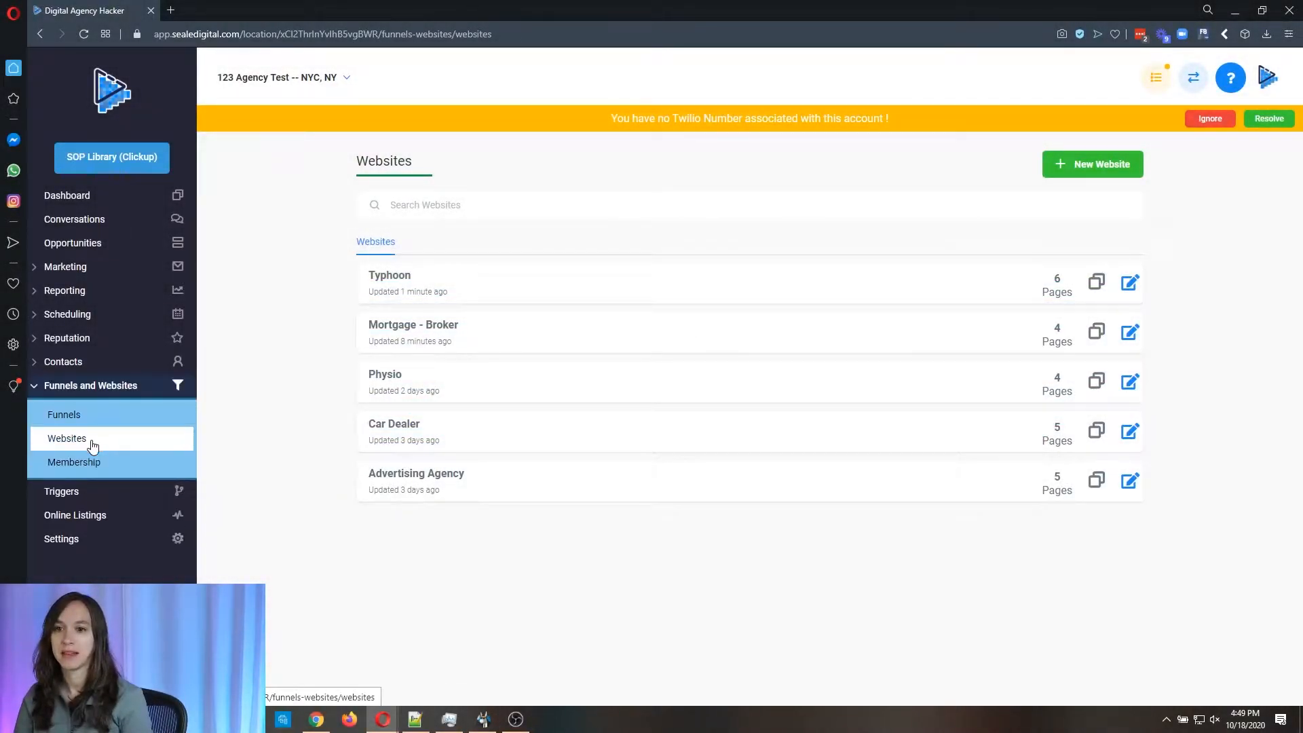
left_click(1091, 165)
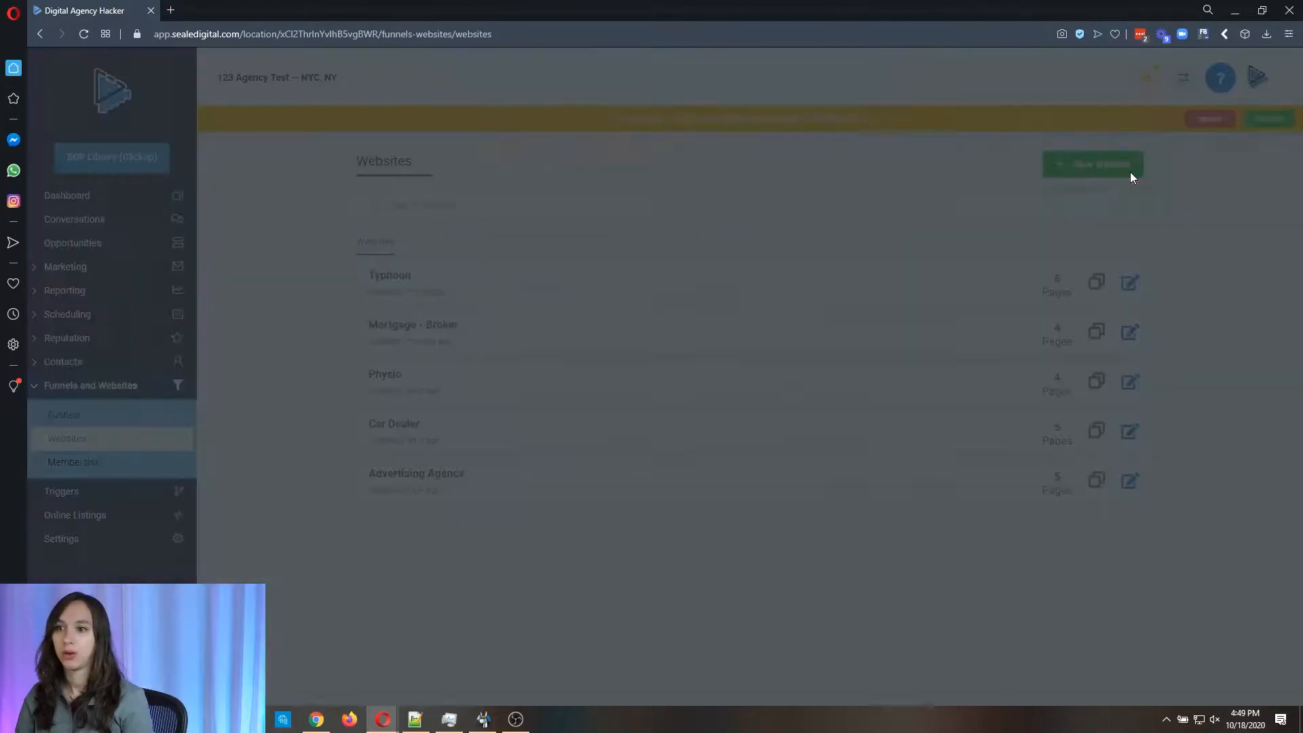
left_click(1092, 165)
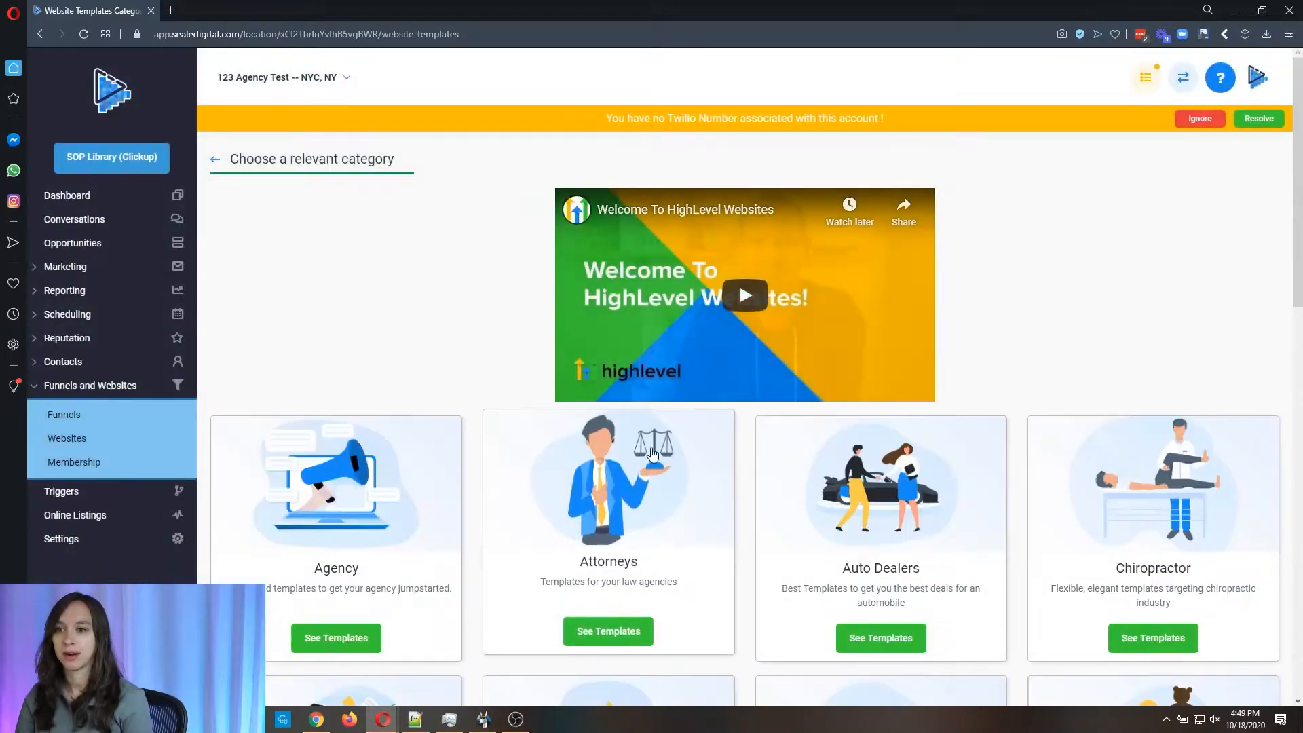
scroll("down", 3)
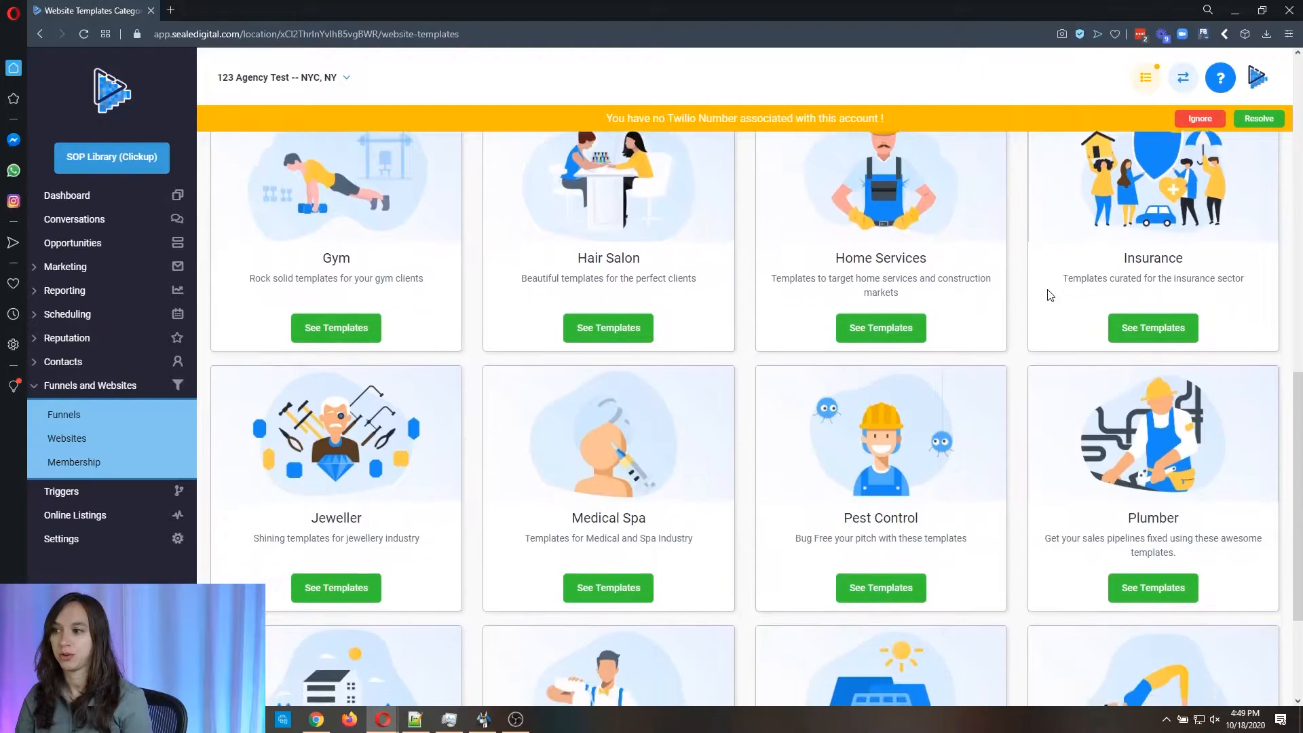
left_click(608, 588)
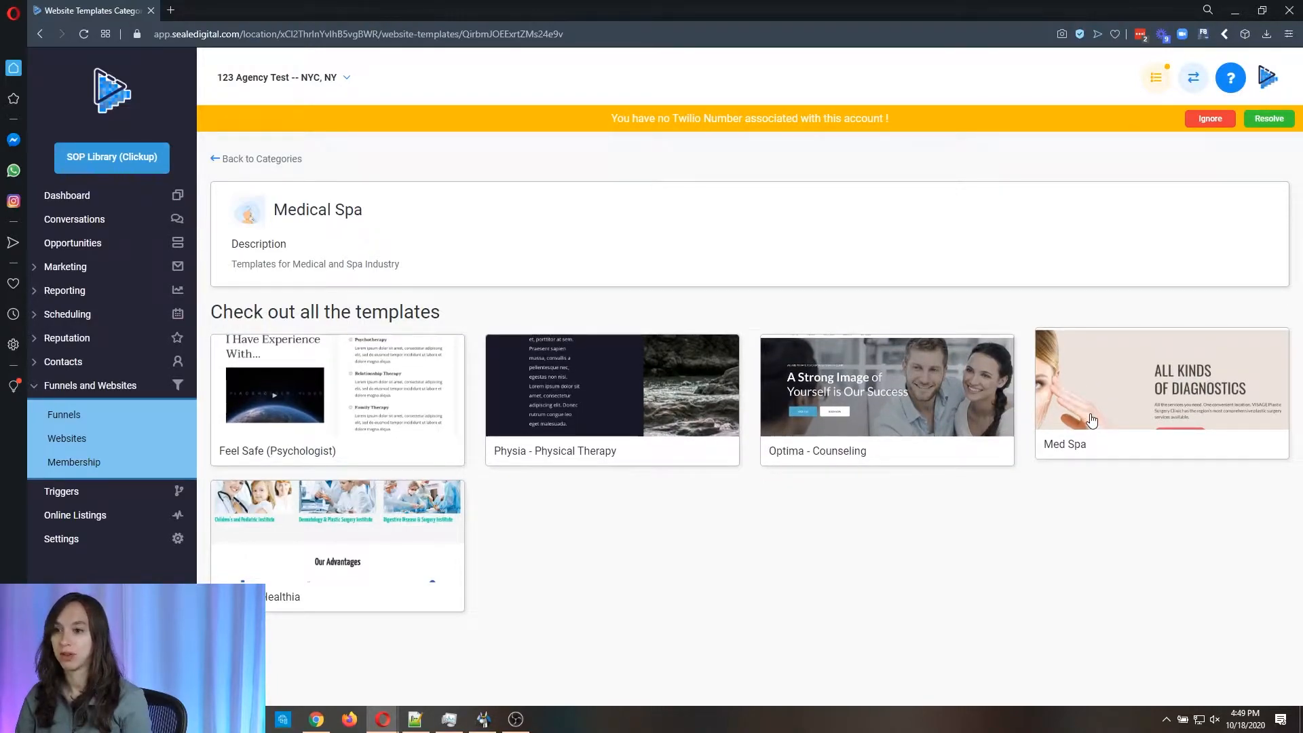
mouse_move(971, 505)
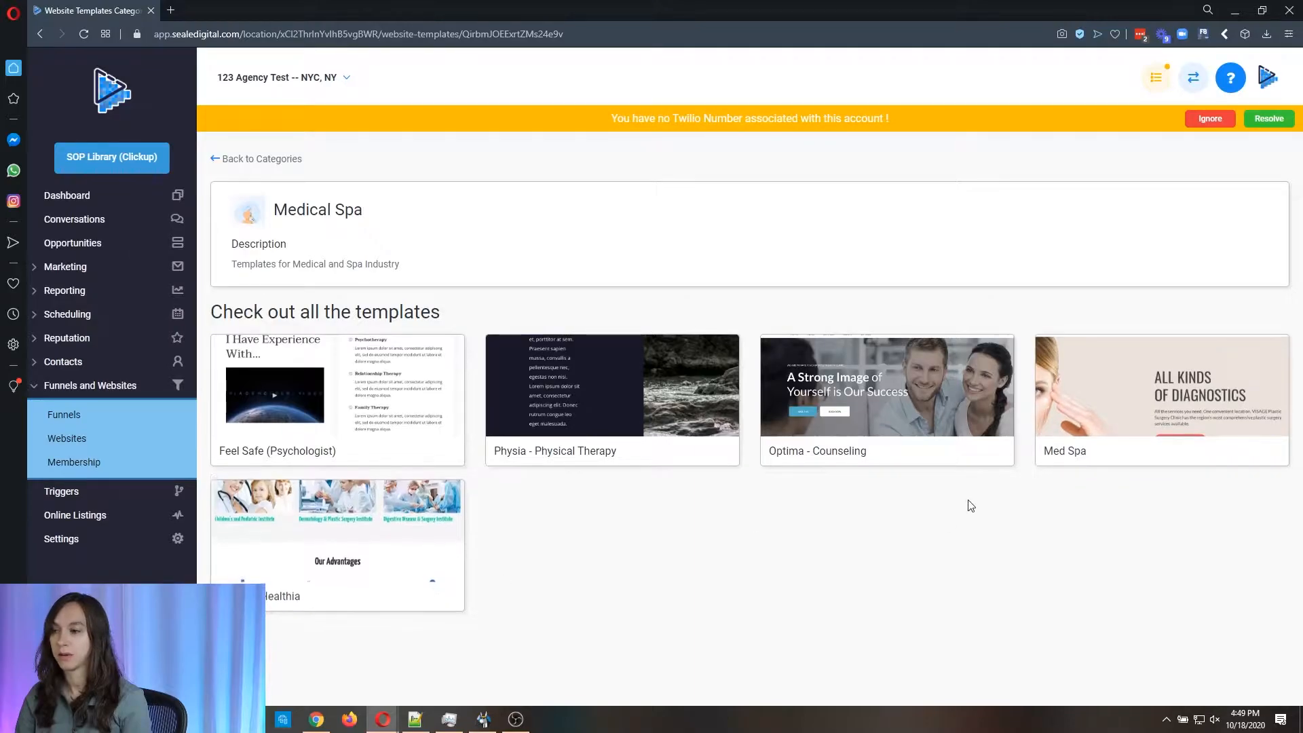
Step: Open the Med Spa template's detail page and launch its live preview in a new tab
left_click(1161, 385)
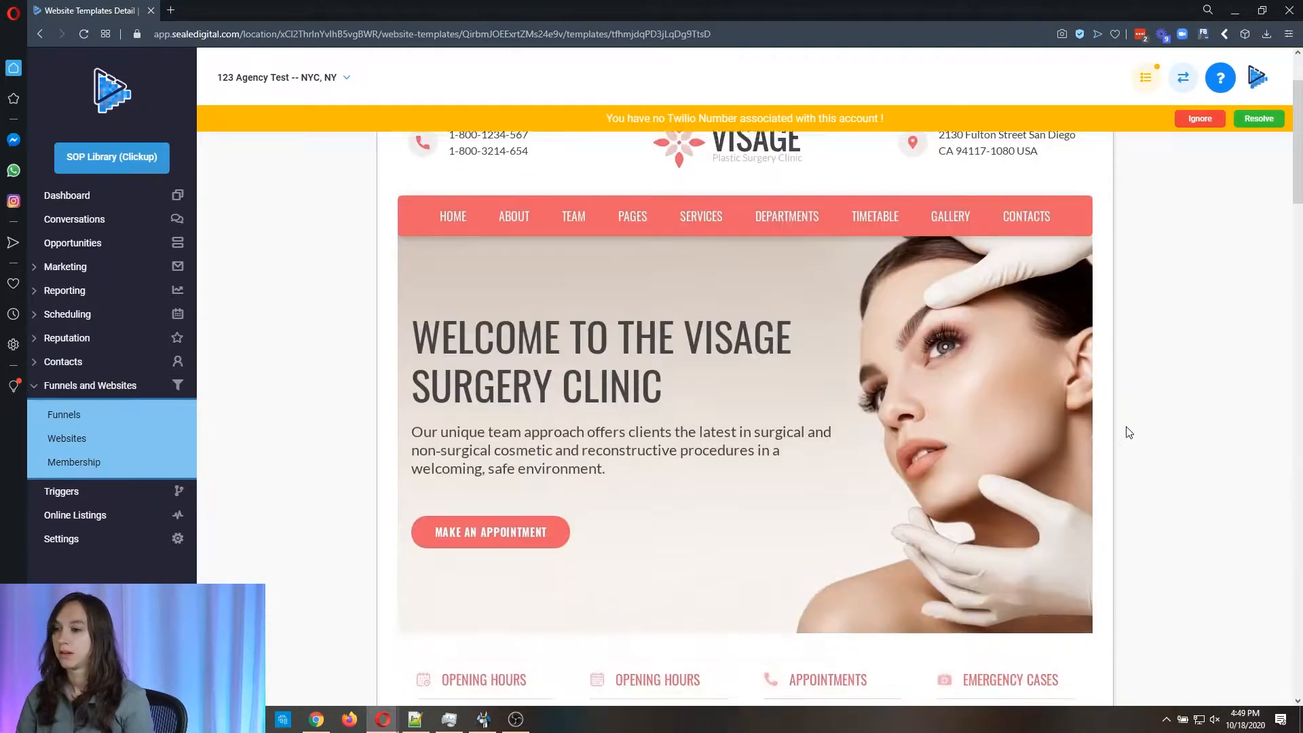
scroll("down", 3)
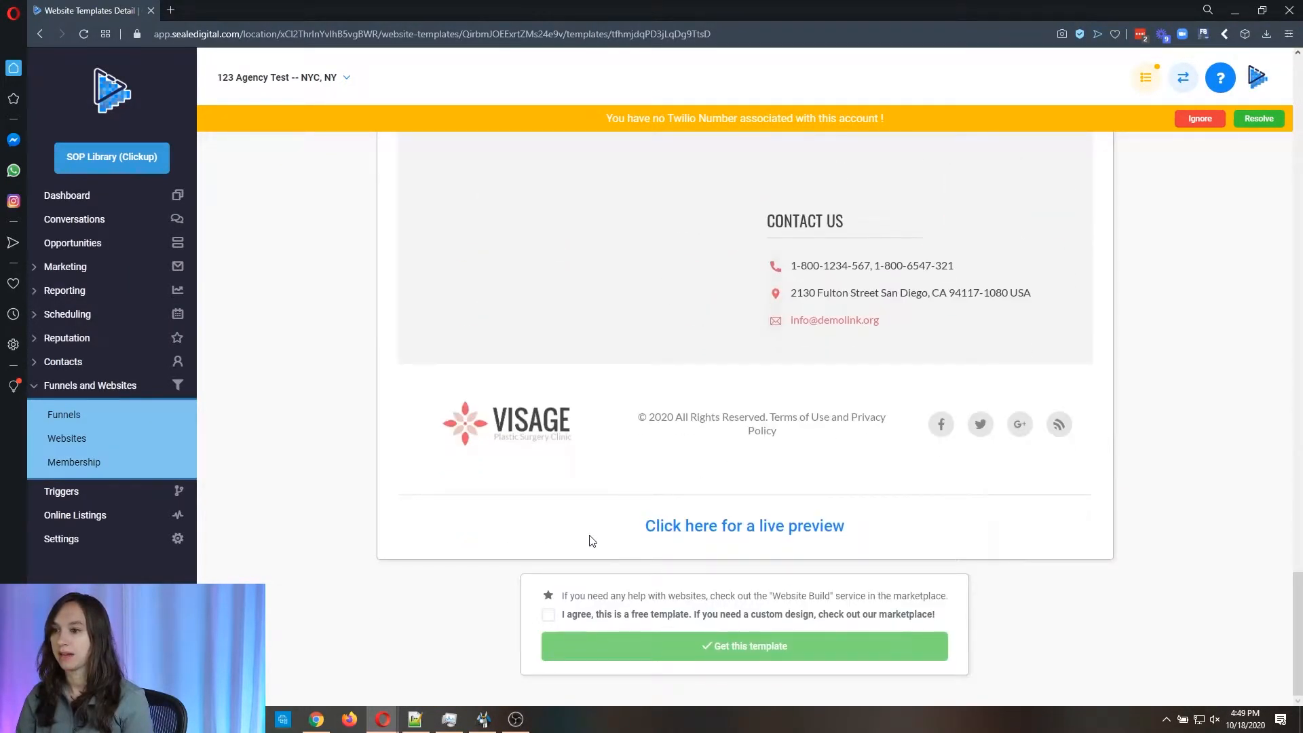
left_click(744, 526)
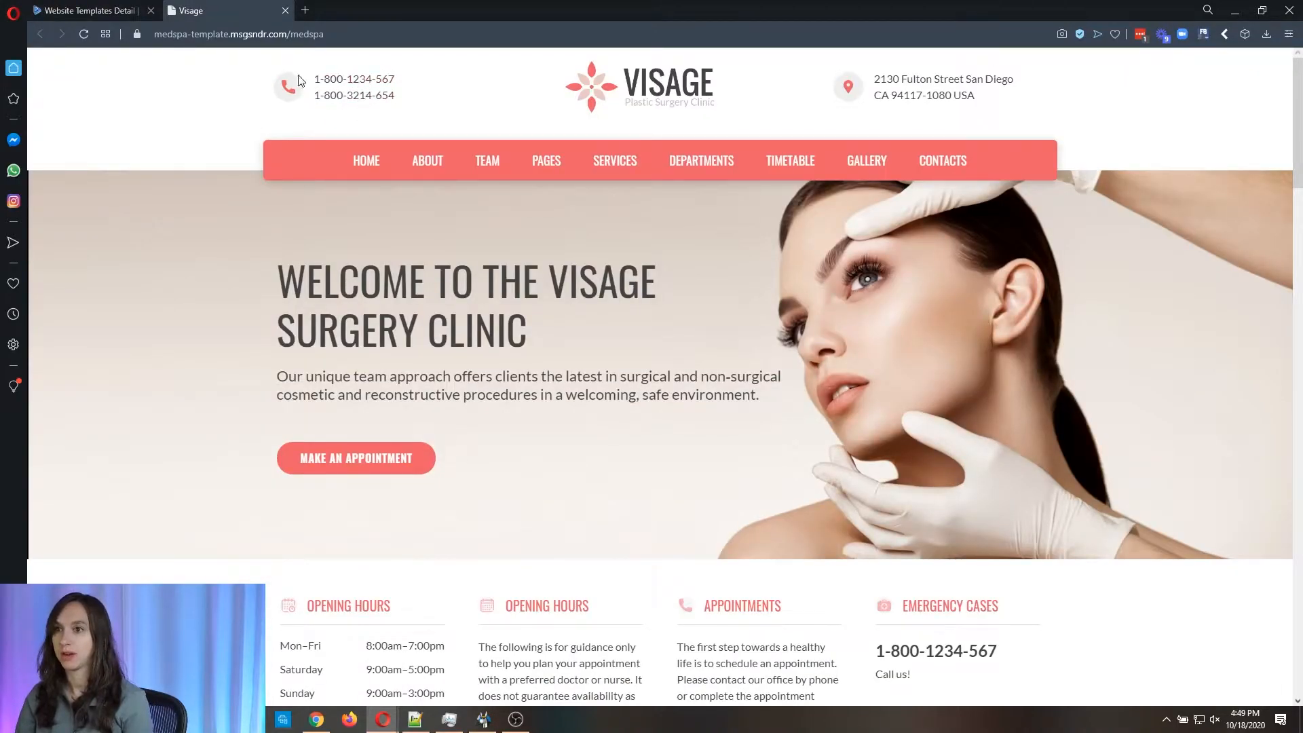
mouse_move(867, 84)
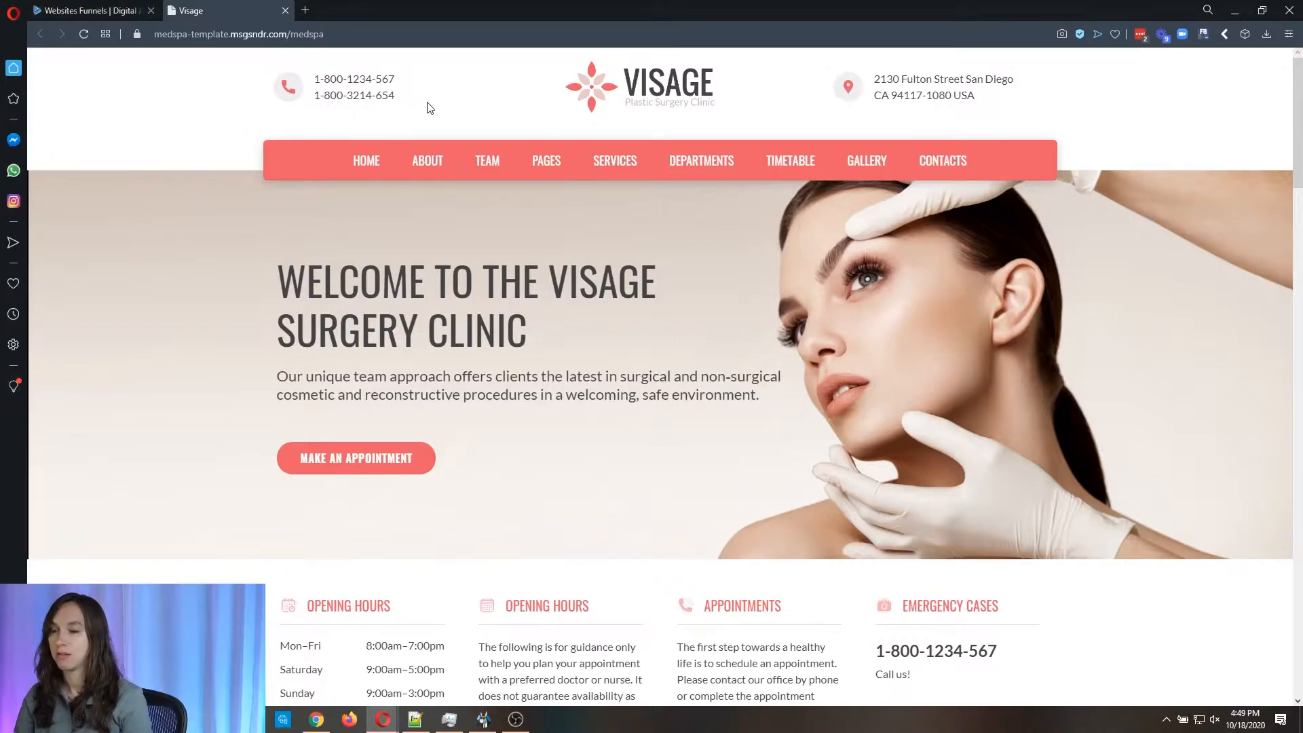
mouse_move(353, 95)
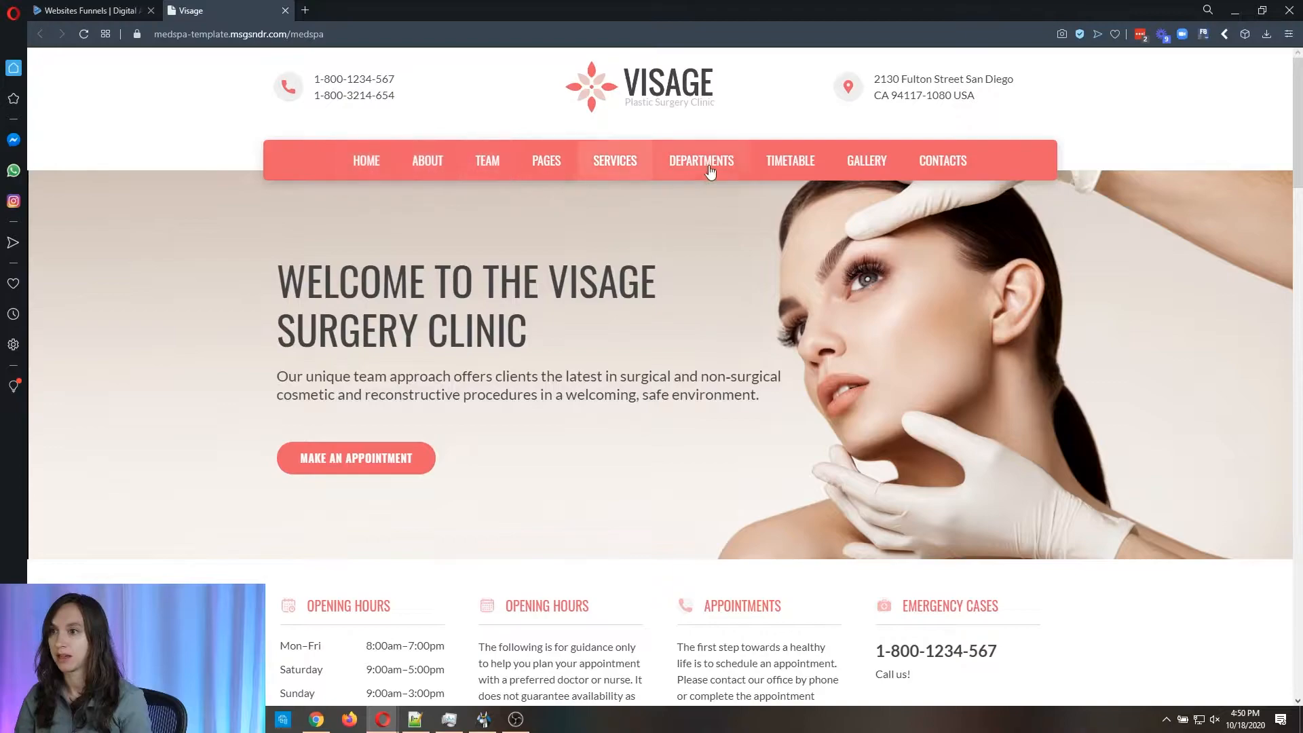
mouse_move(942, 160)
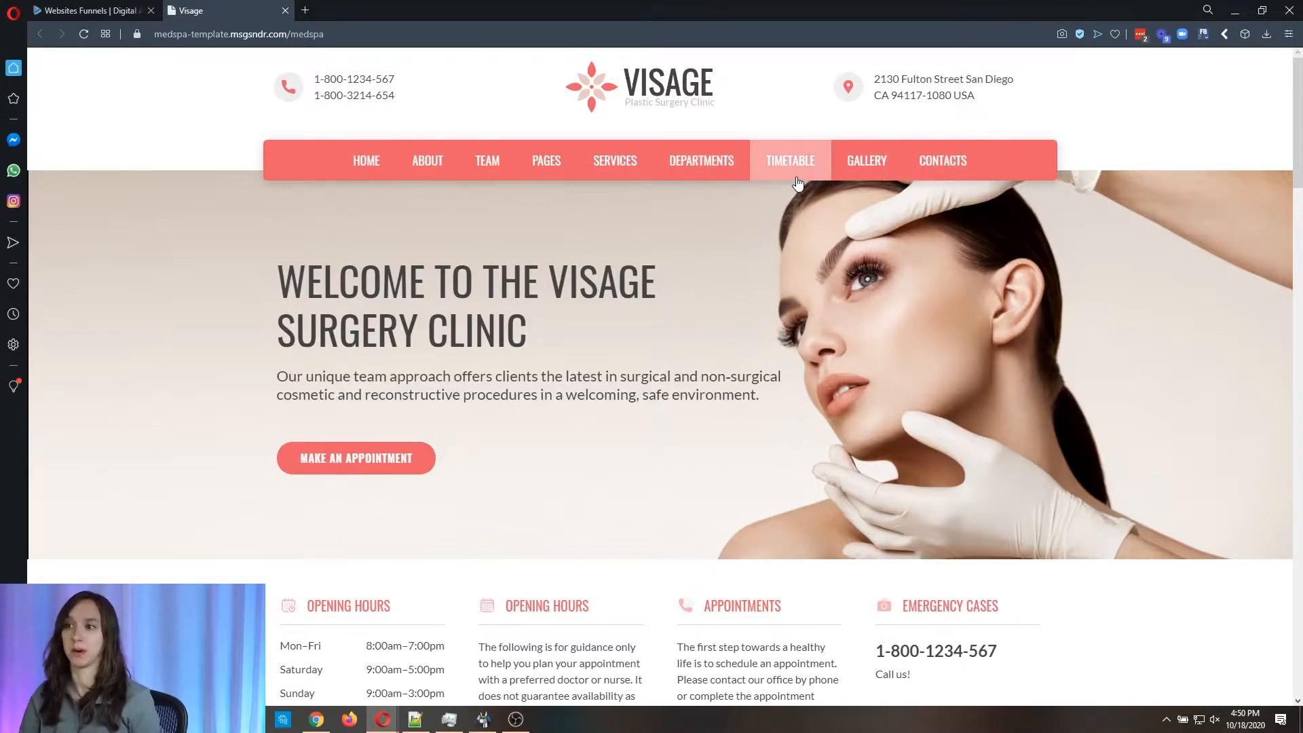
mouse_move(739, 194)
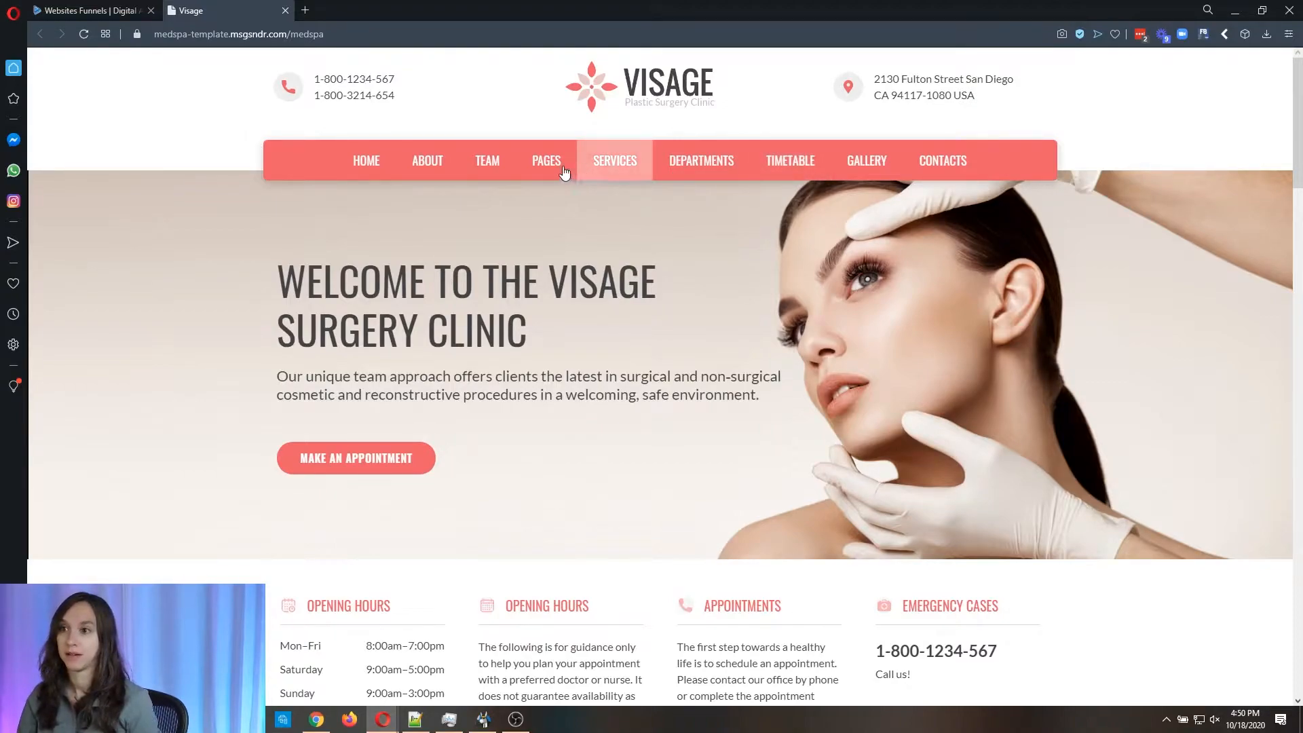
mouse_move(789, 161)
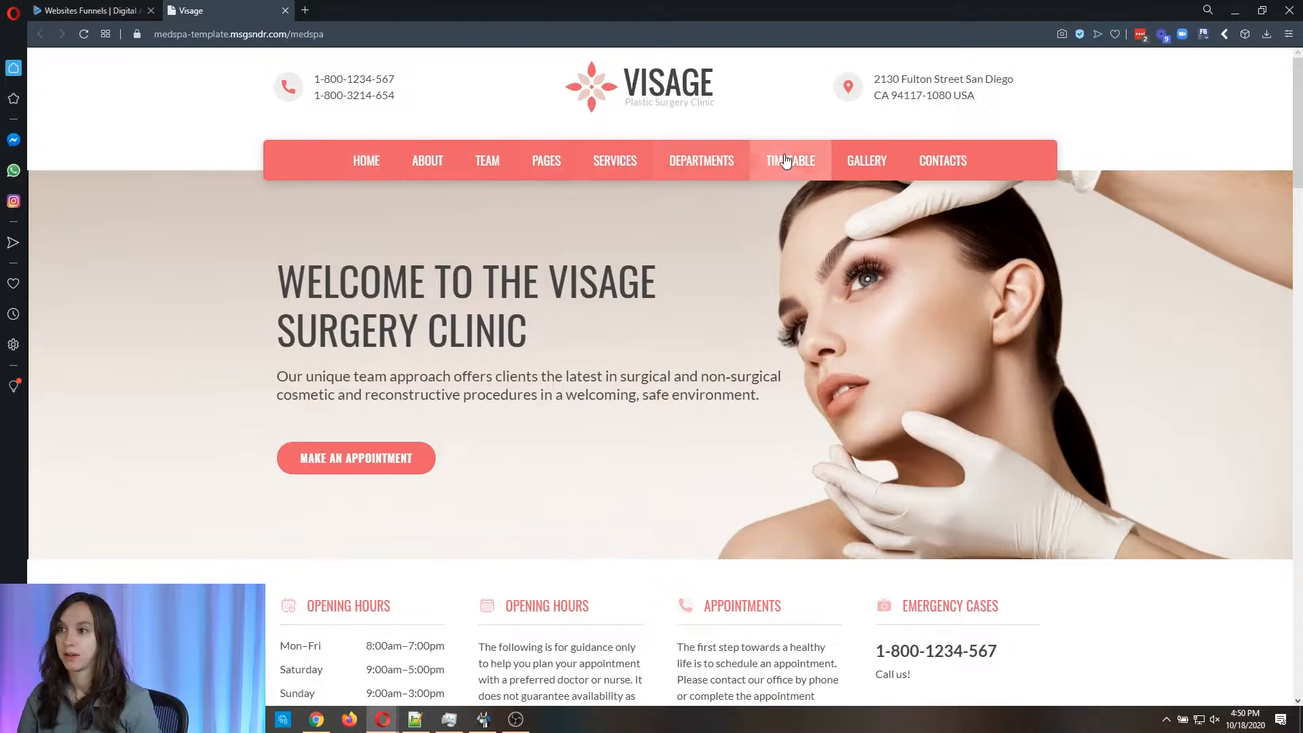
Step: Scroll through the previewed Med Spa home page from the hero down to the contact section
scroll("down", 3)
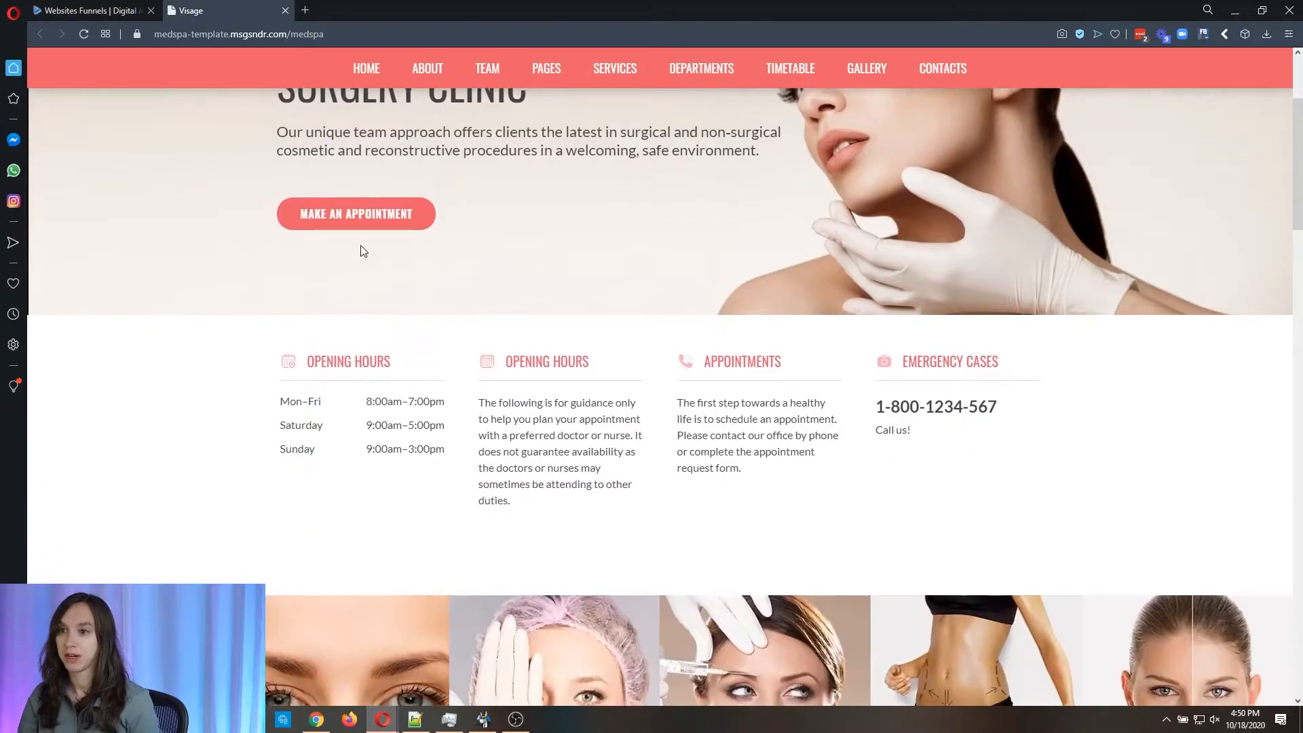
scroll("up", 3)
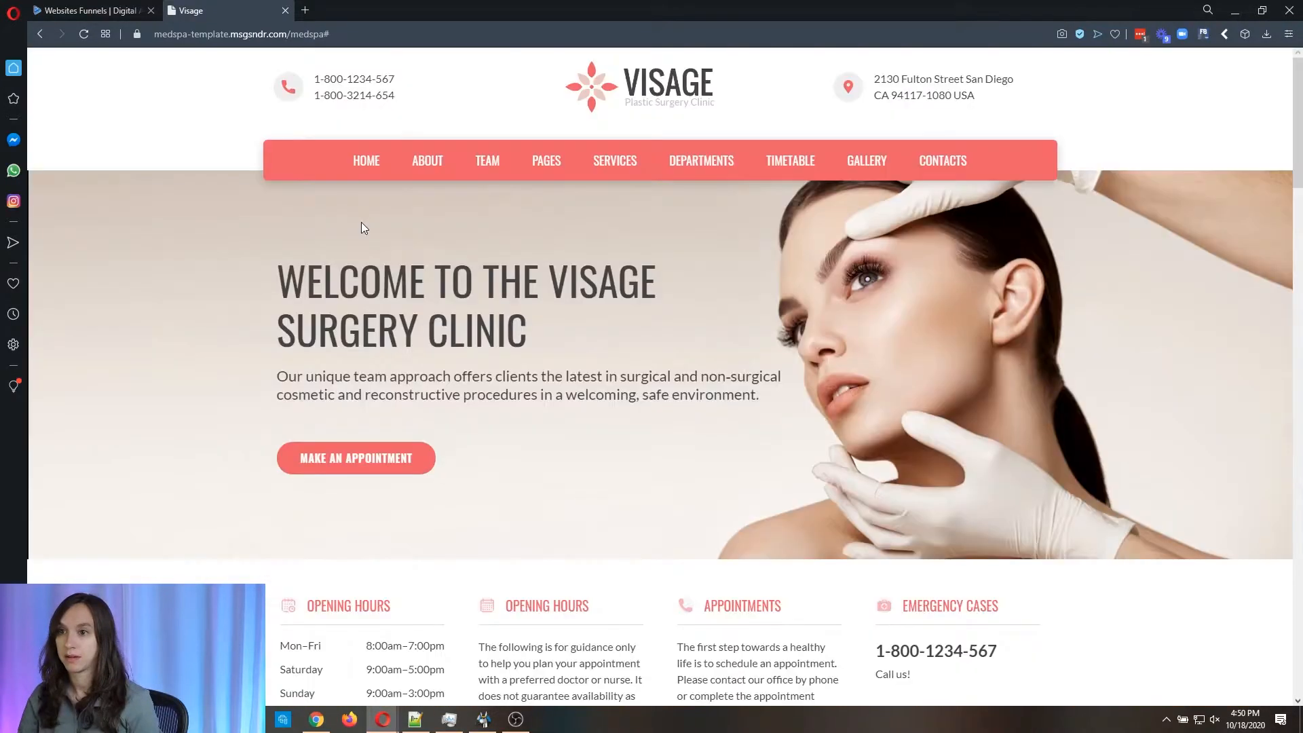
scroll("down", 3)
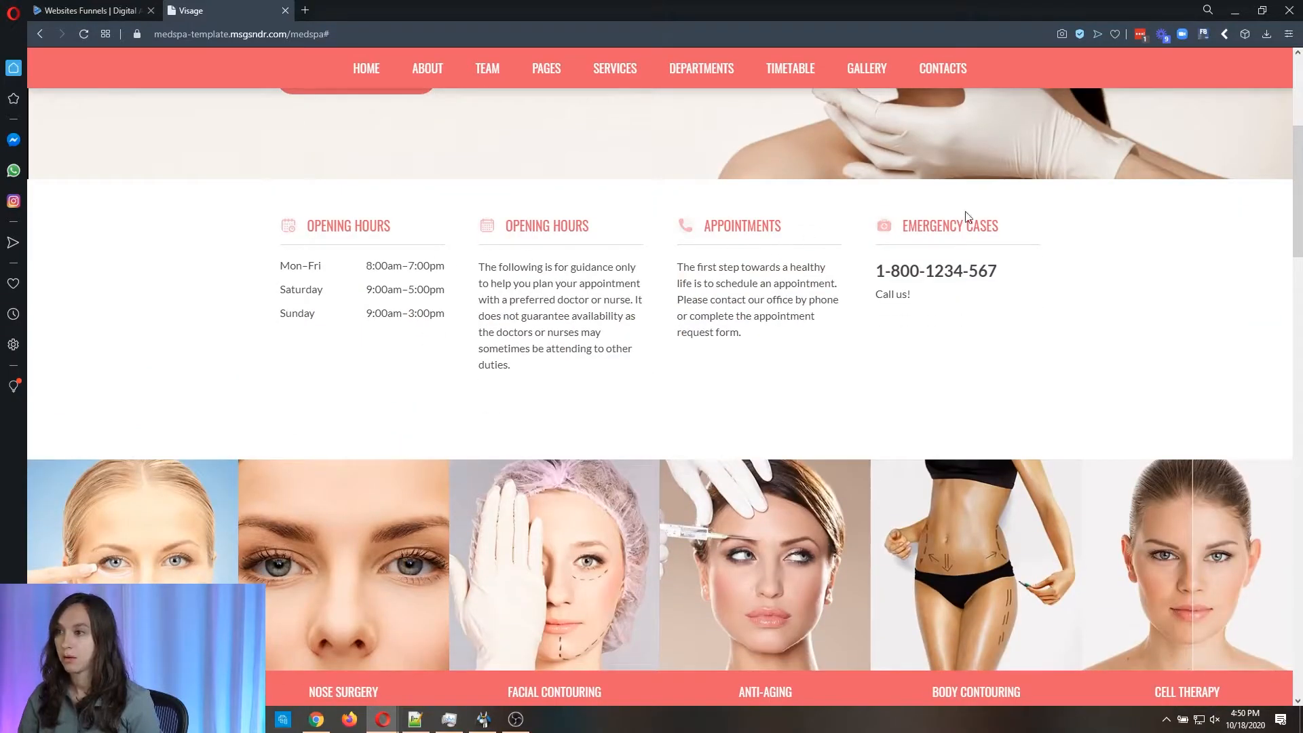
scroll("up", 3)
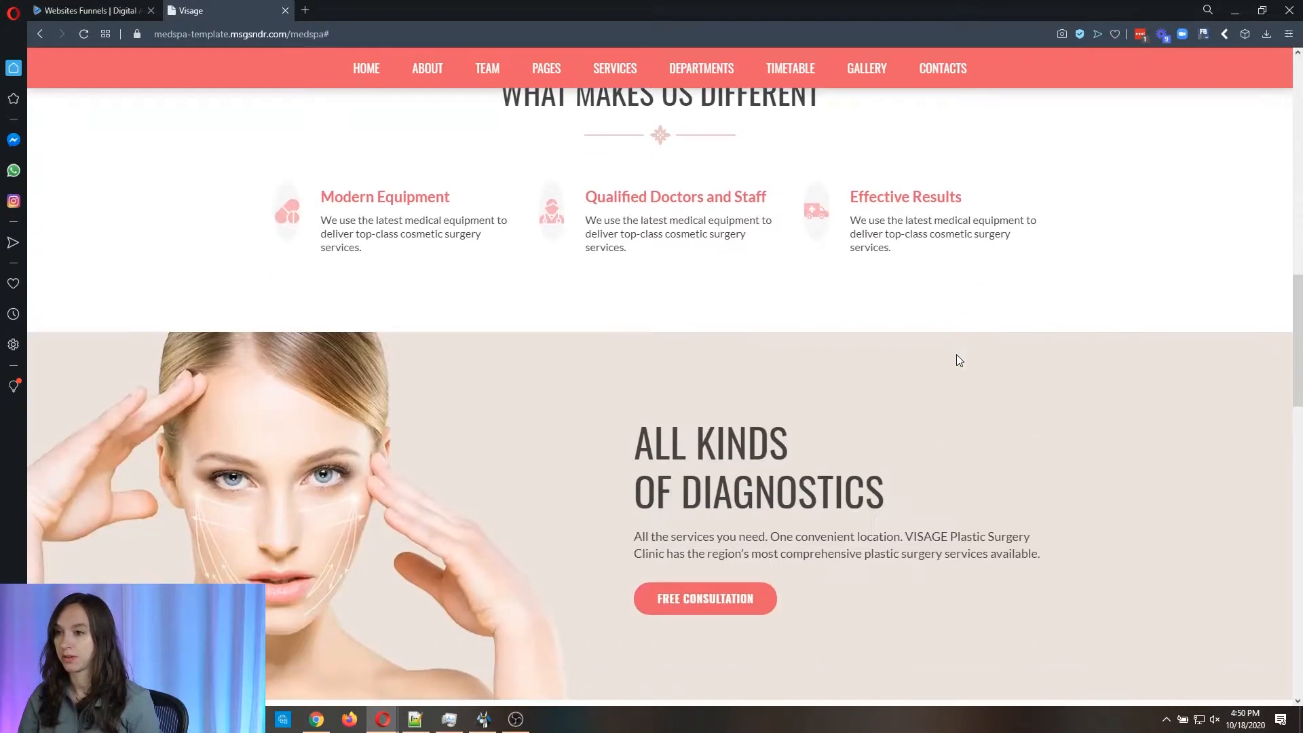
scroll("down", 3)
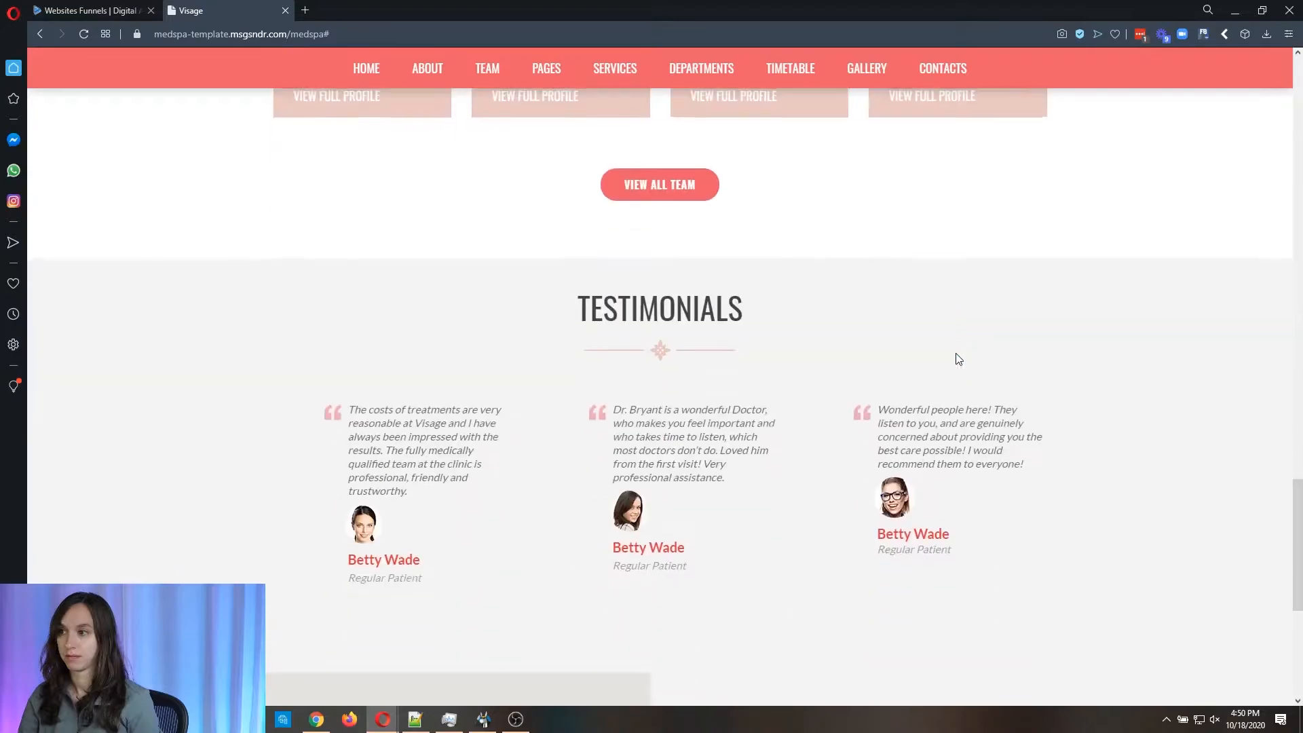
scroll("down", 3)
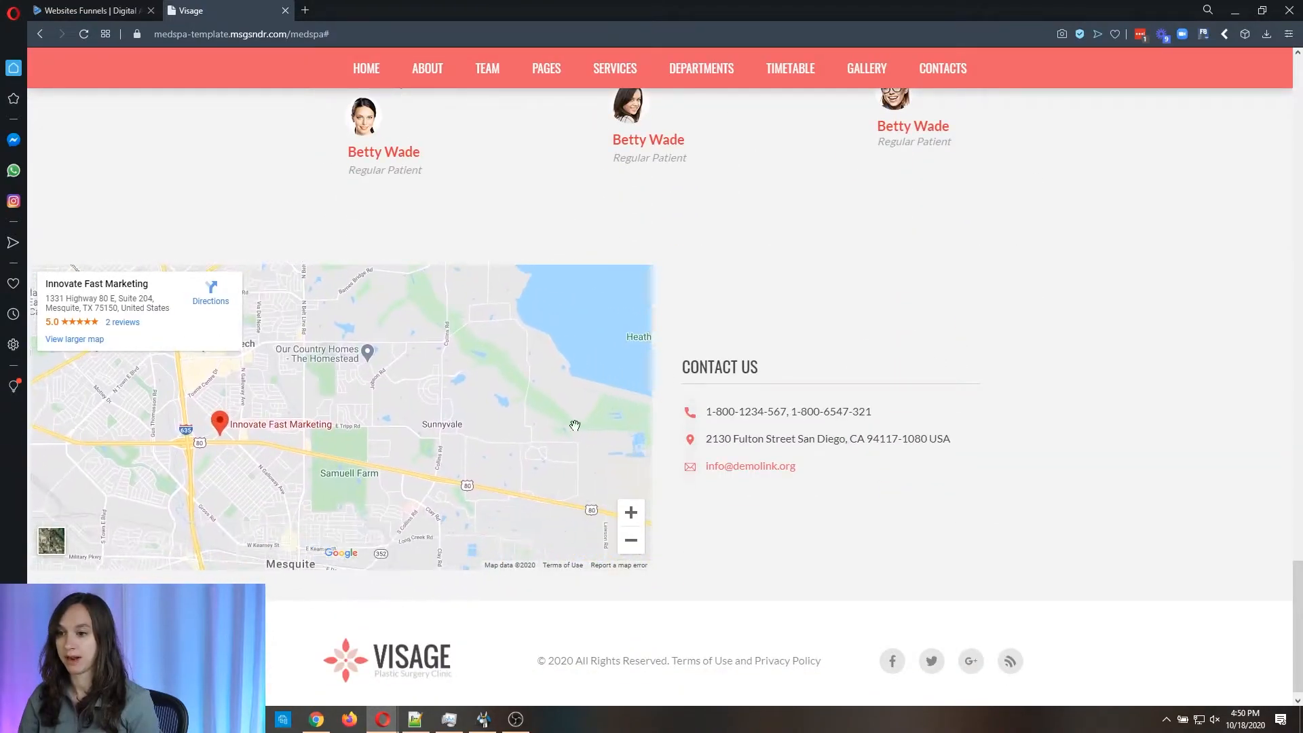
scroll("down", 3)
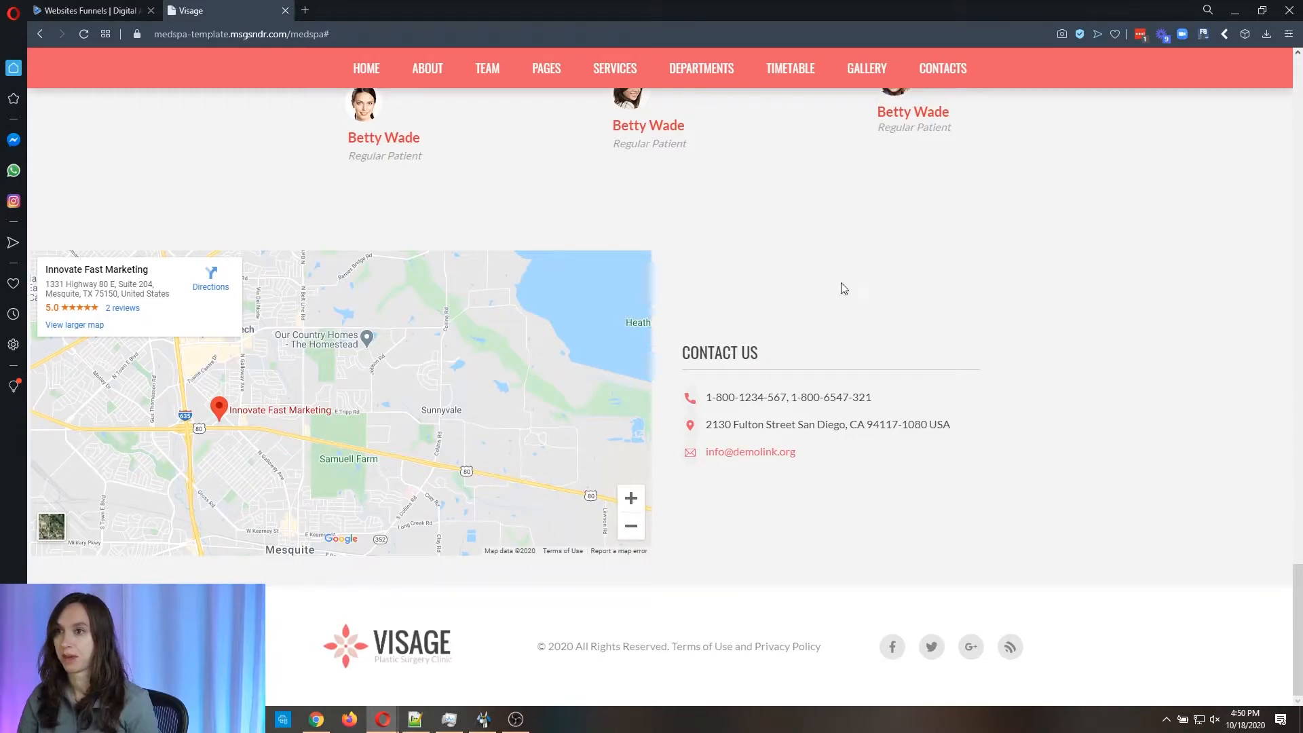
Step: Load the preview site's About Us page and look over its about text and testimonials
left_click(427, 68)
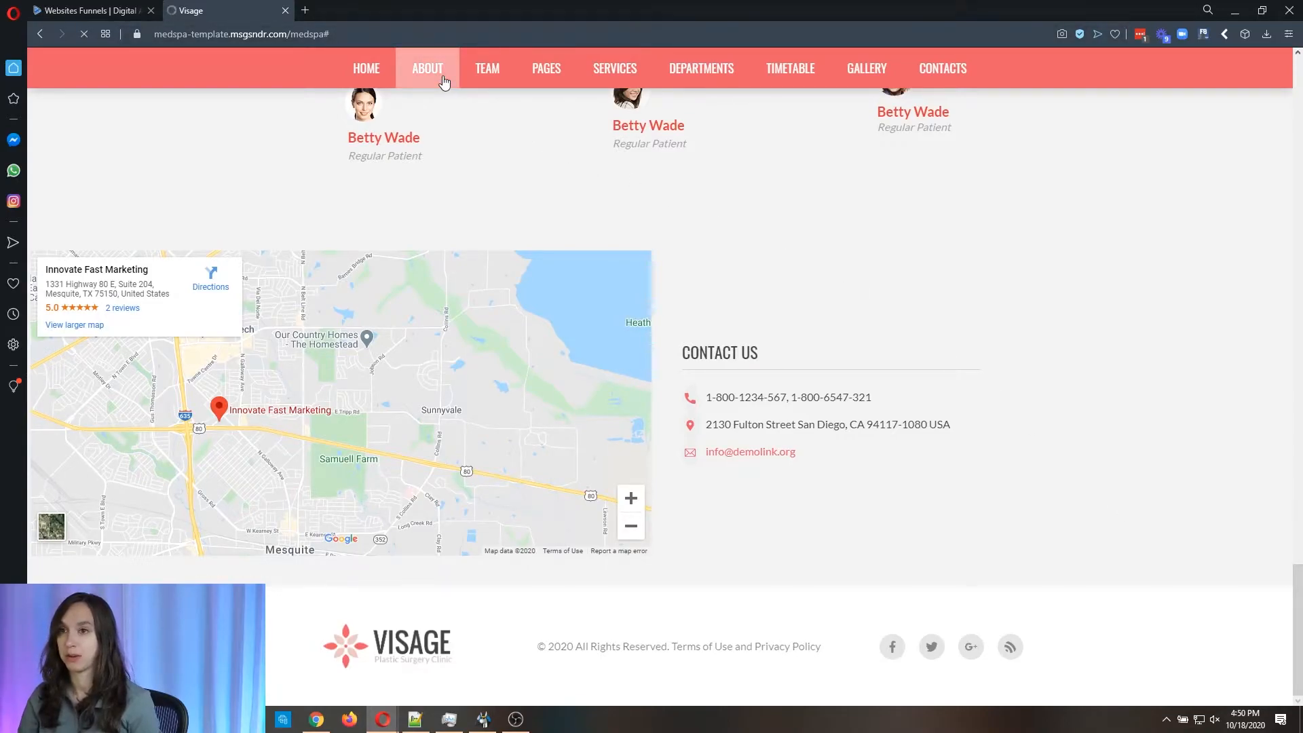
mouse_move(487, 68)
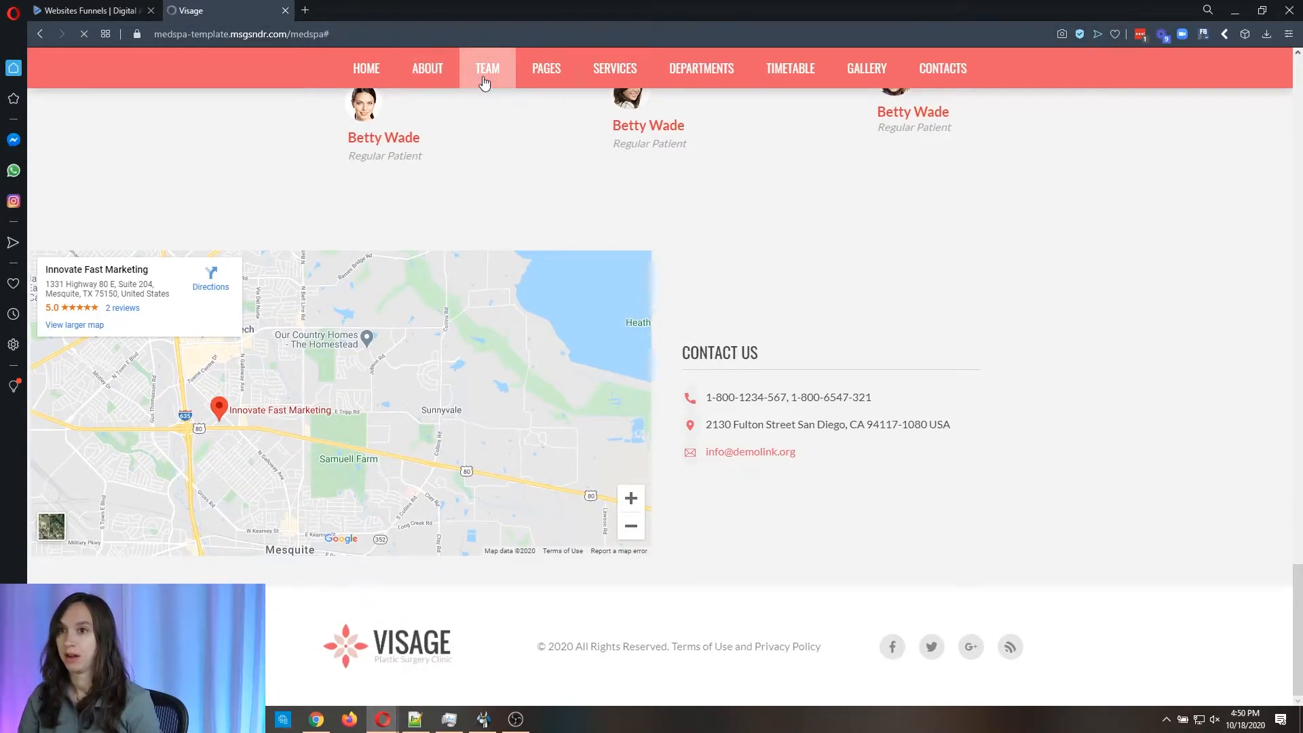
mouse_move(917, 251)
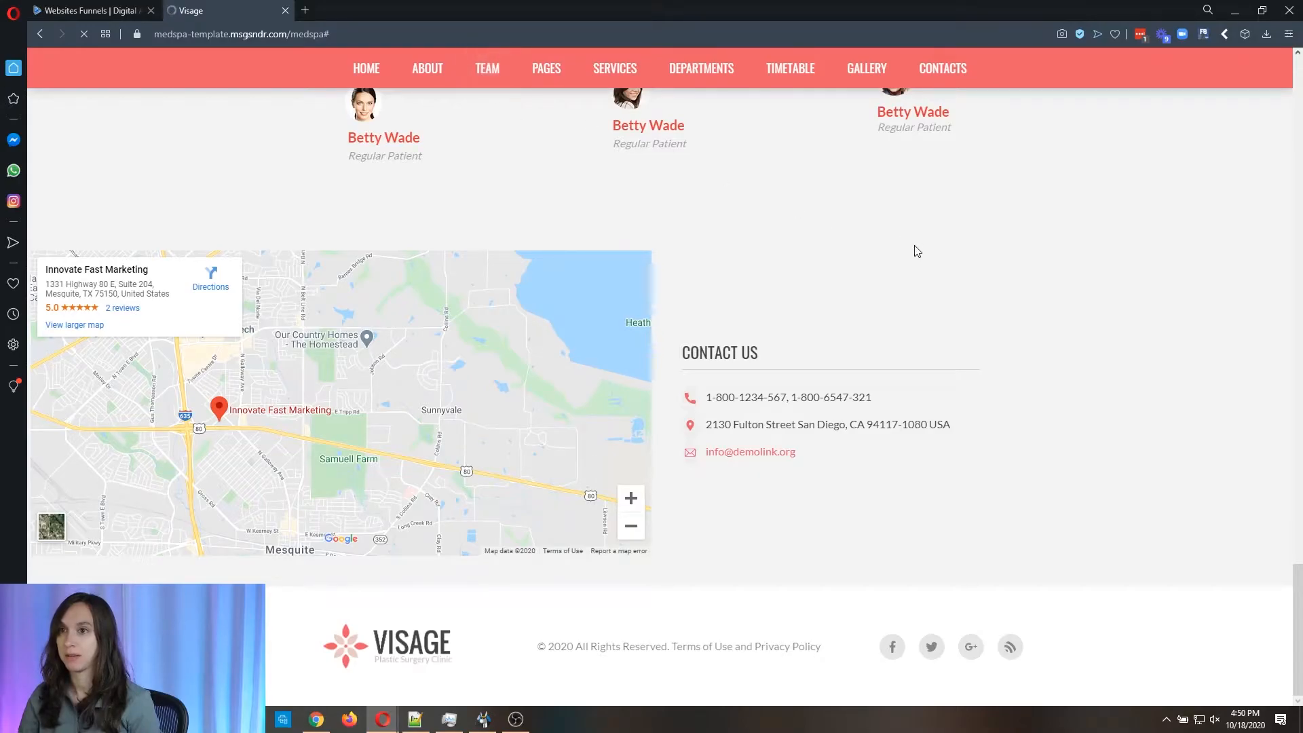
scroll("up", 3)
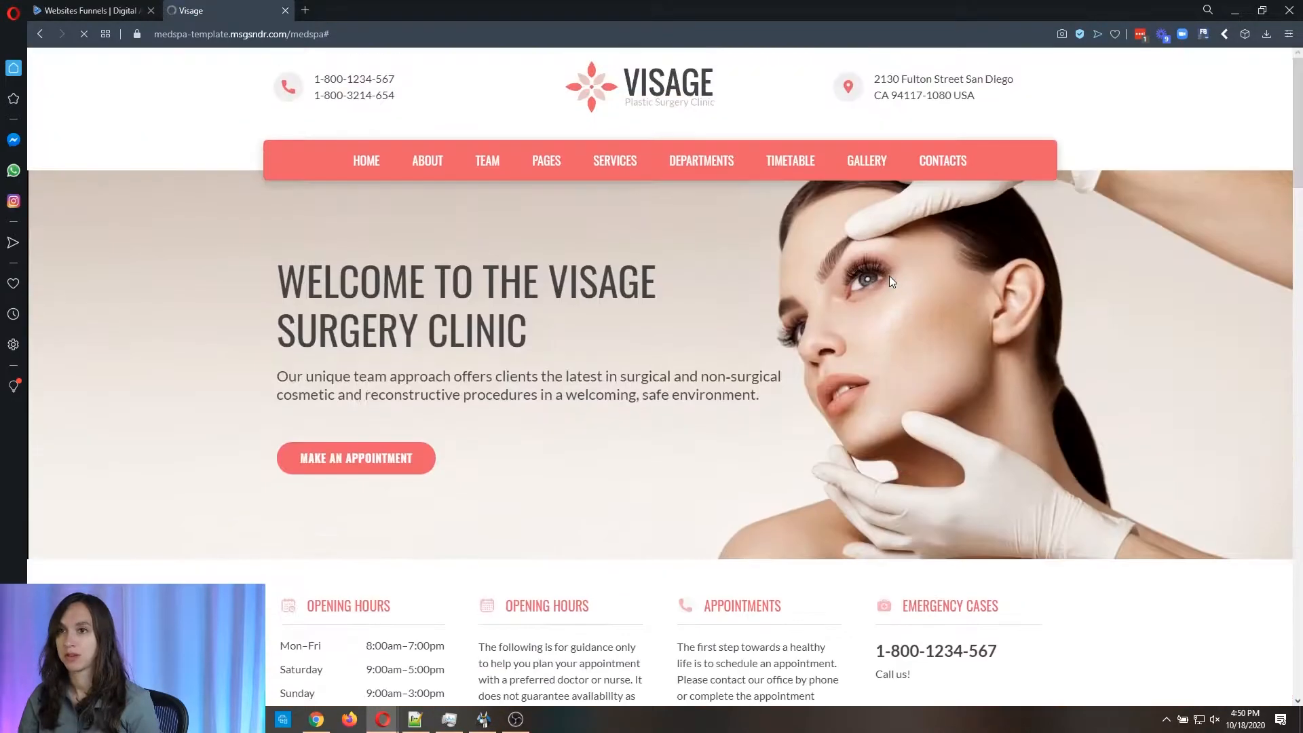
left_click(428, 160)
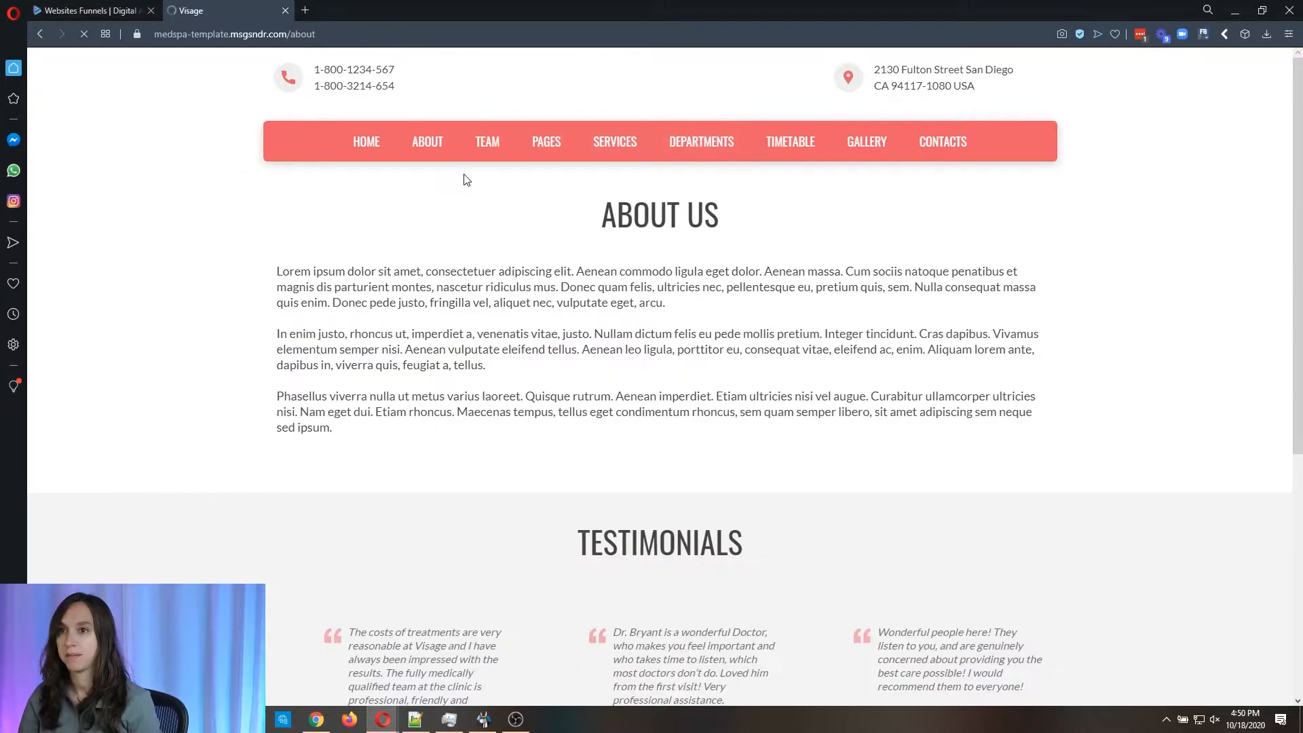
scroll("down", 3)
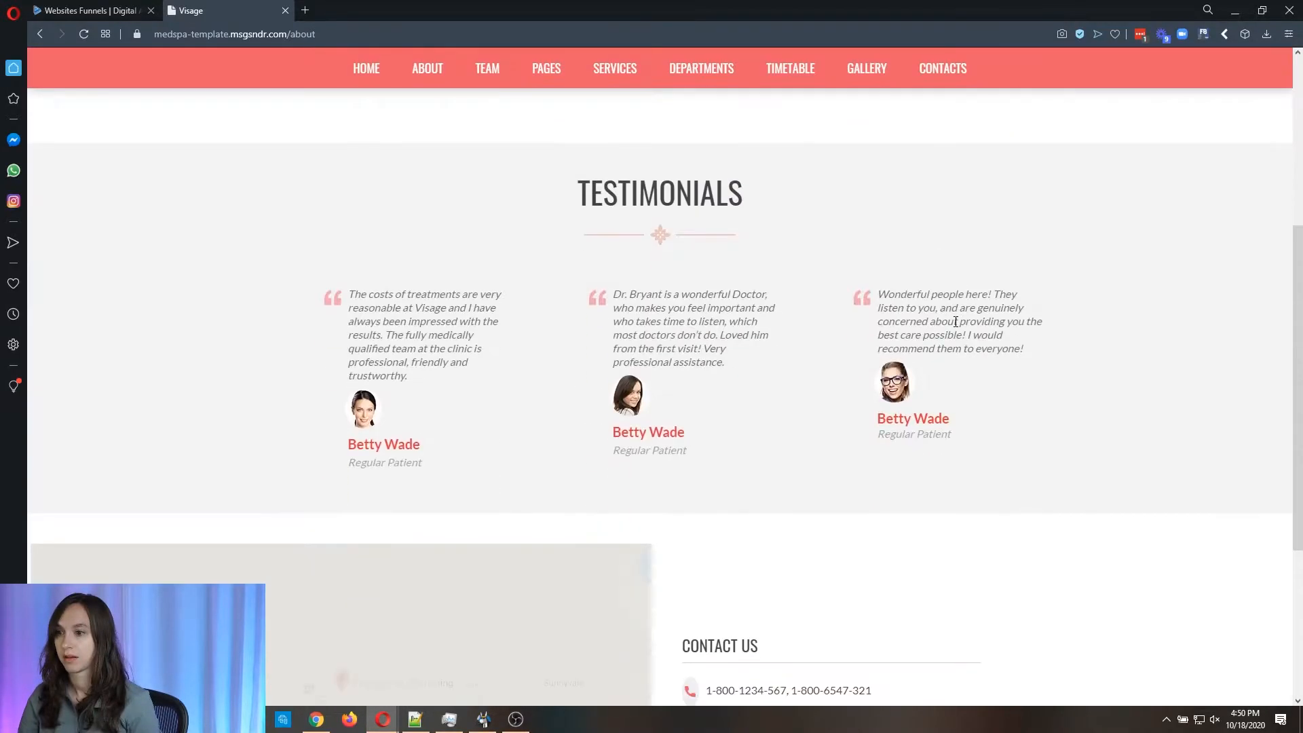
scroll("up", 3)
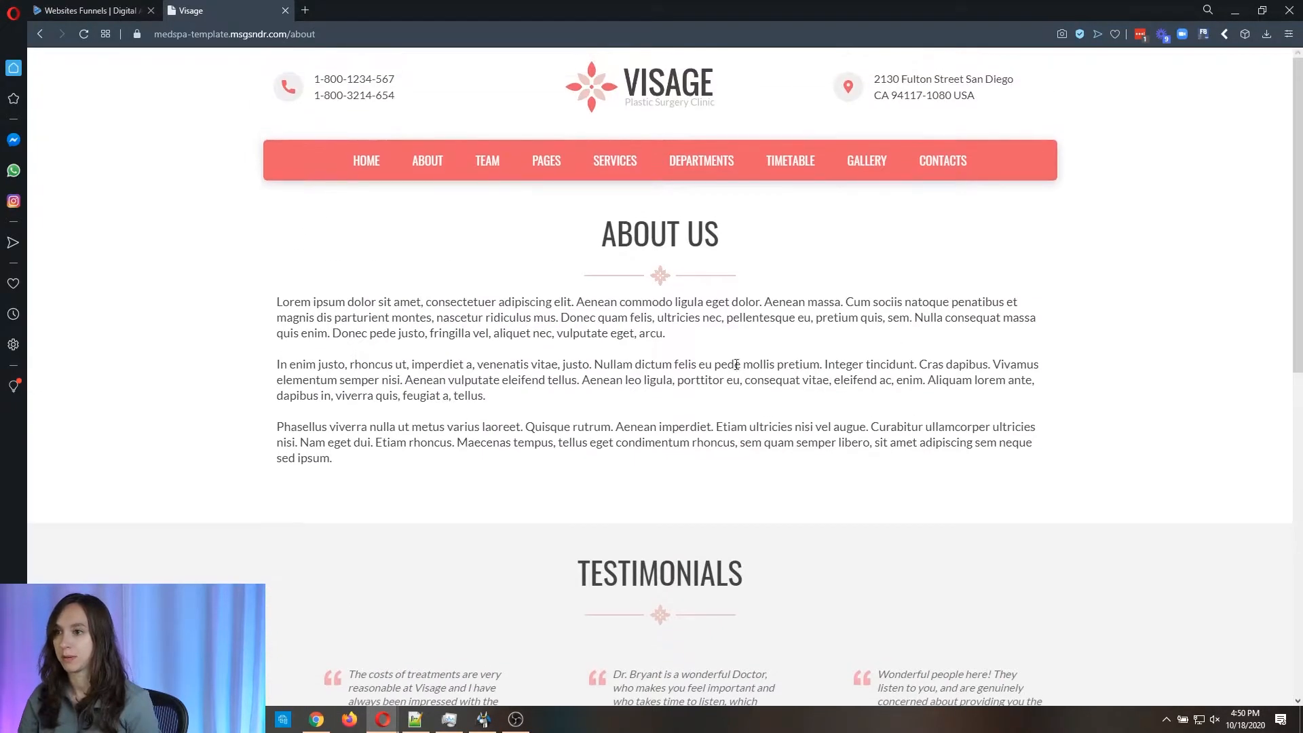
Step: Return to the websites list and open the Med Spa site's Home page in the page builder
left_click(91, 9)
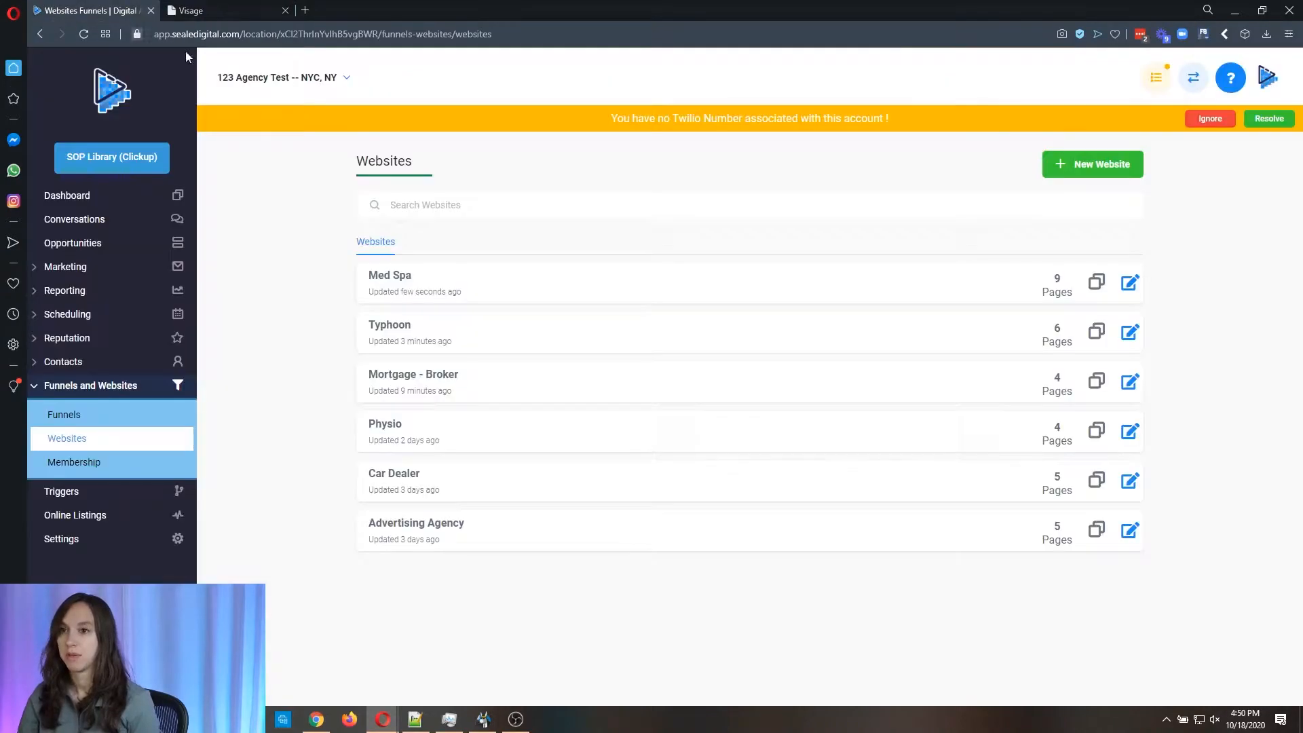
left_click(390, 275)
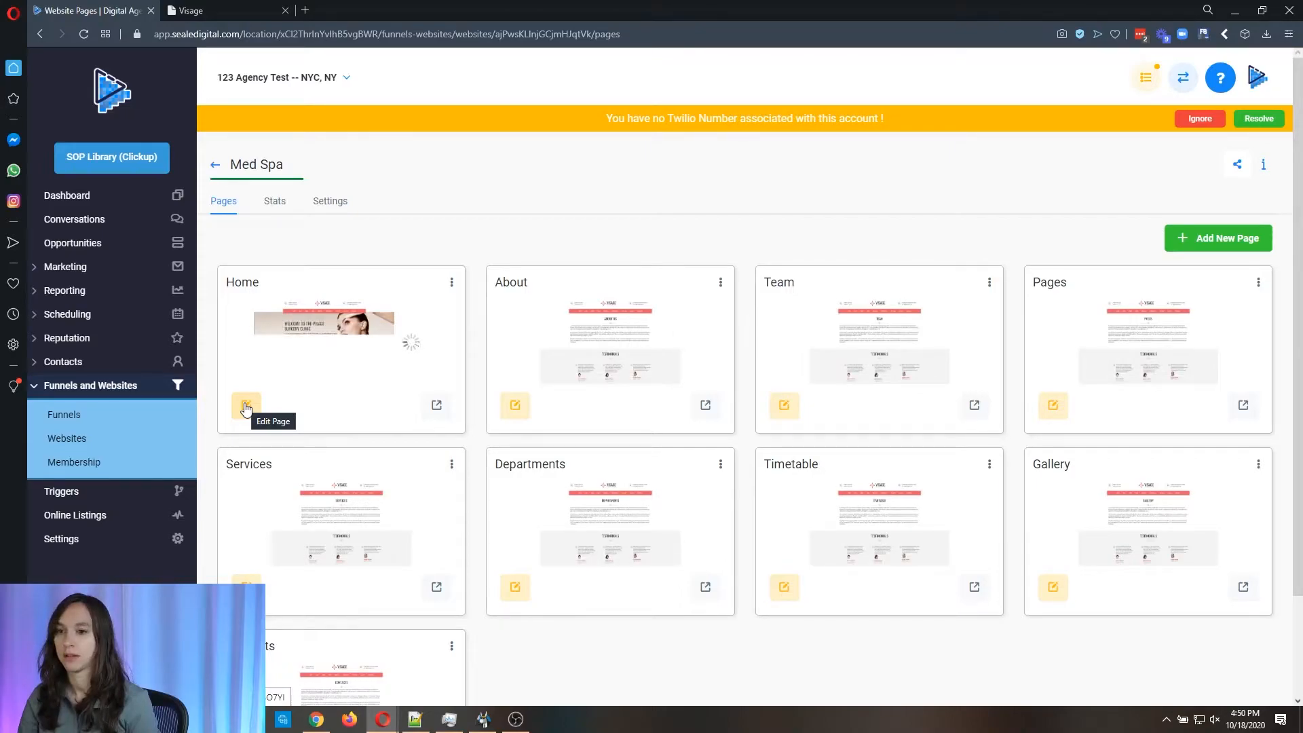
left_click(246, 406)
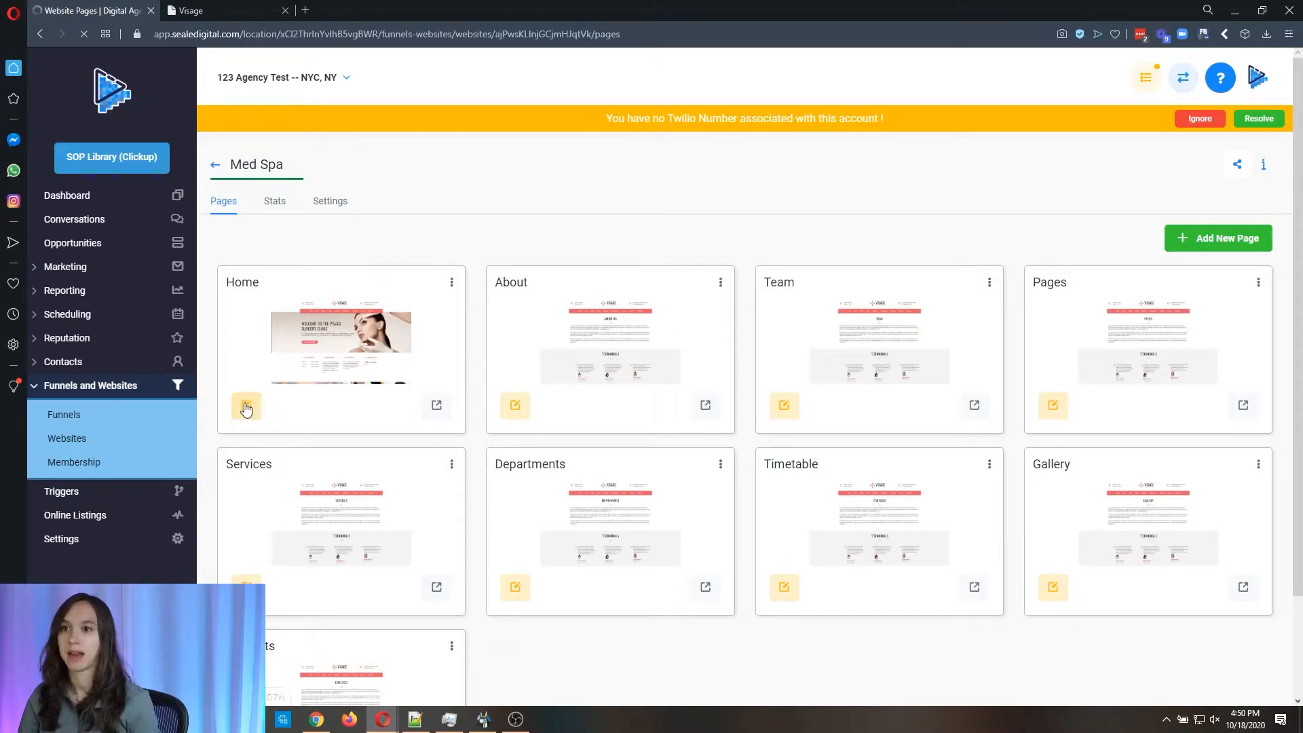
left_click(246, 406)
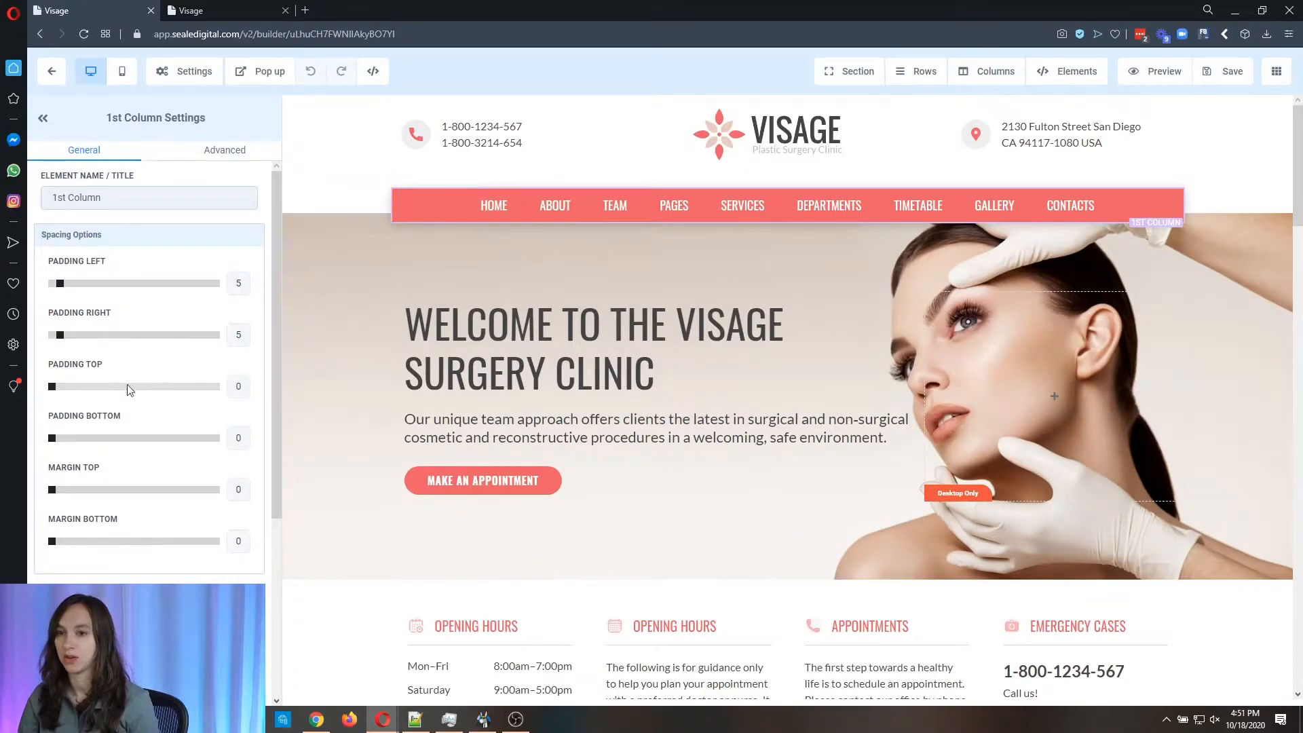
Step: Inspect the menu settings and give the Make an Appointment button a light pink background
scroll("down", 3)
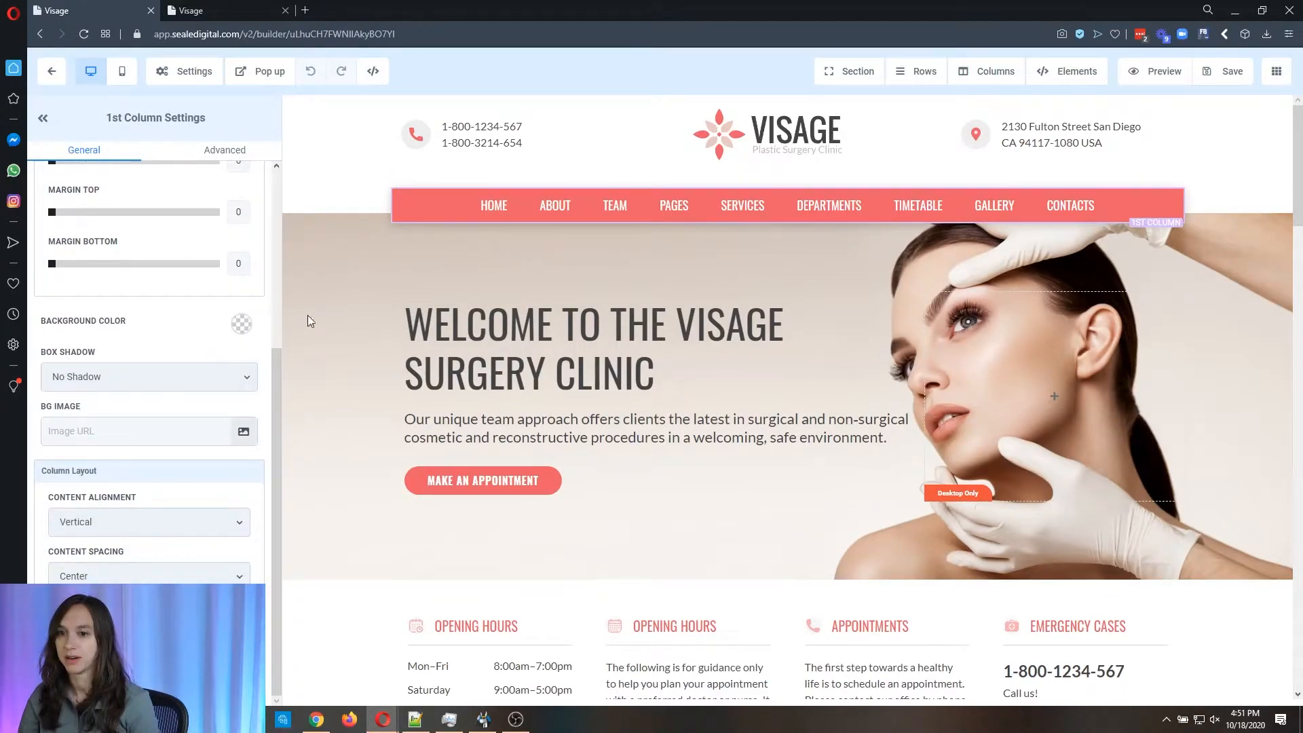
left_click(747, 205)
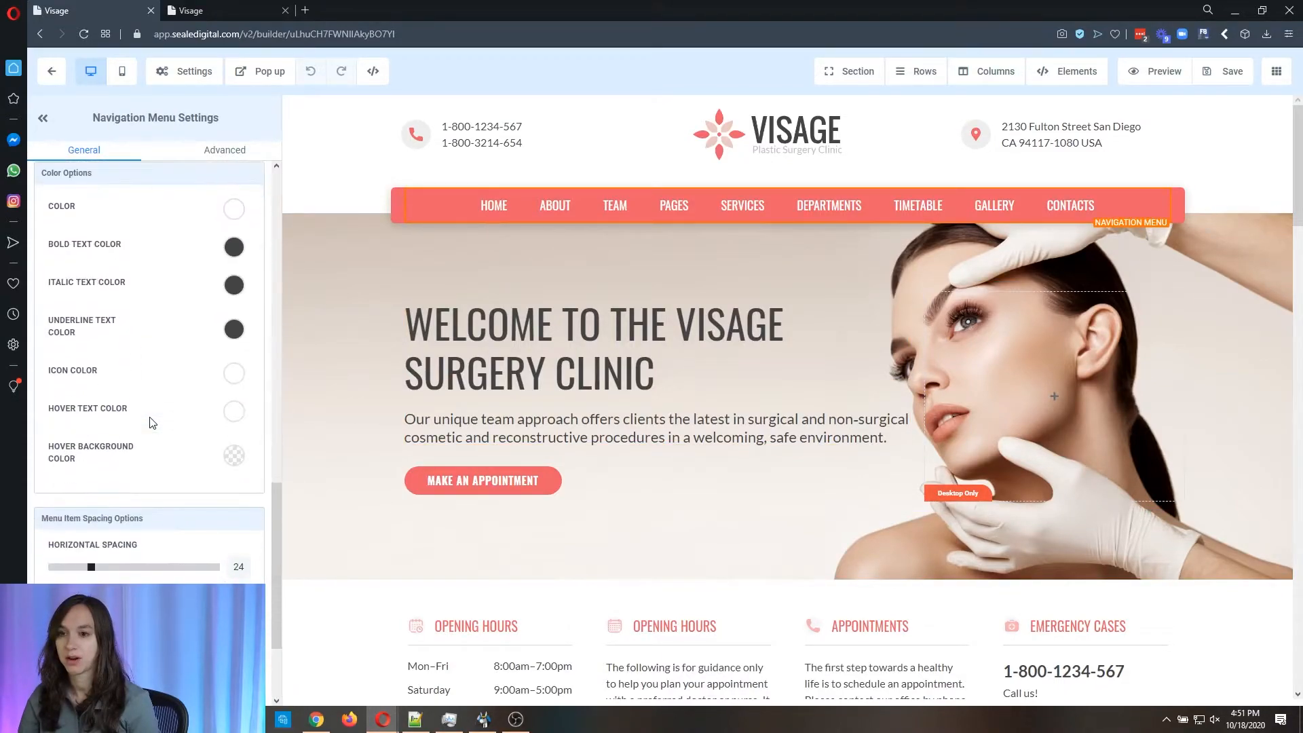
scroll("down", 3)
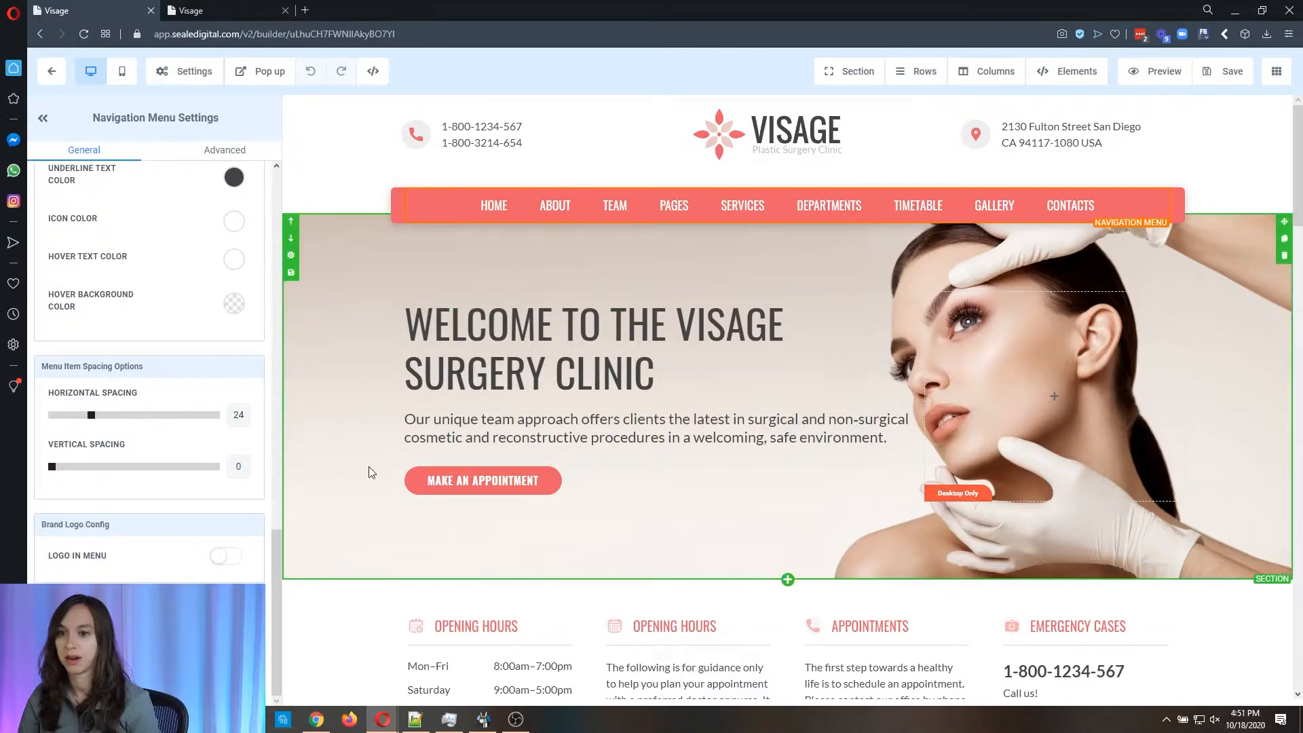
left_click(483, 479)
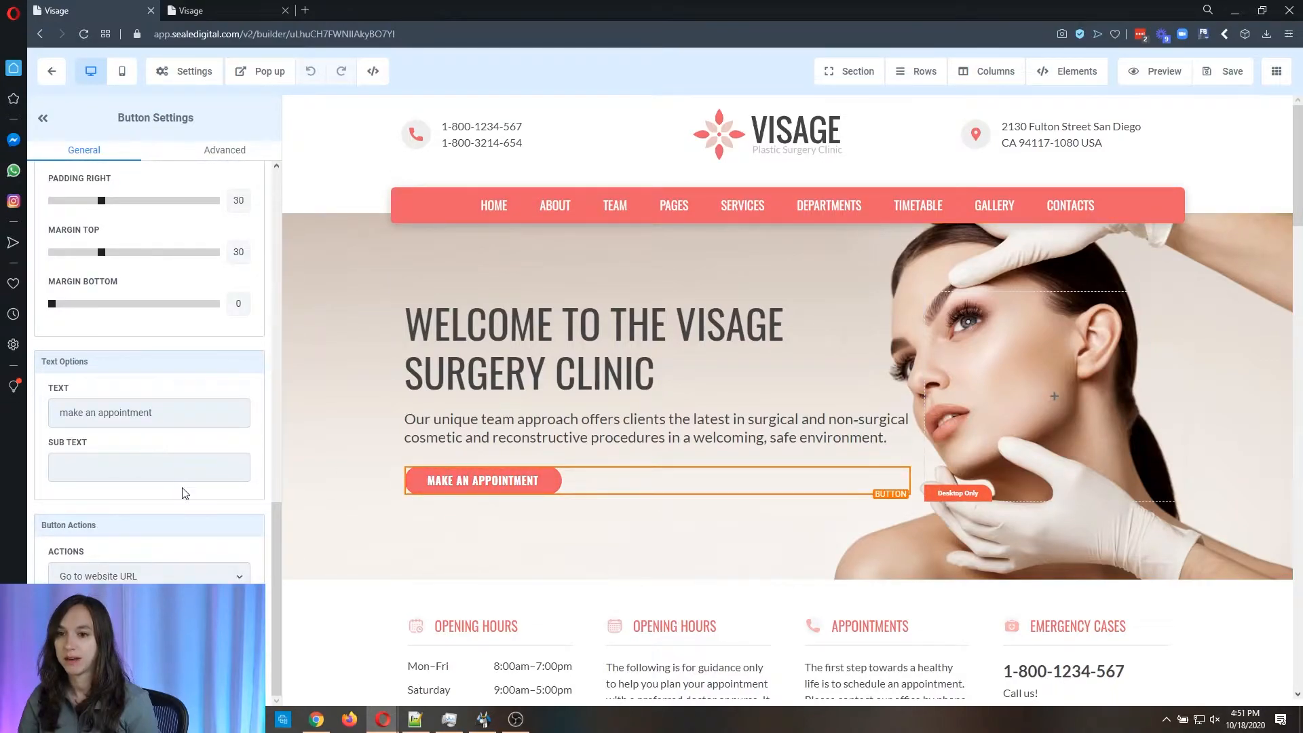
scroll("up", 3)
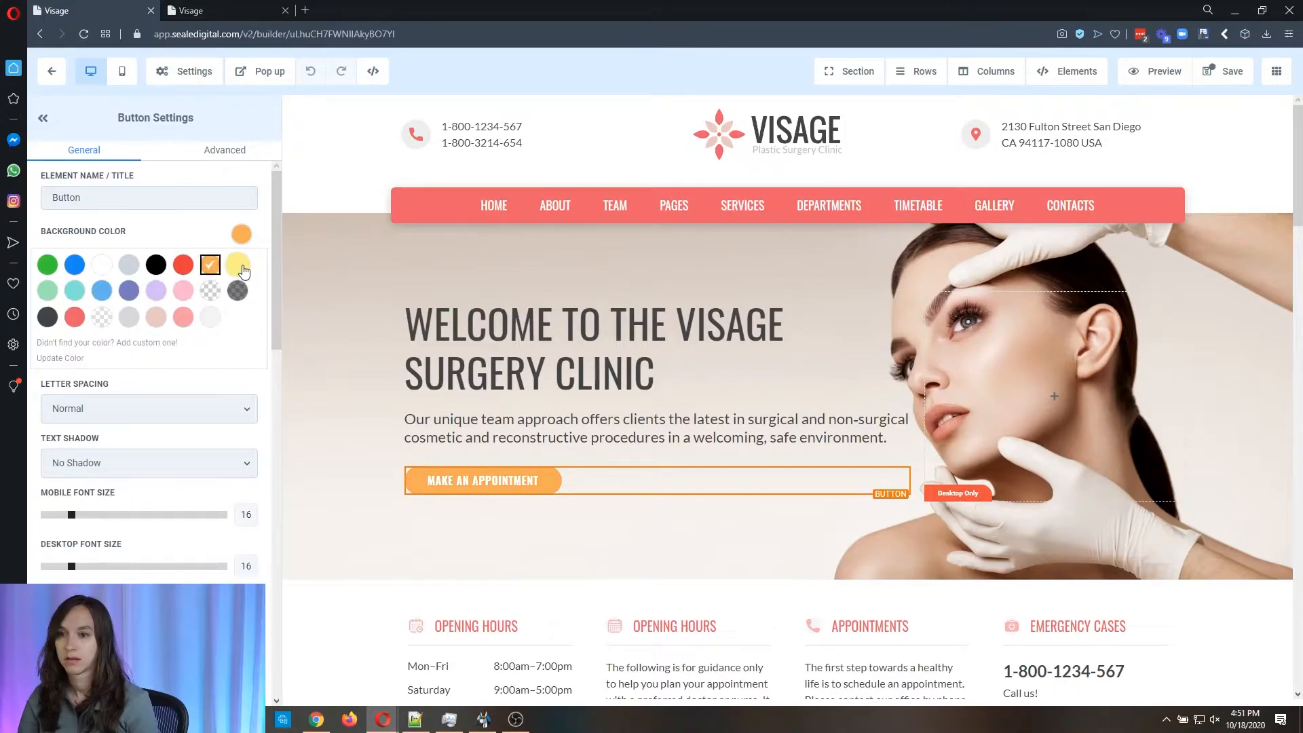
left_click(181, 318)
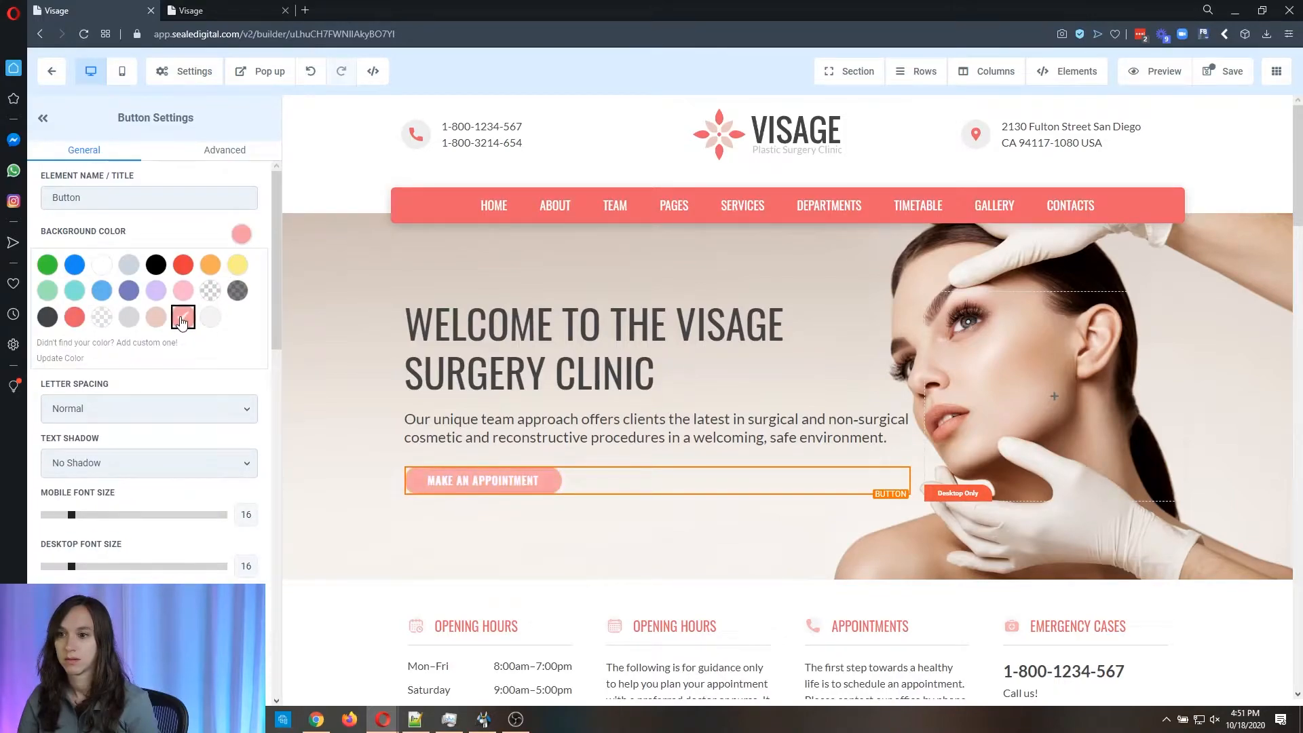
Step: Add ASDF to the end of the welcome headline and return to the button's settings
scroll("down", 3)
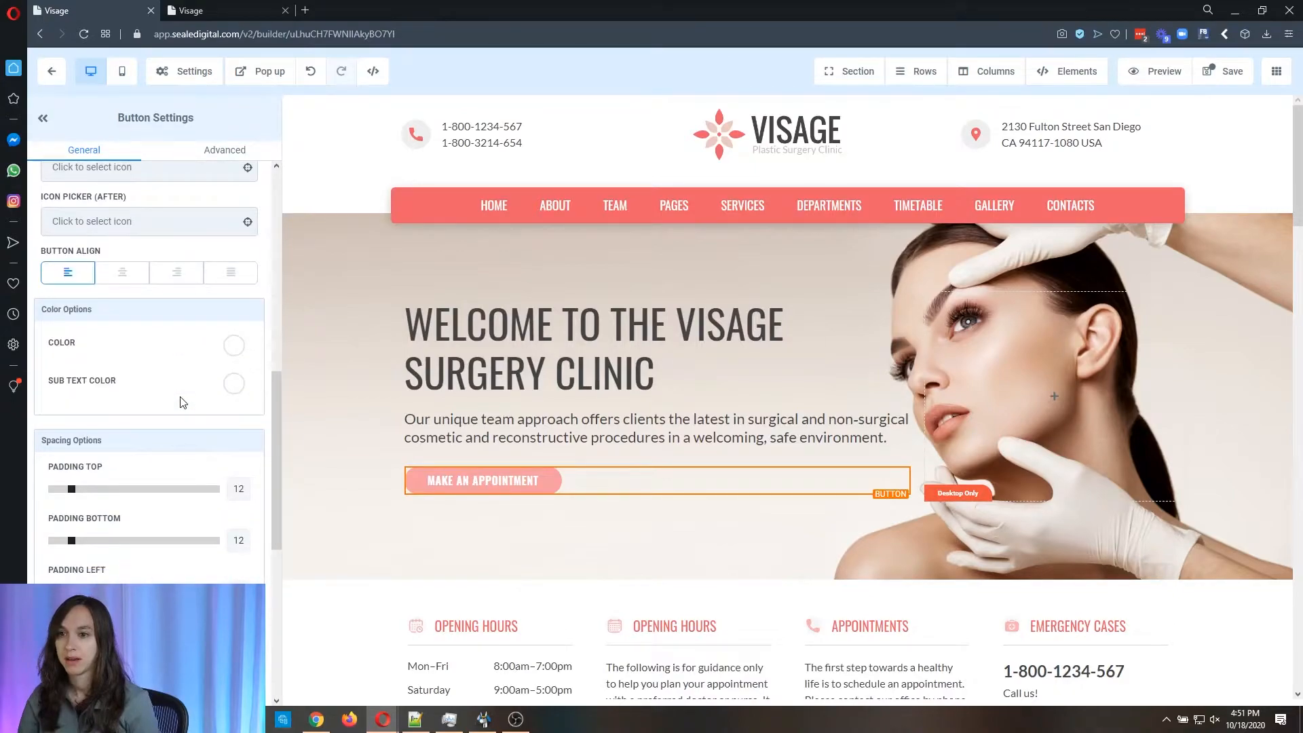
left_click(595, 349)
type(" ASDF")
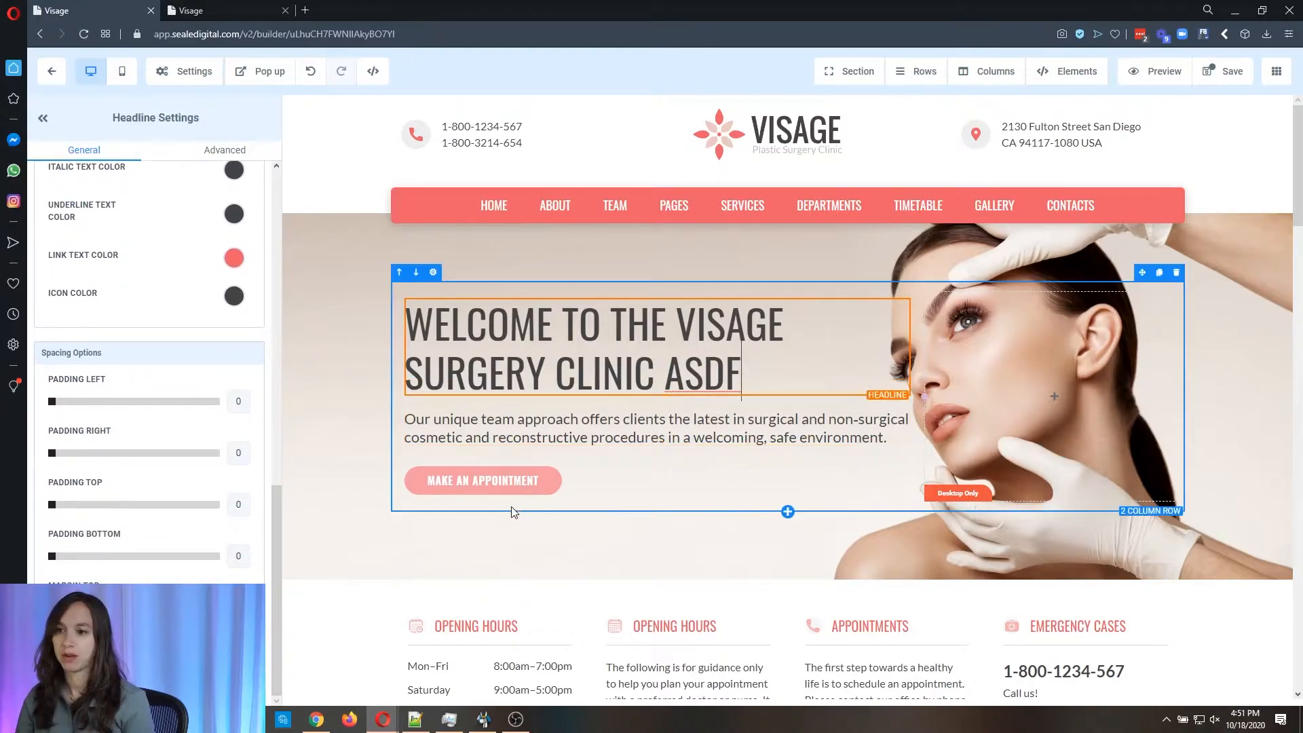
left_click(482, 479)
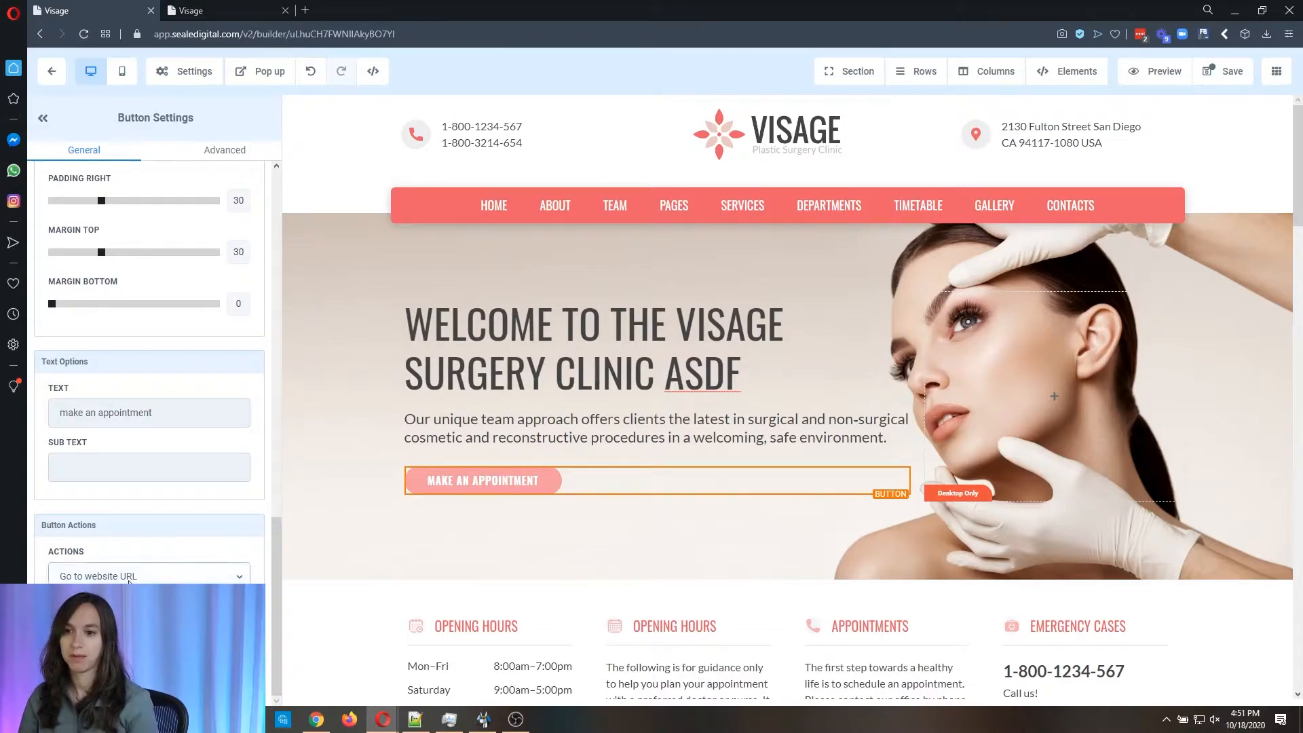
scroll("up", 3)
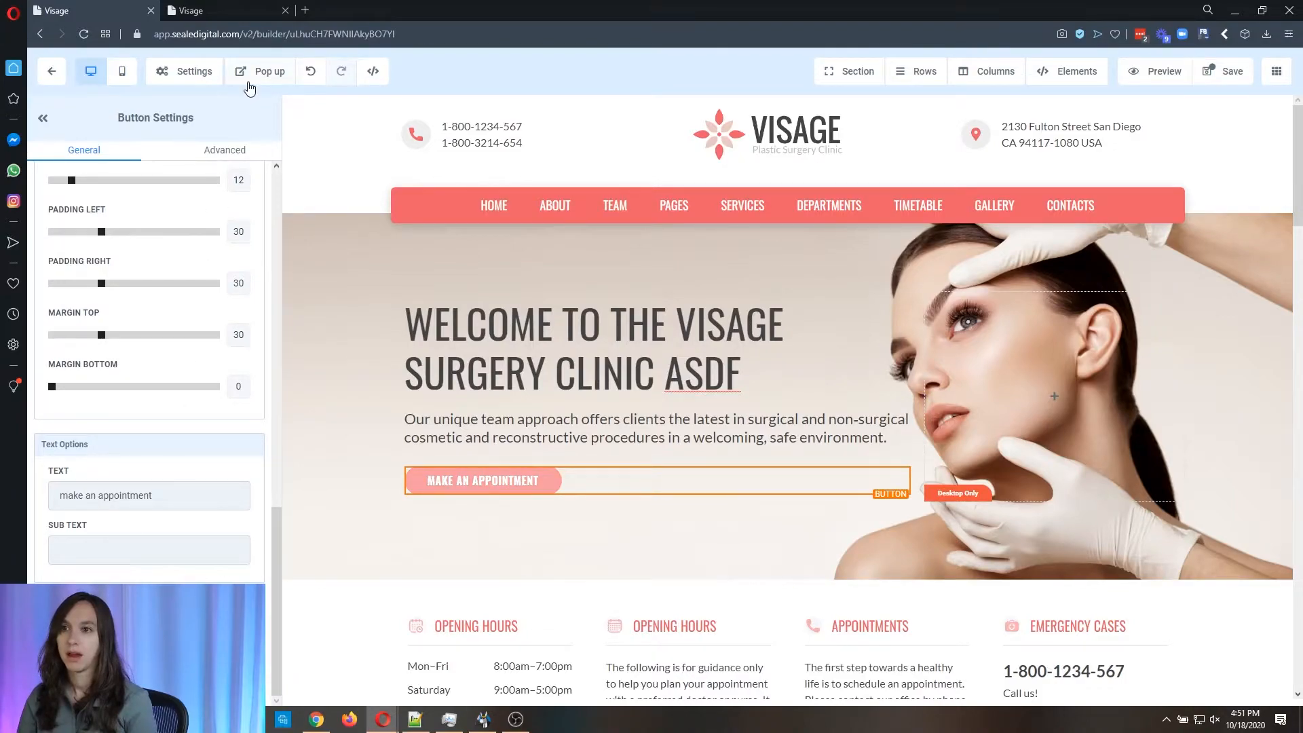
Step: Give the page's popup a one-column row containing a Form element
left_click(268, 71)
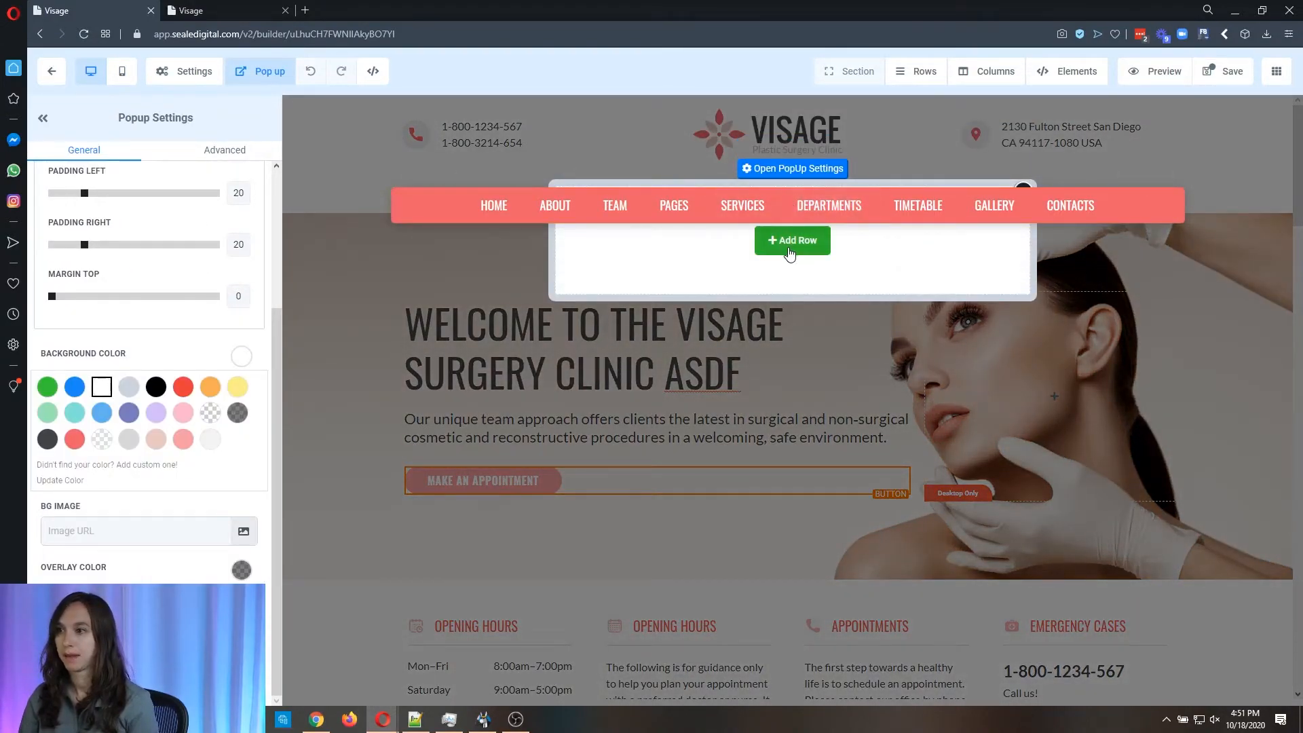
left_click(792, 240)
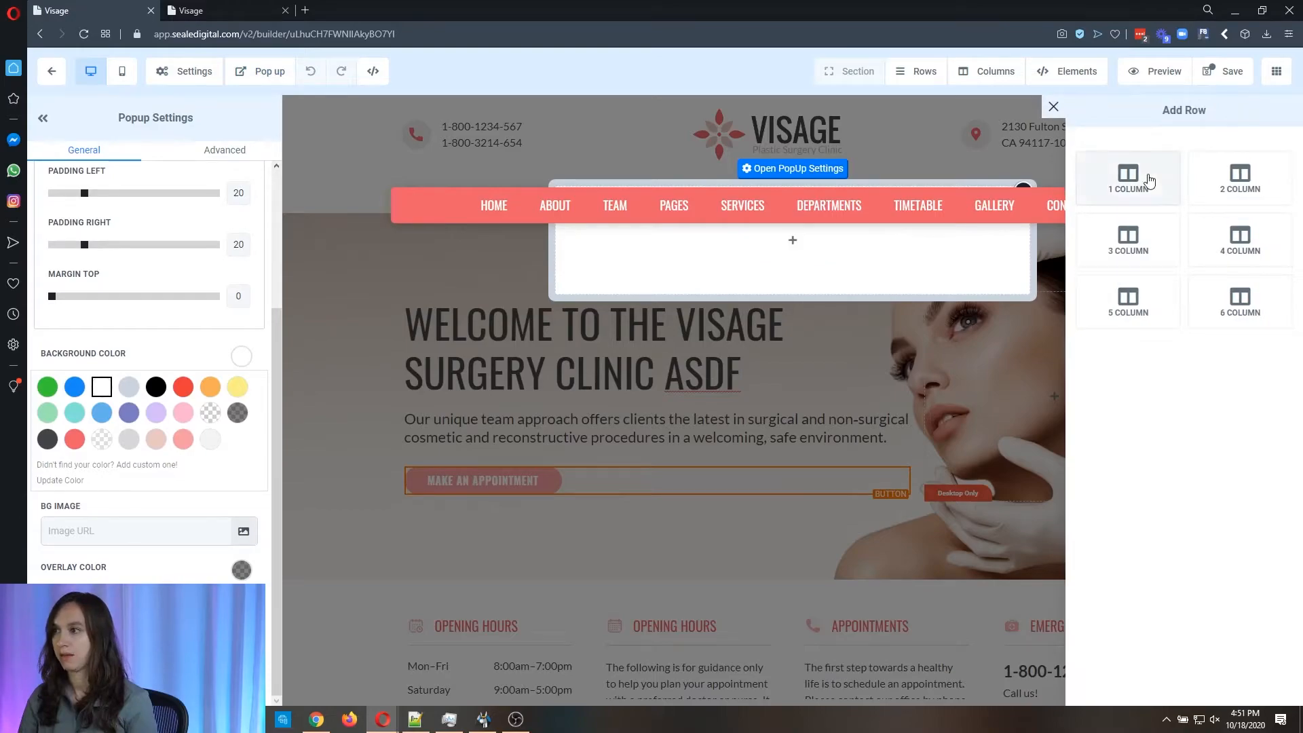
left_click(1128, 177)
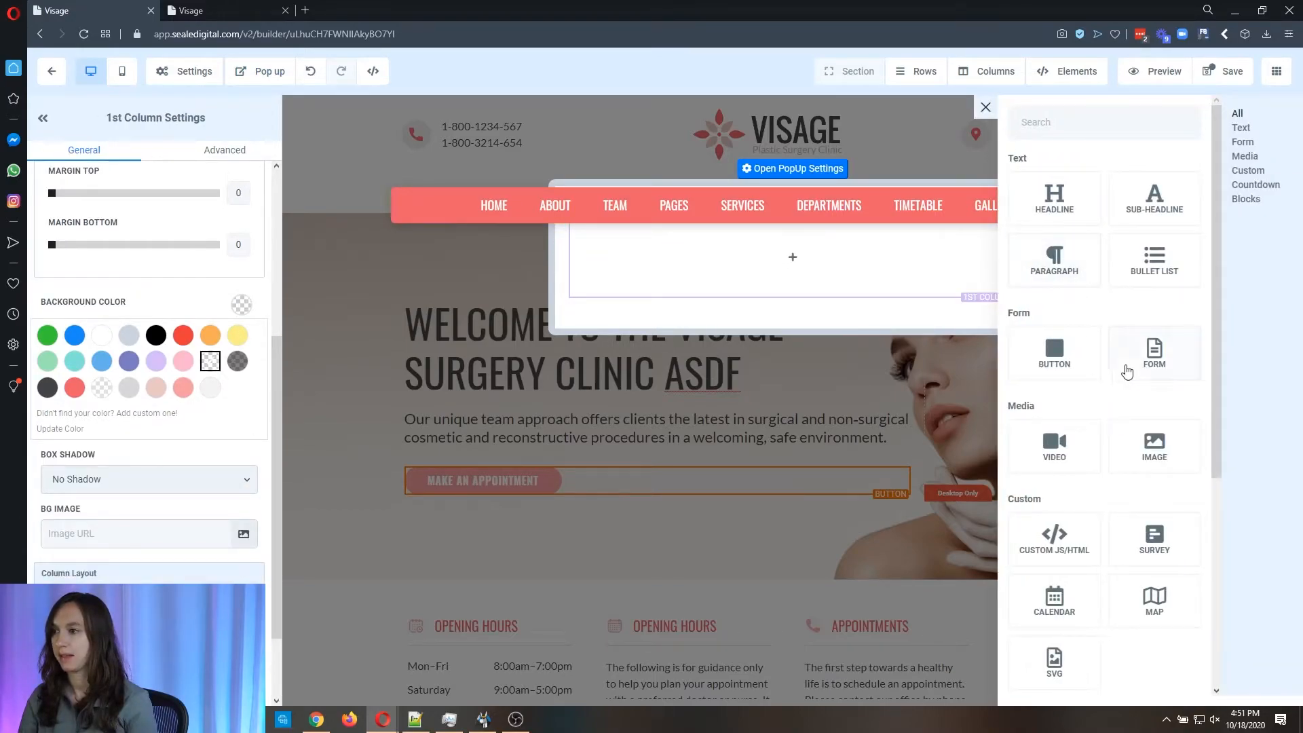
left_click(1153, 352)
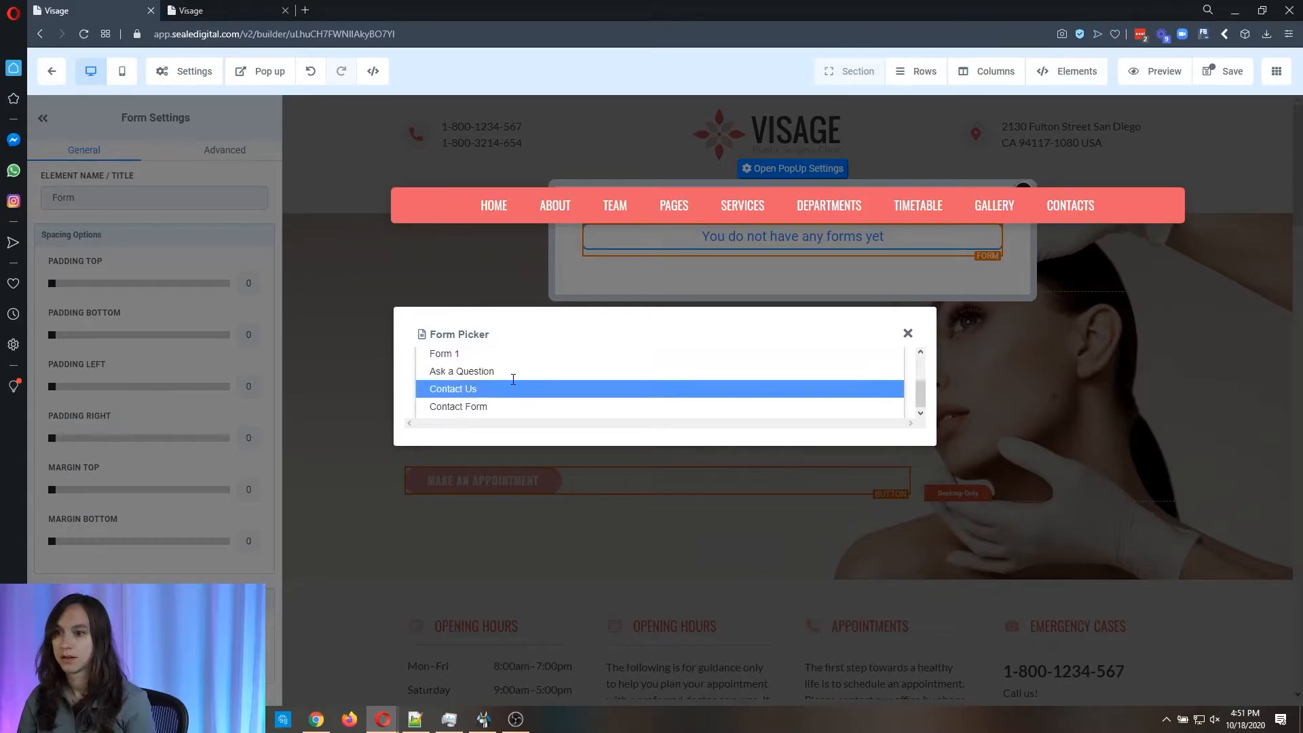
Step: Try Contact Us and Contact Form in the popup, settle on Form 1, and close the popup editor
double_click(453, 389)
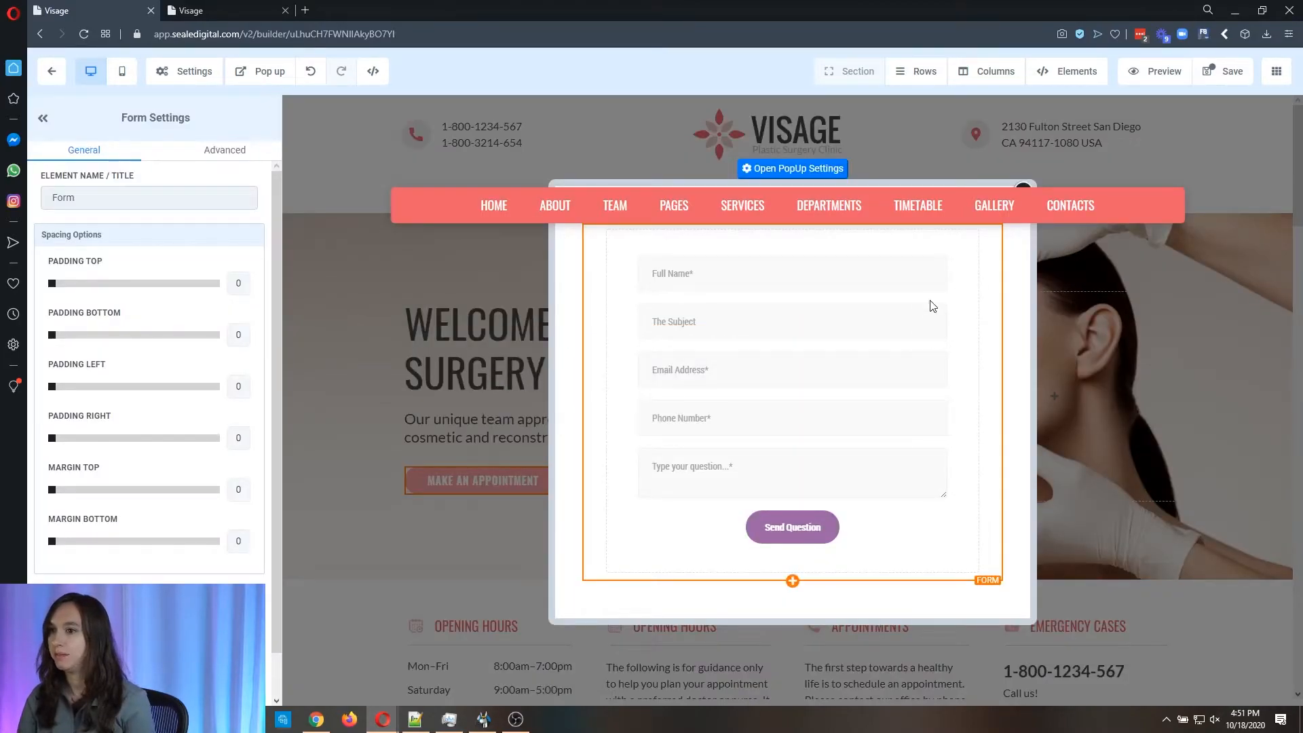
scroll("down", 3)
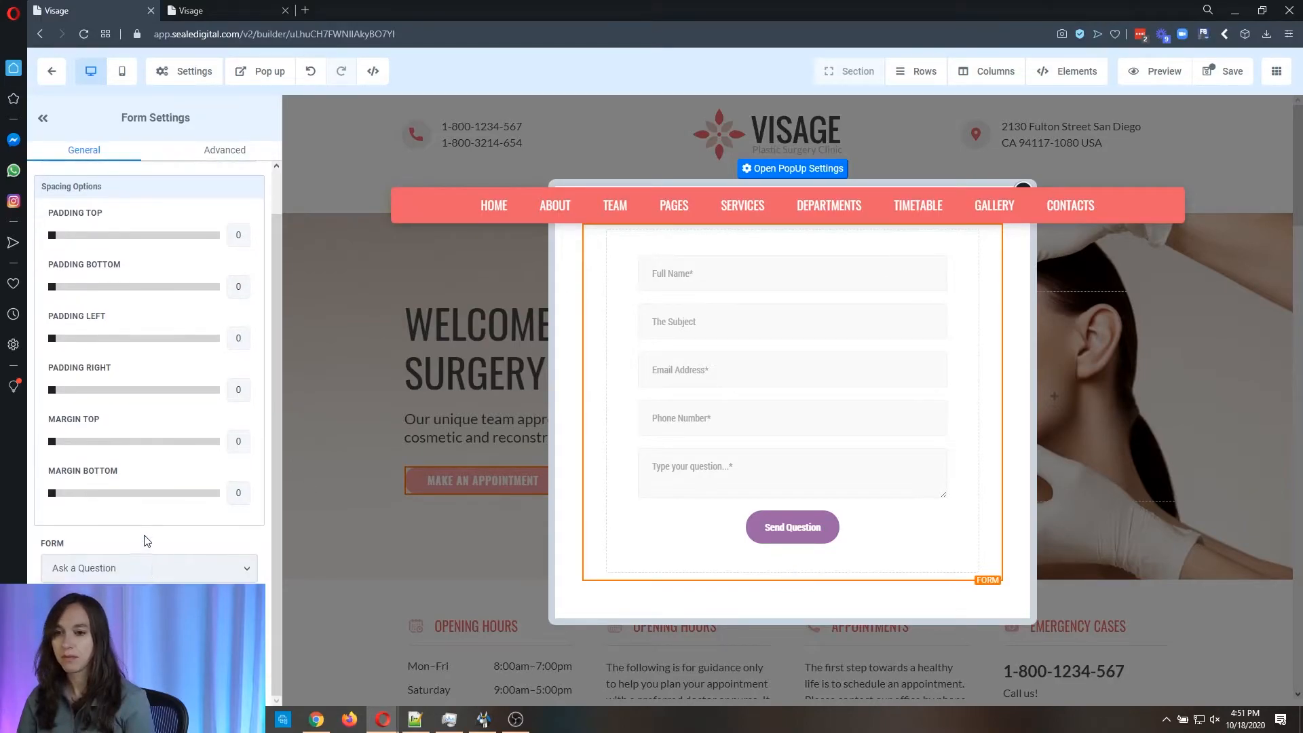
left_click(149, 567)
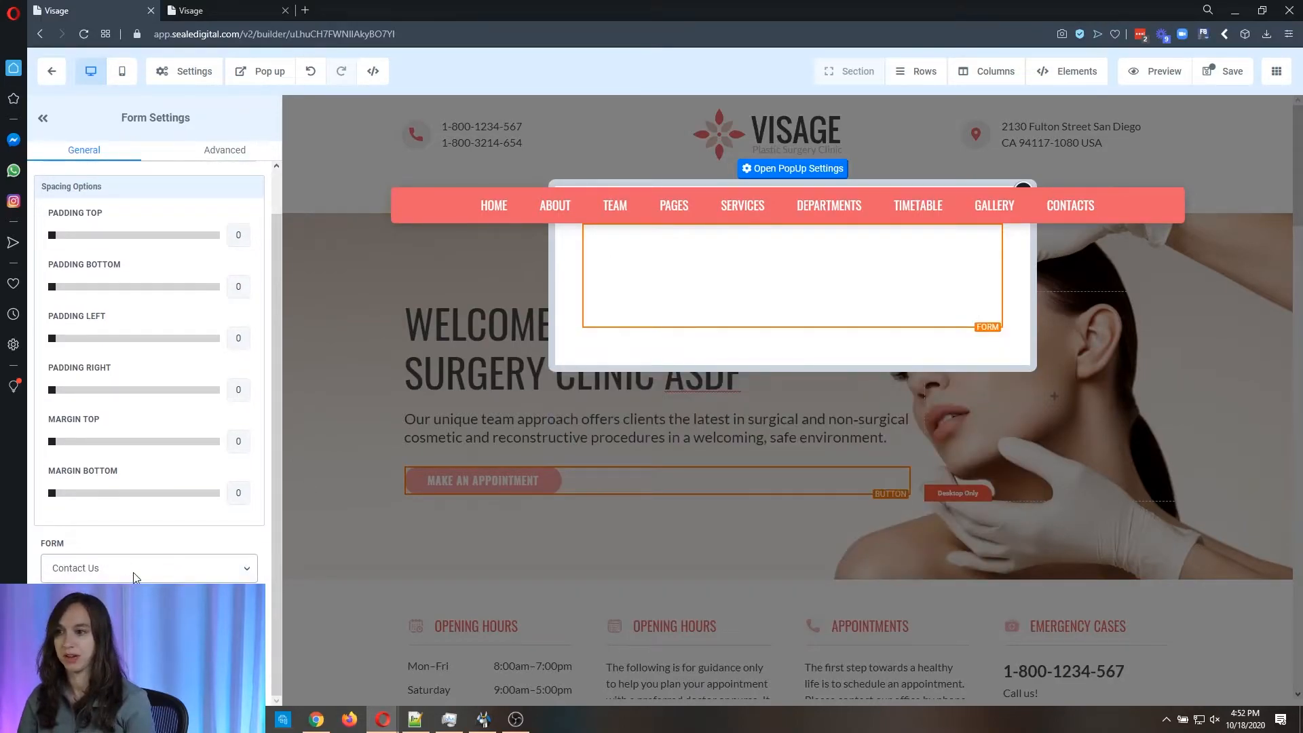
left_click(147, 567)
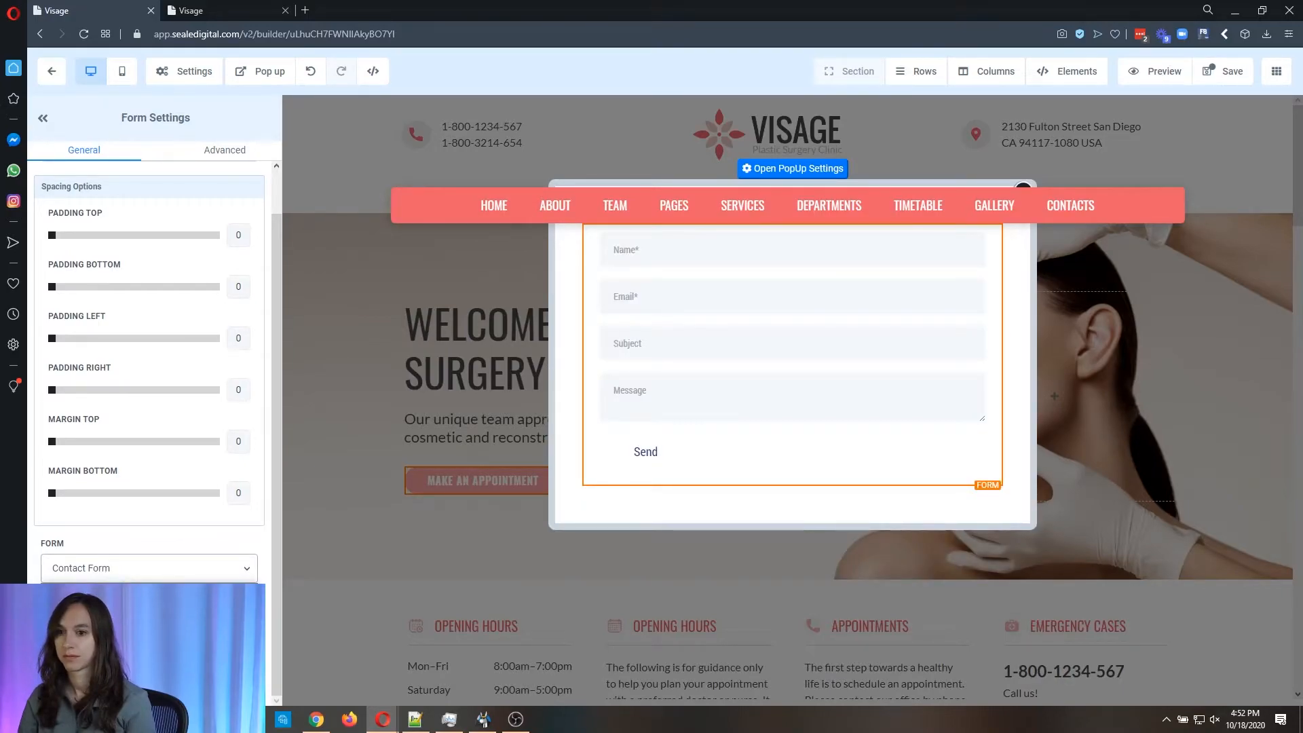
left_click(150, 567)
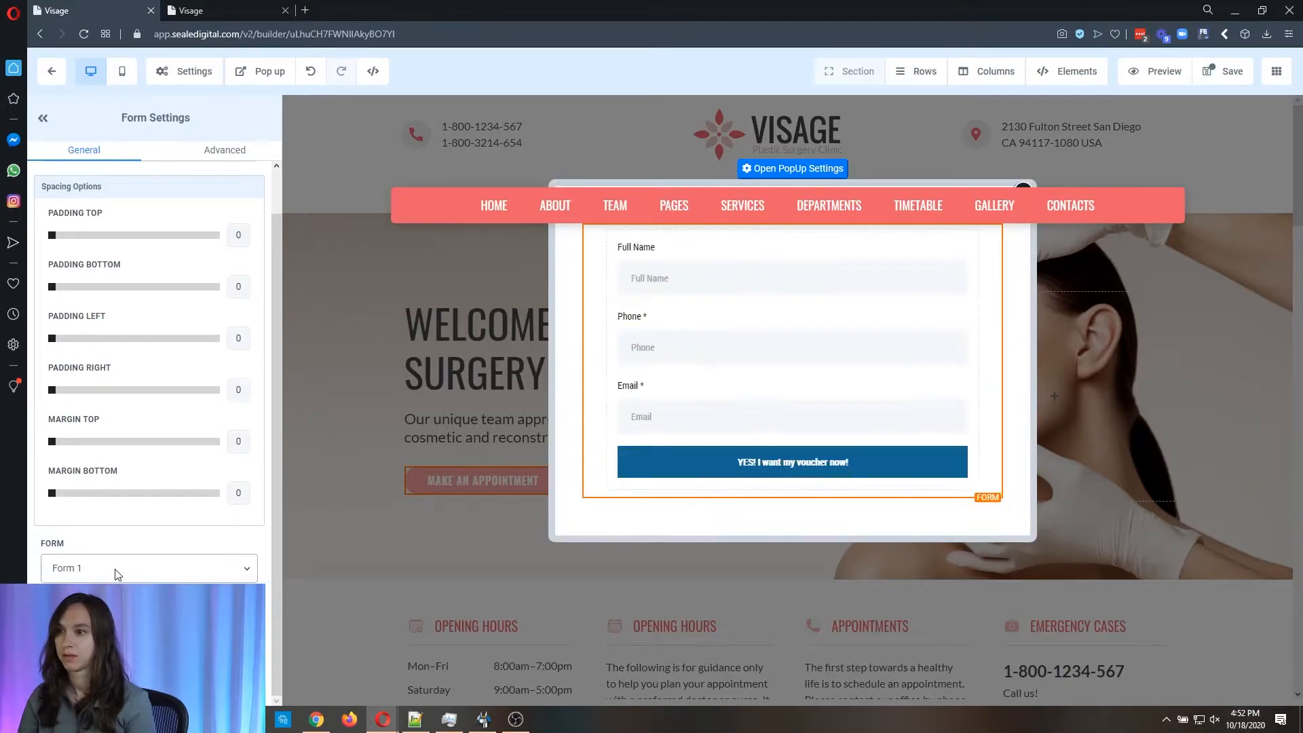
left_click(148, 567)
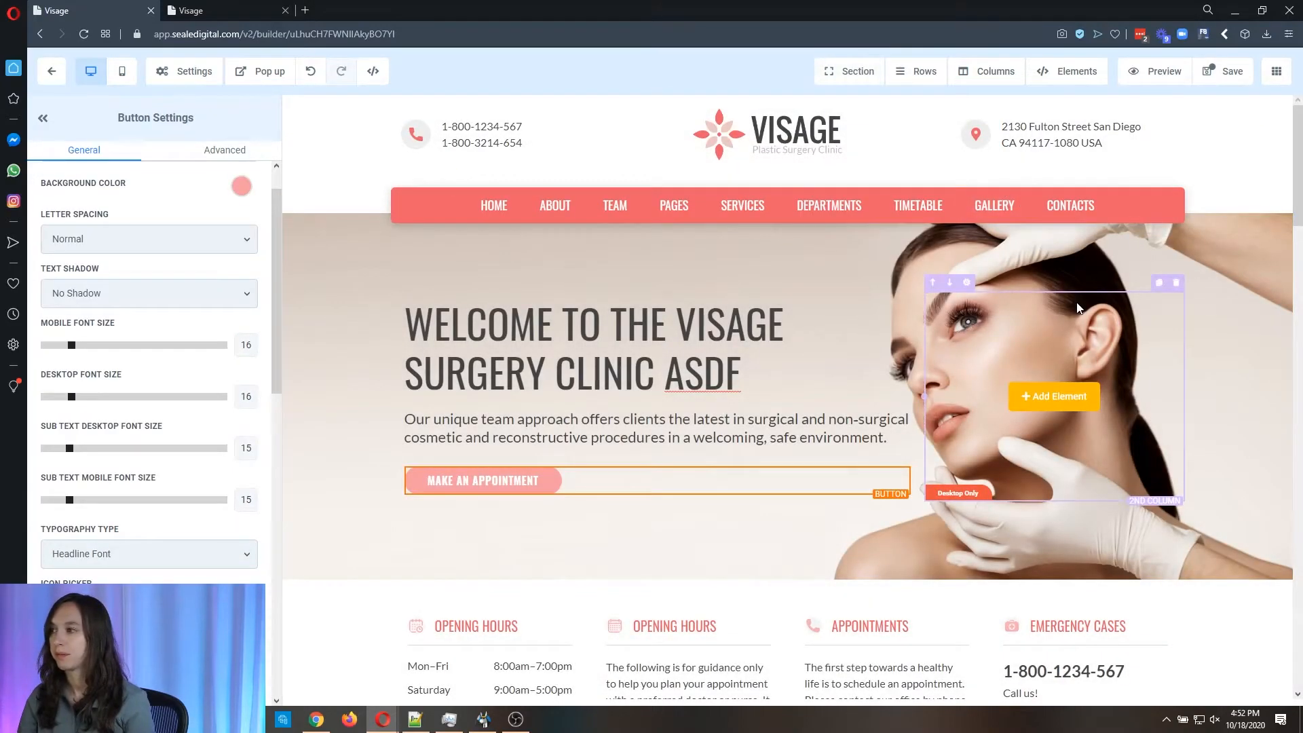
Step: Preview the edited Home page, test the Make an Appointment button, and leave the builder
left_click(1228, 71)
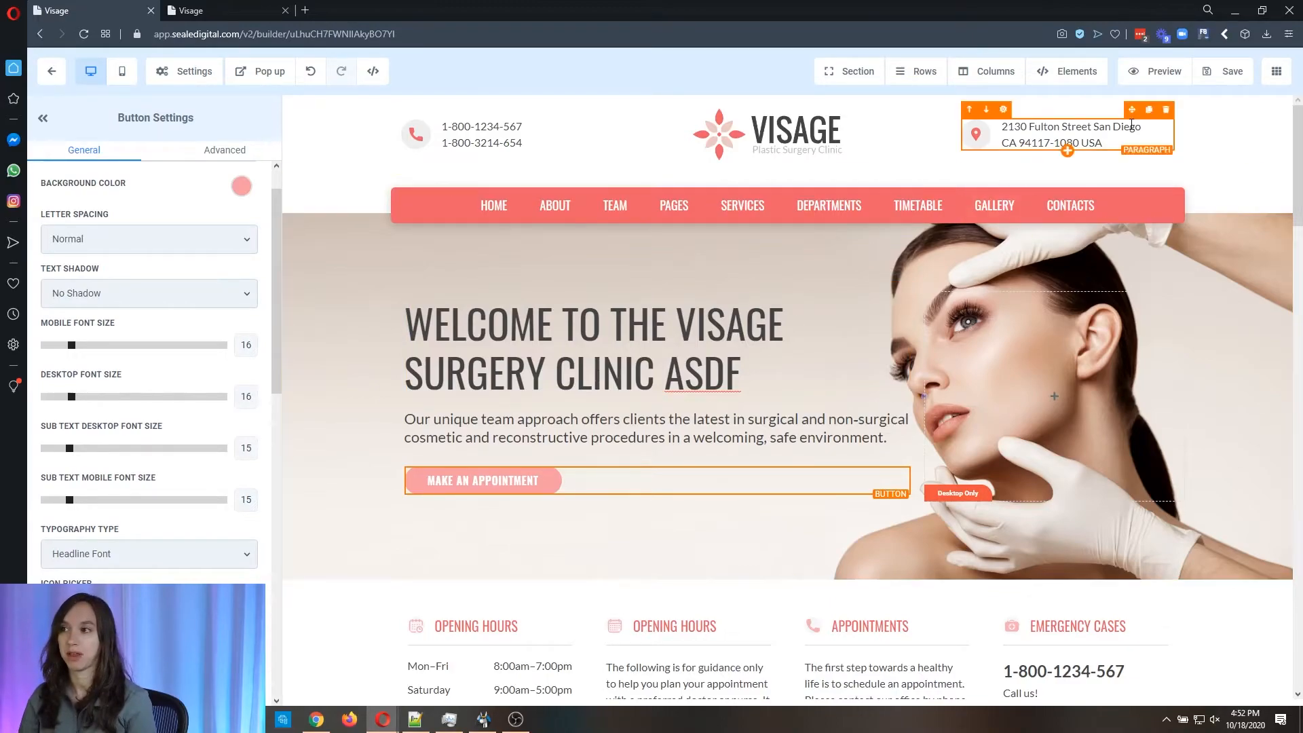
left_click(1154, 71)
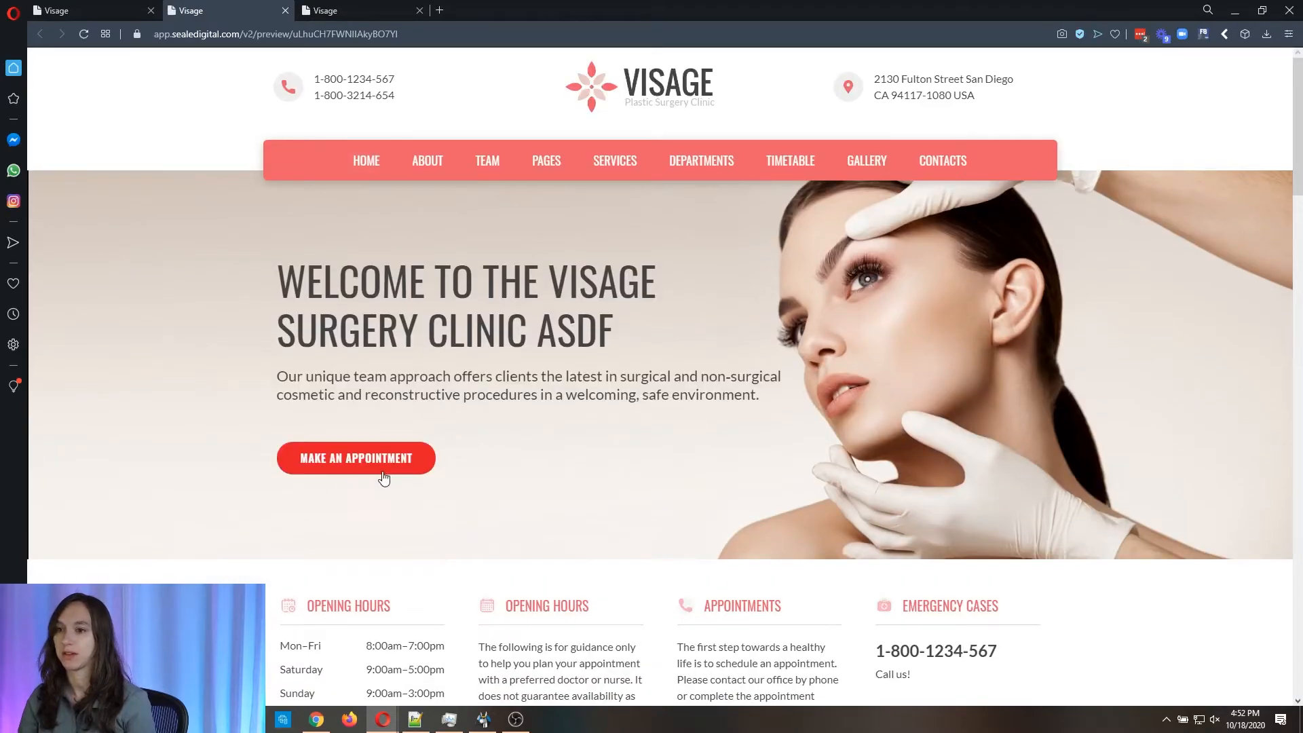
left_click(355, 457)
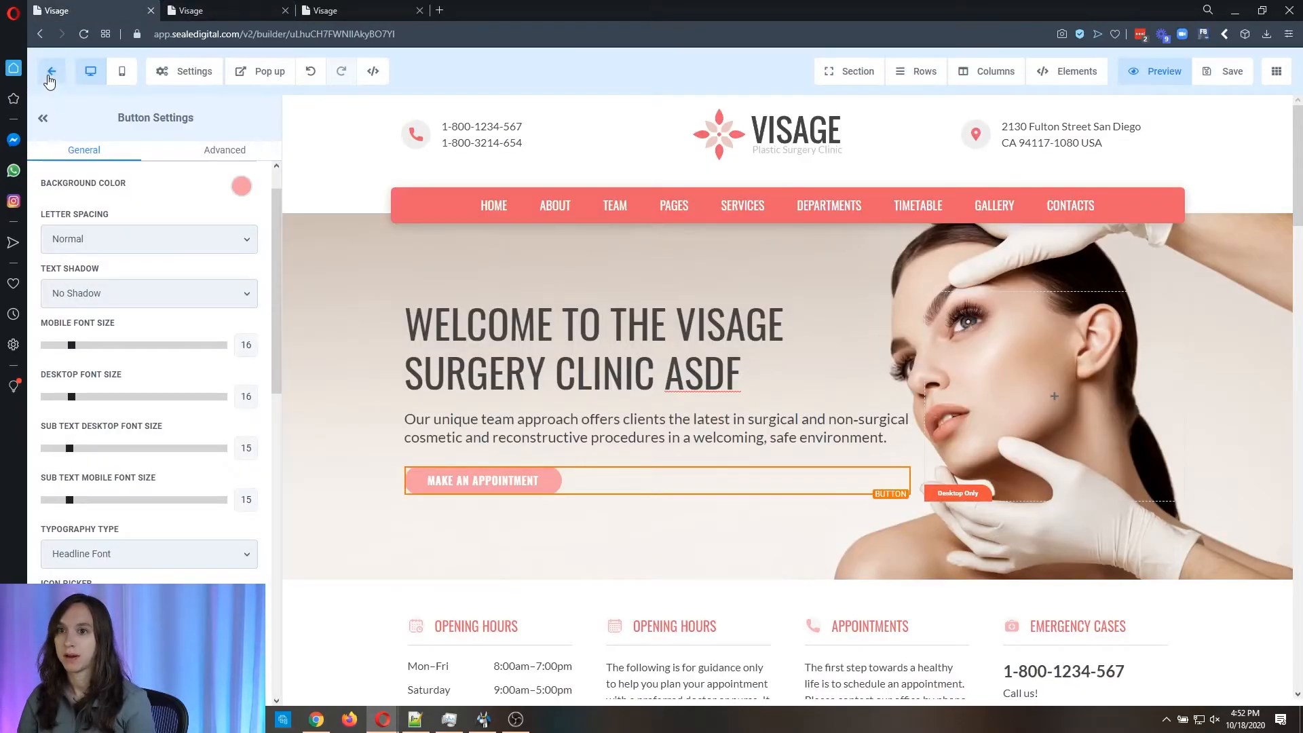
left_click(50, 72)
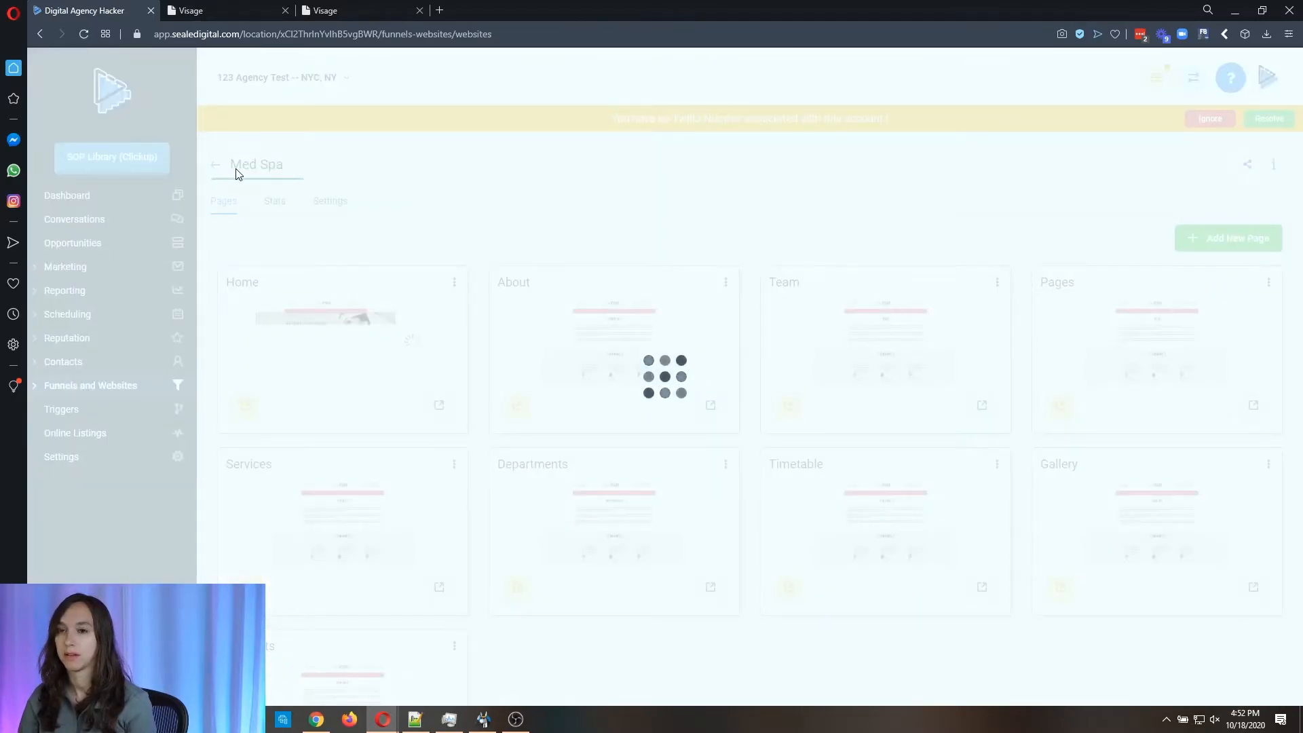
left_click(216, 164)
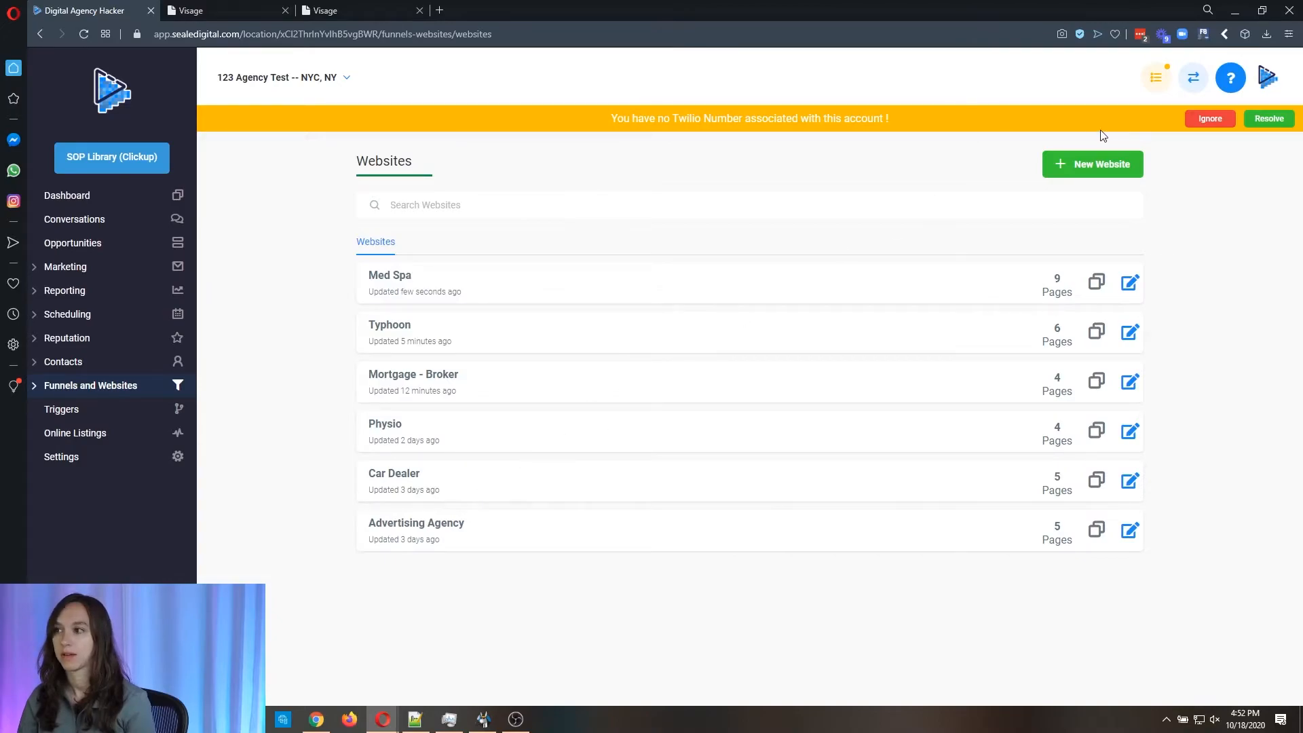
left_click(1091, 164)
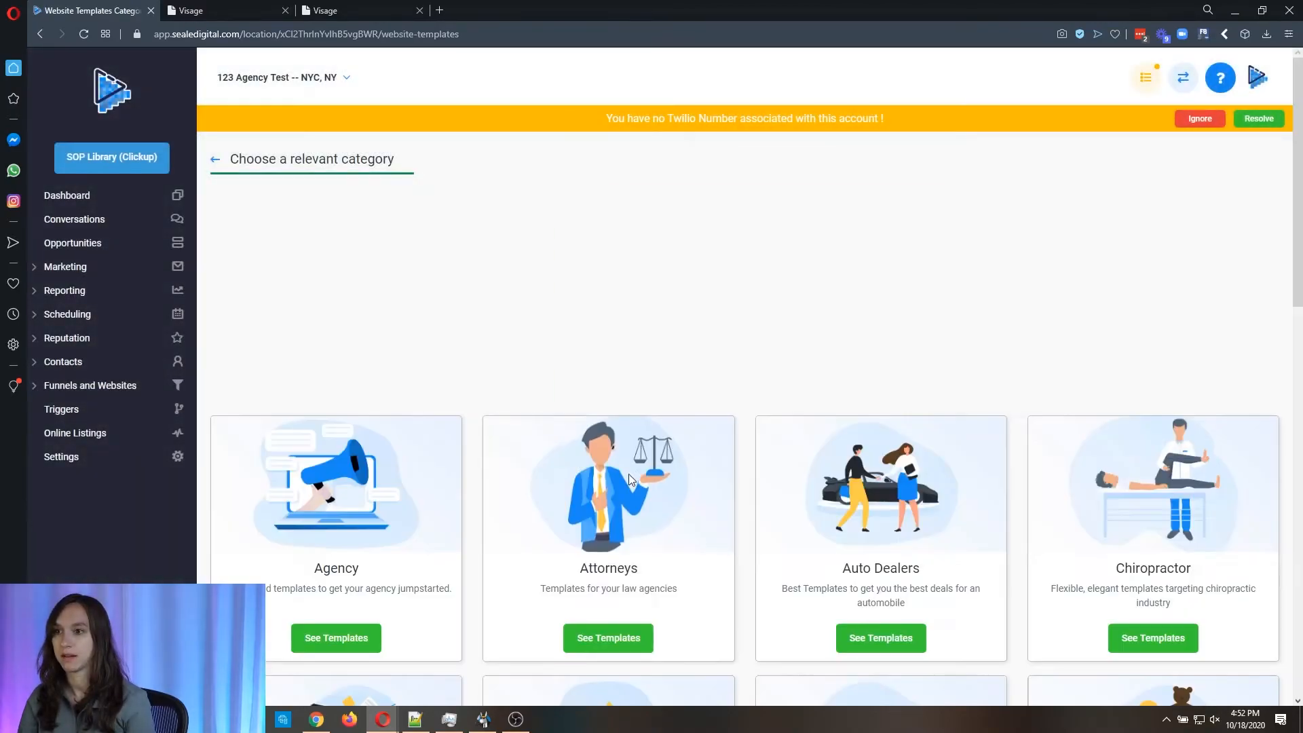
scroll("down", 3)
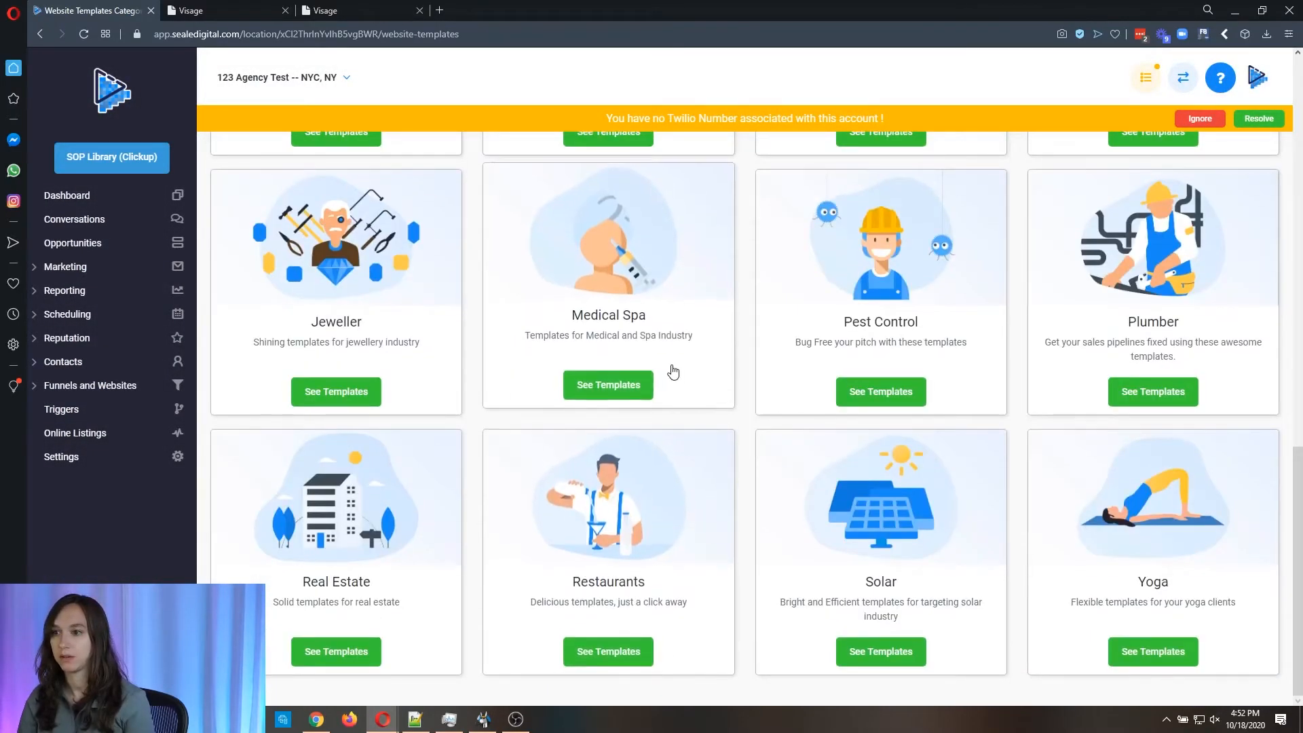
left_click(608, 391)
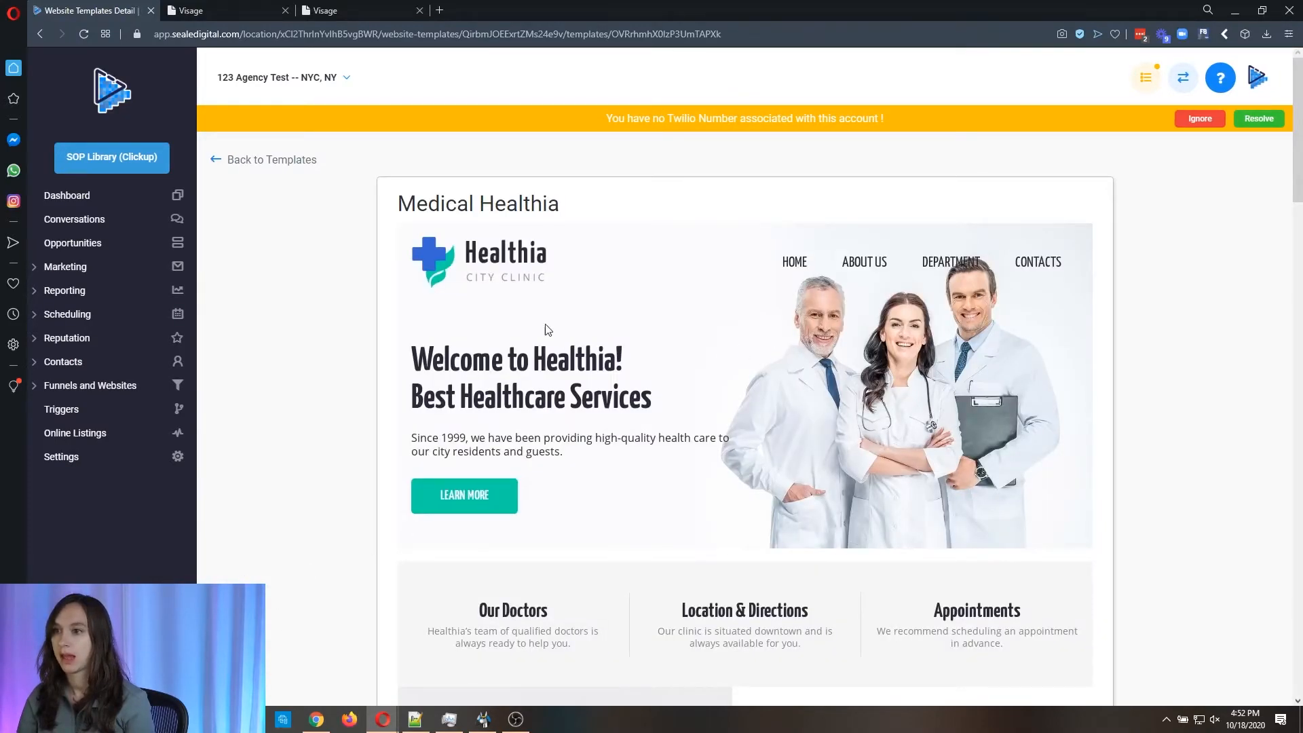
scroll("down", 3)
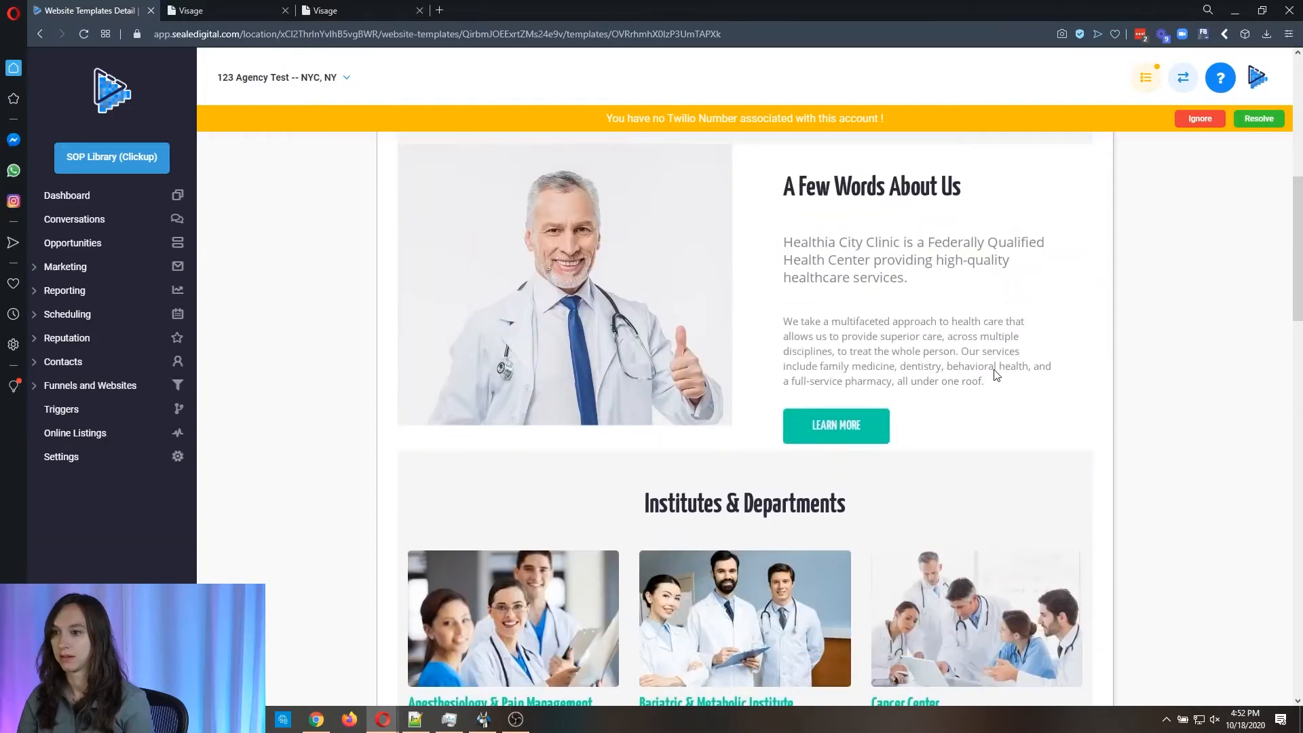
scroll("down", 3)
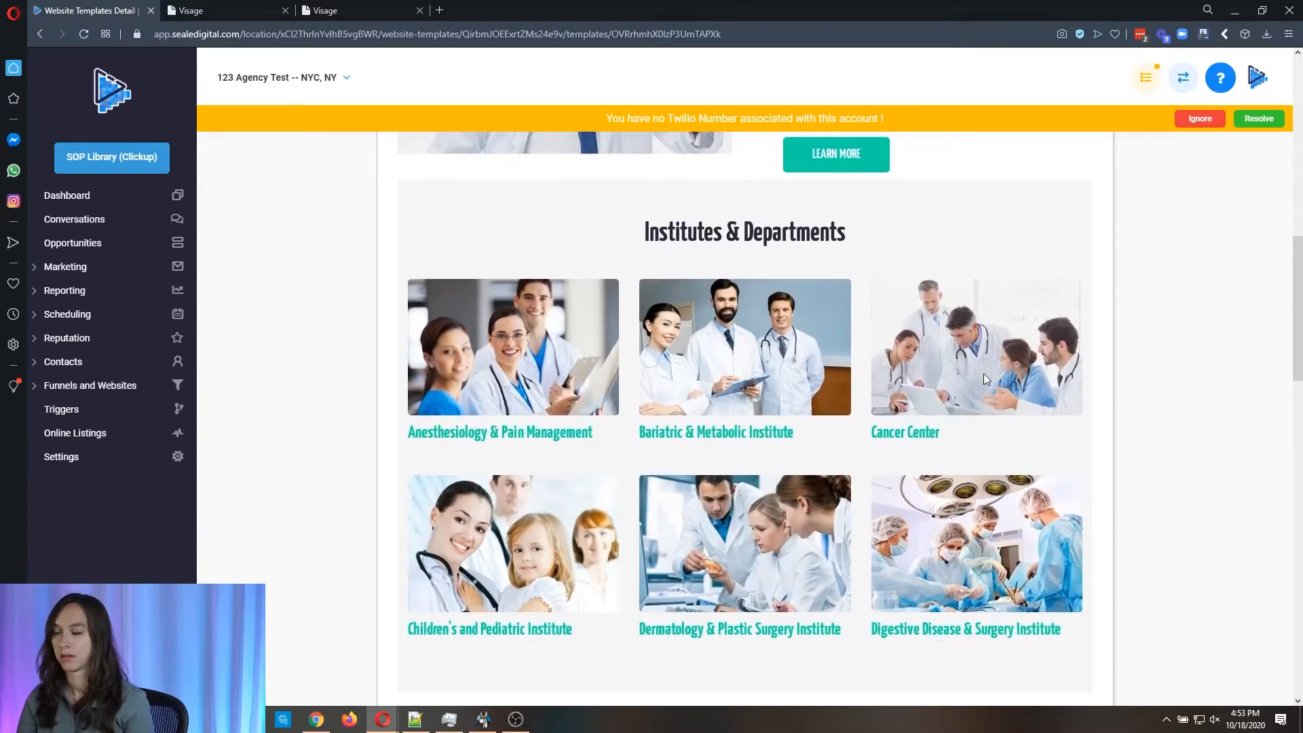
scroll("down", 3)
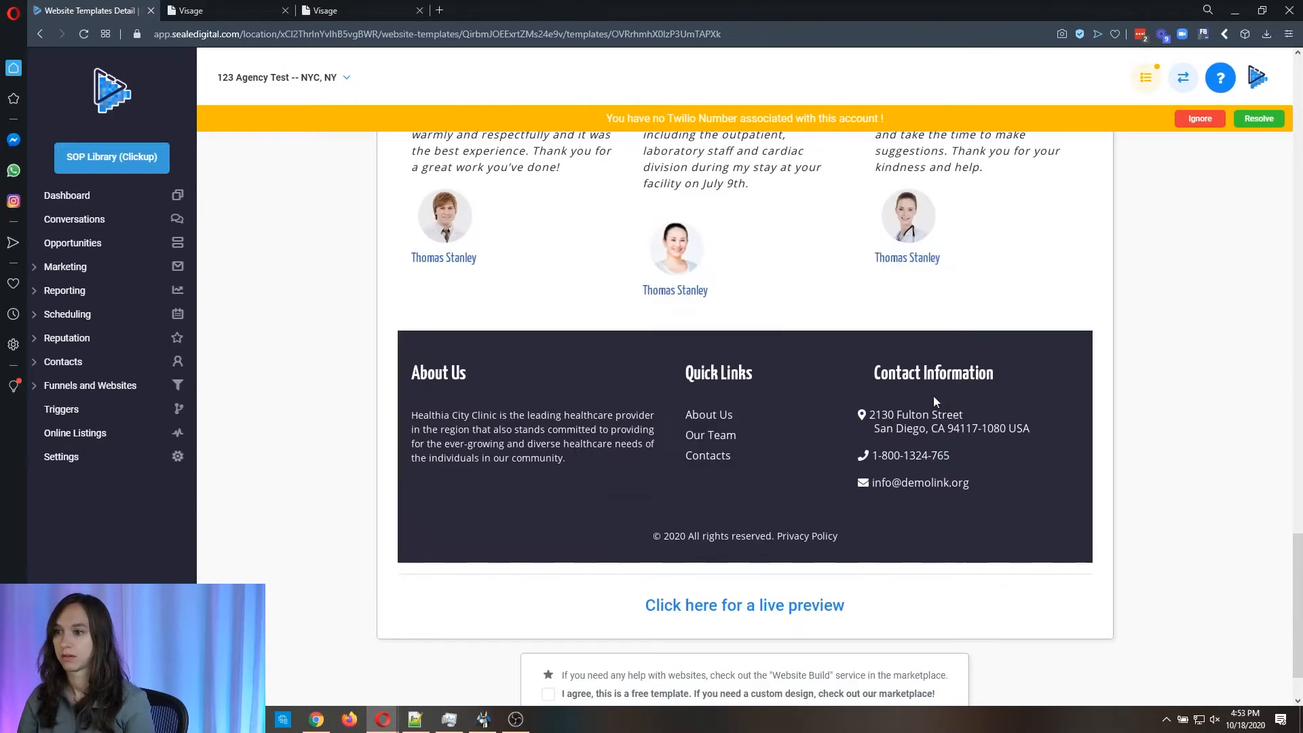
scroll("down", 3)
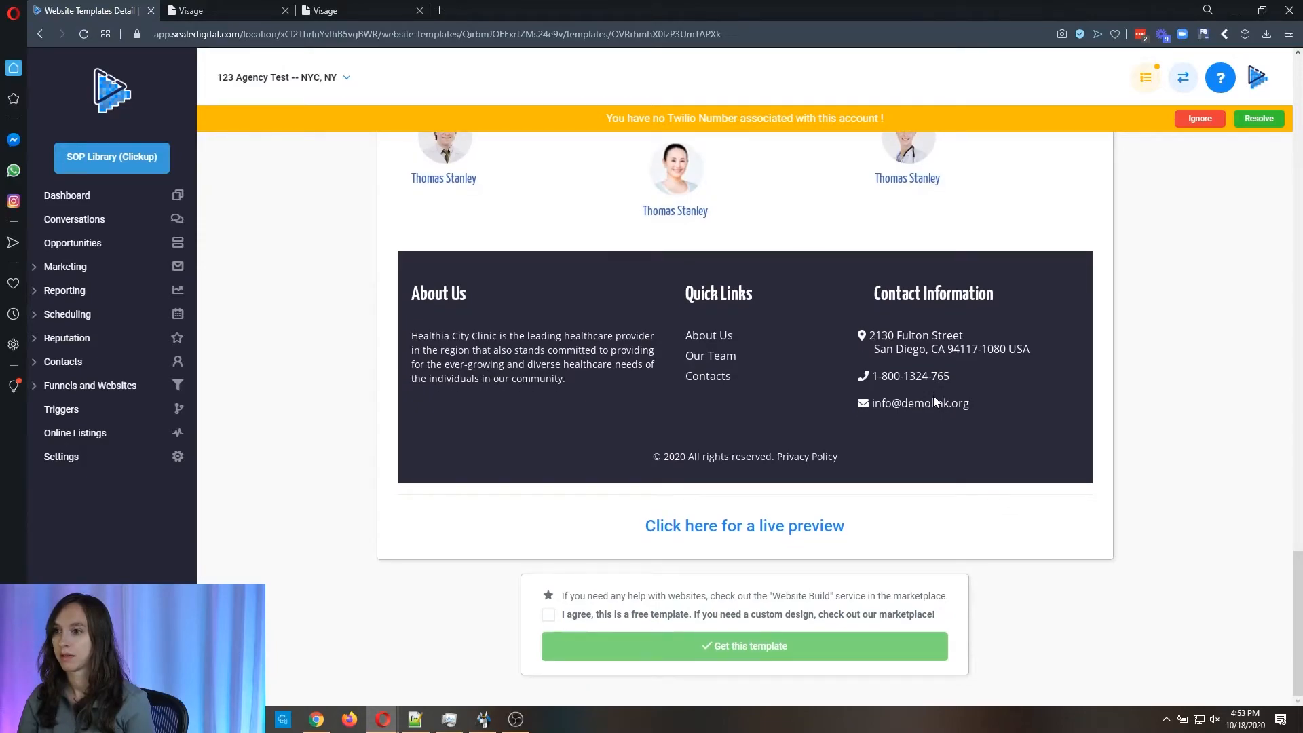
scroll("up", 3)
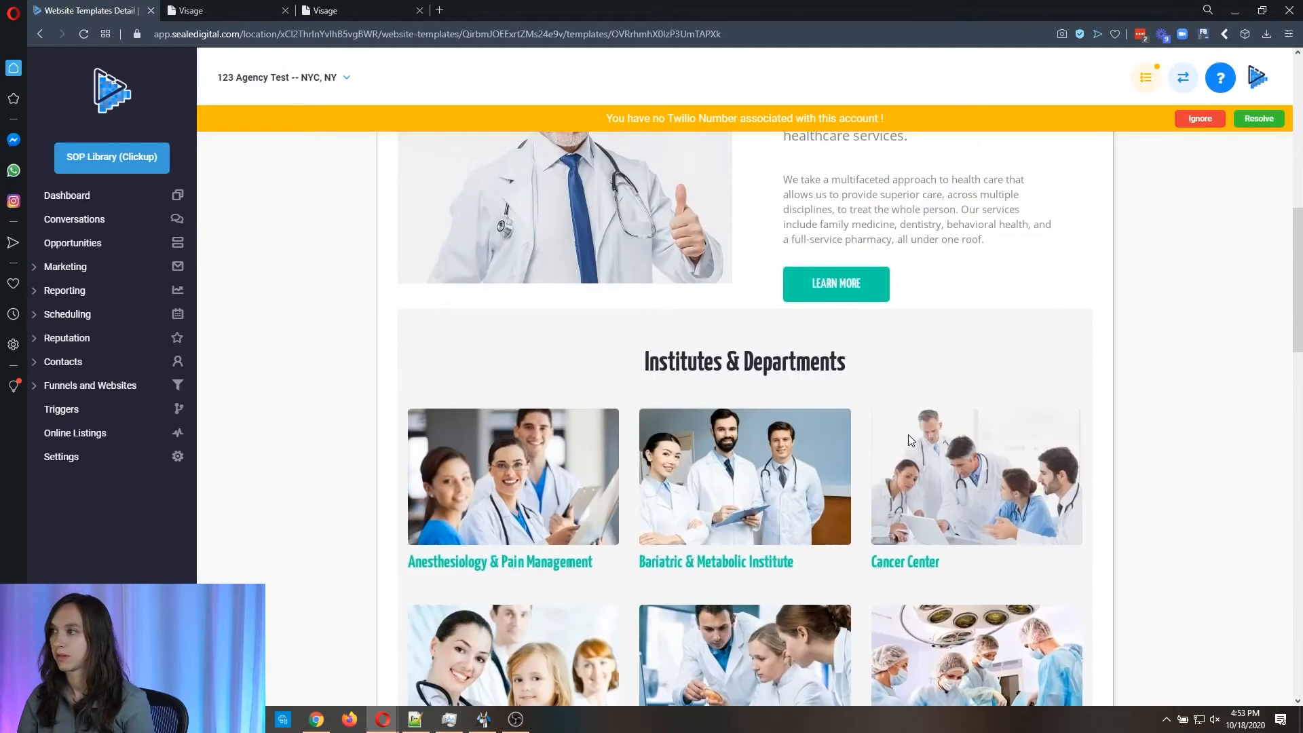
scroll("up", 3)
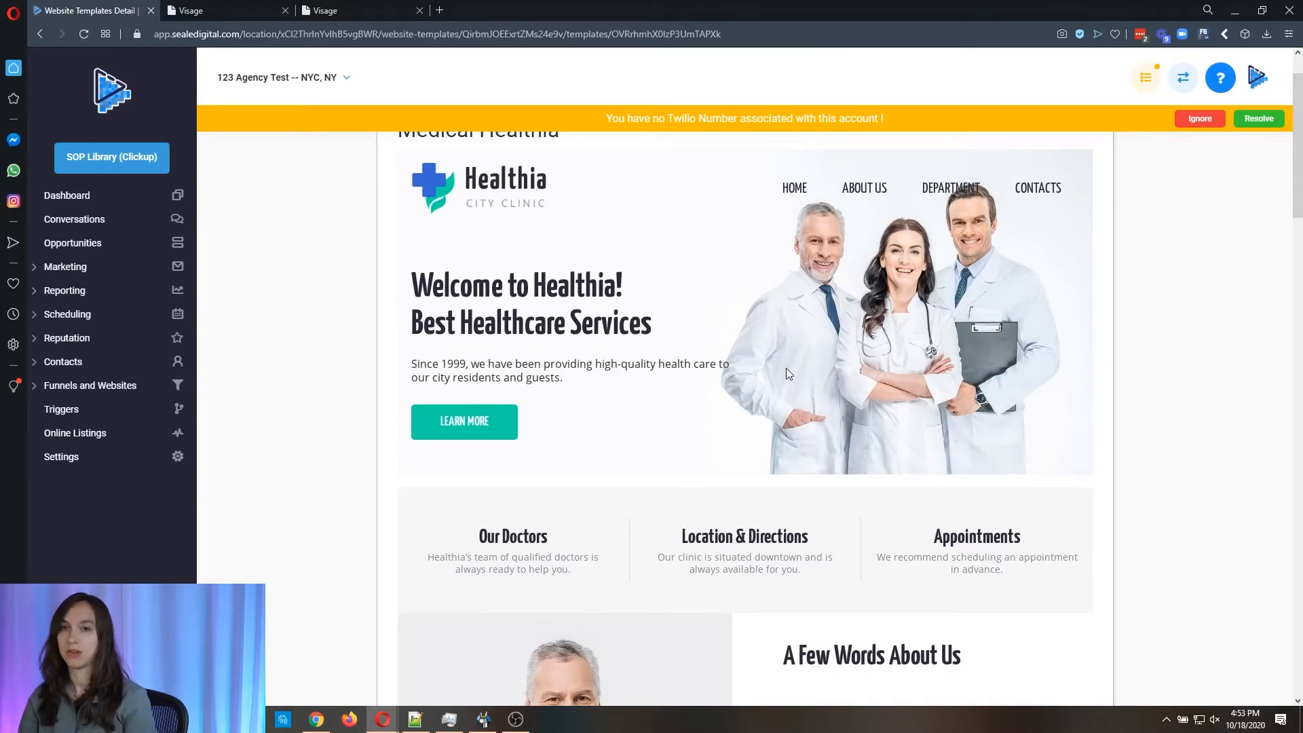
mouse_move(460, 238)
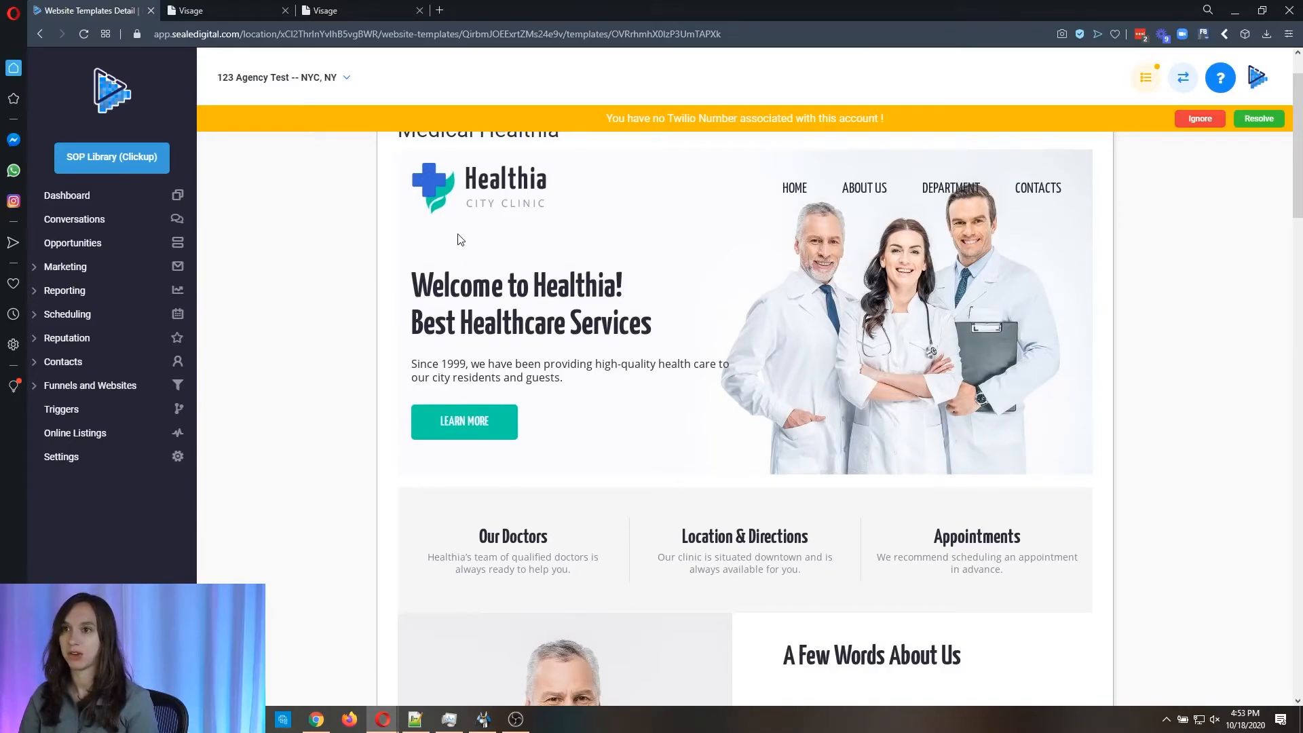
left_click(65, 266)
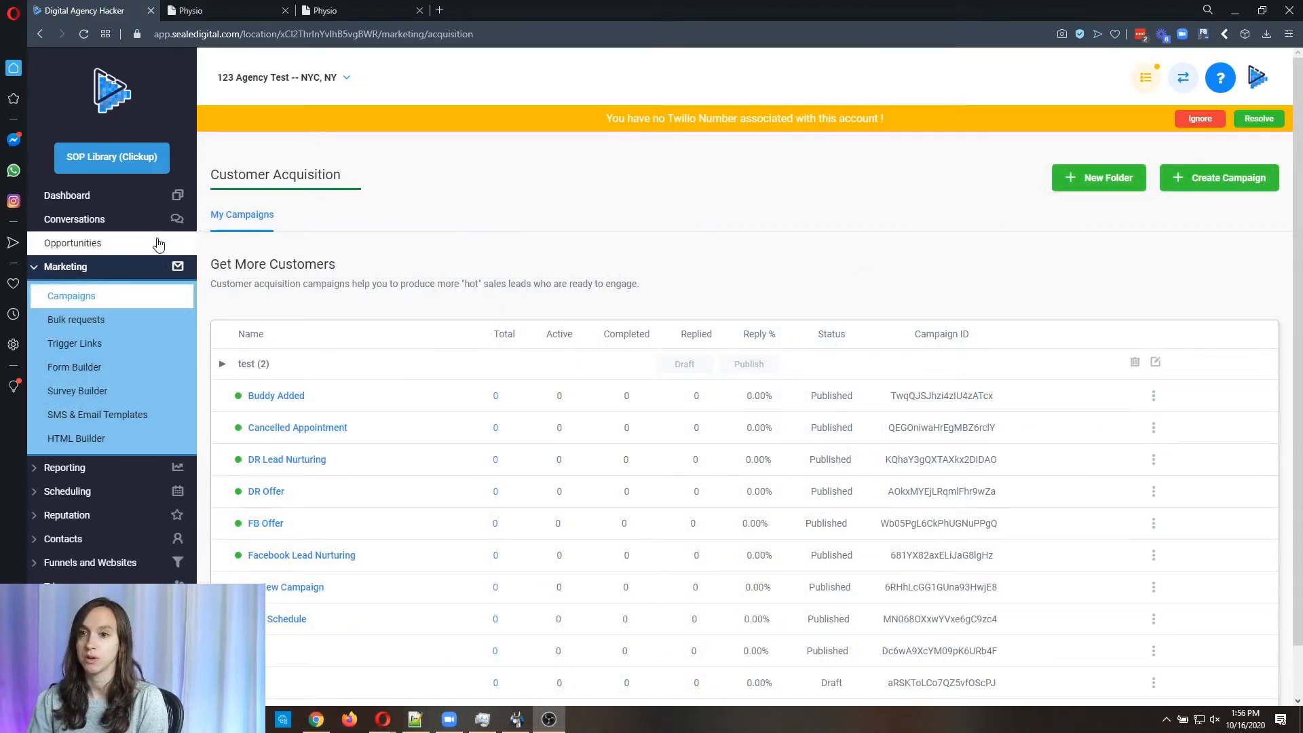
Step: Create a new campaign named test and save it
left_click(1219, 176)
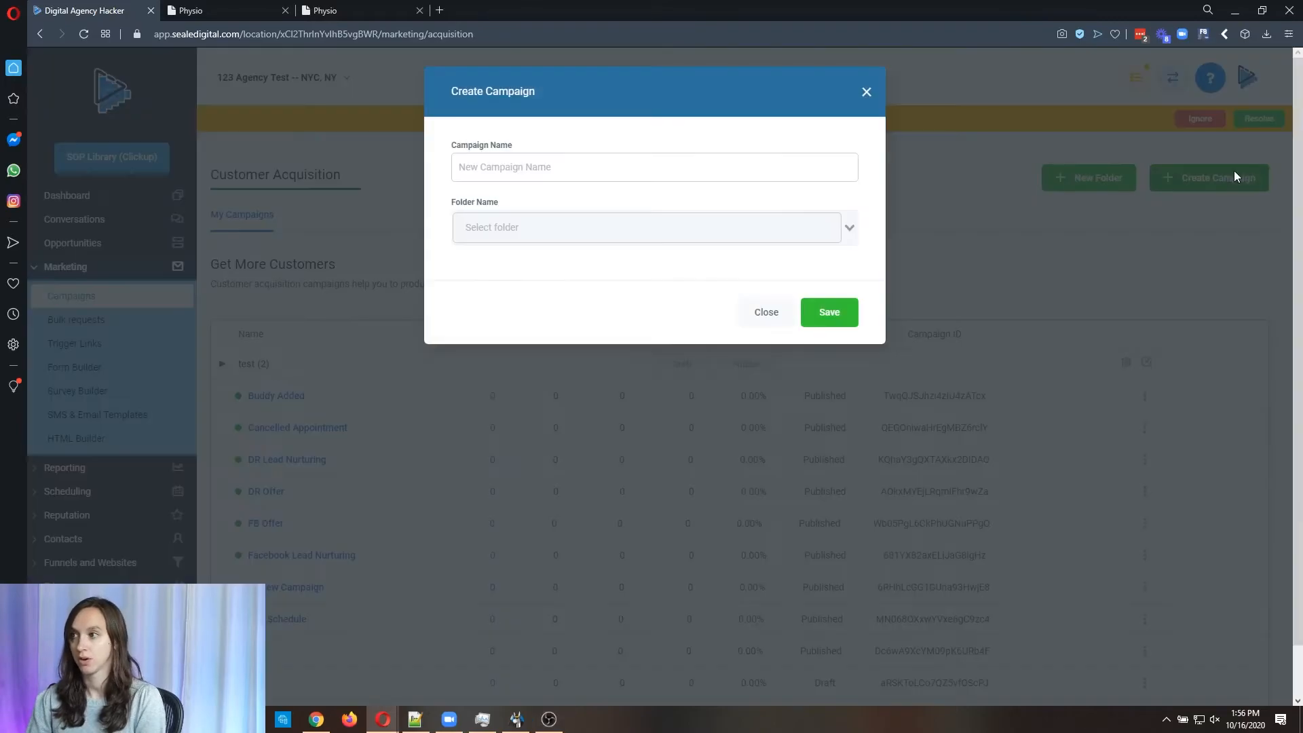
type("test")
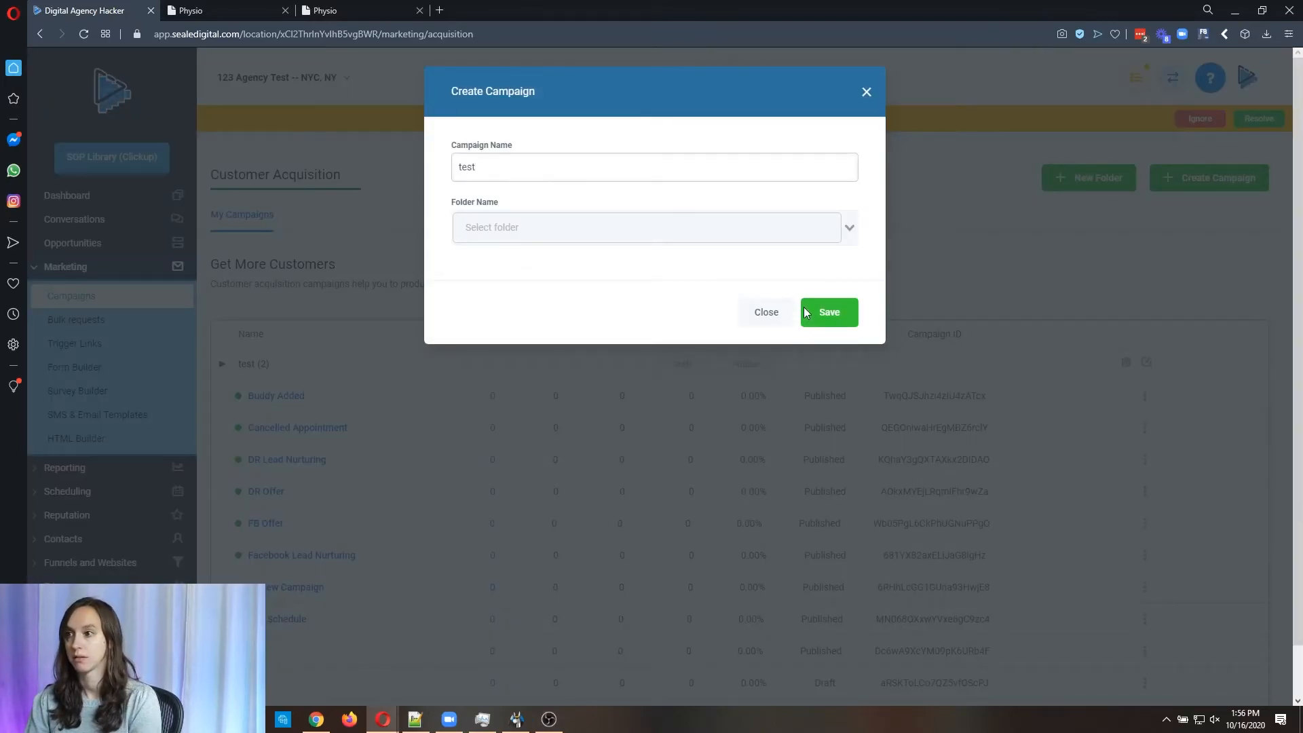
left_click(828, 312)
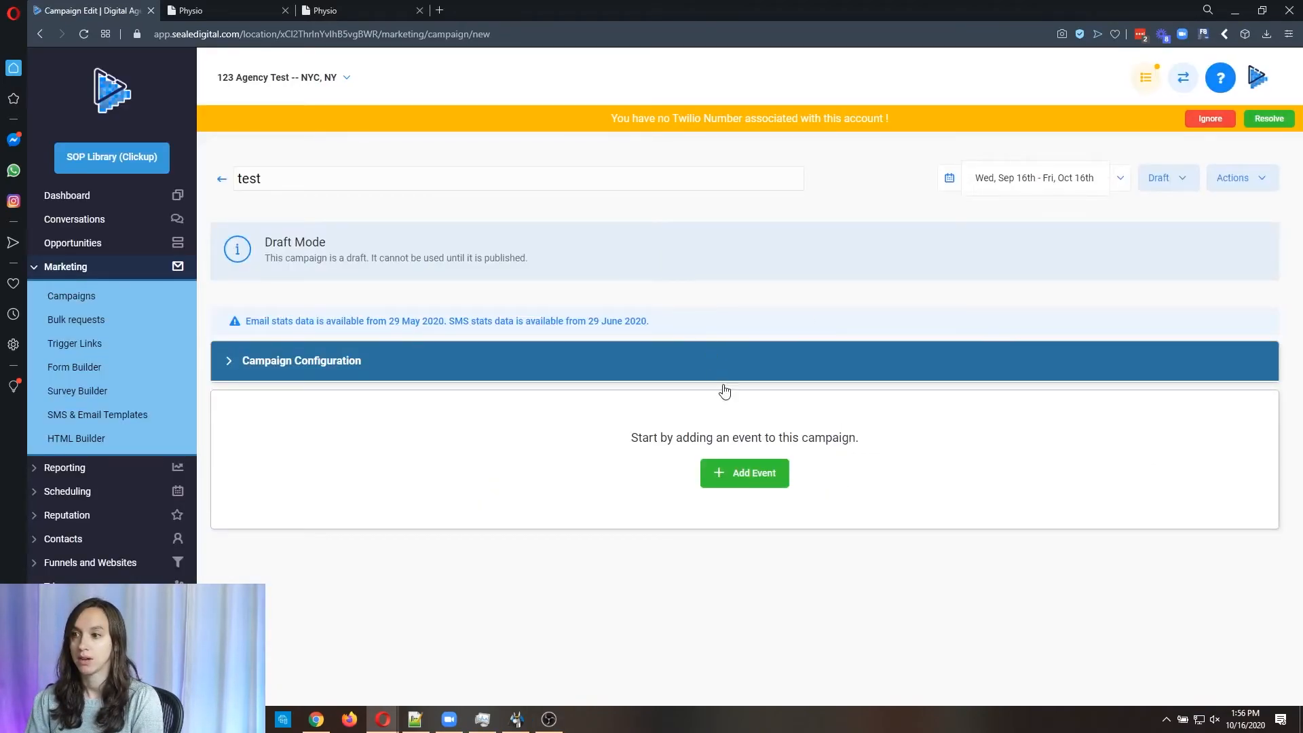
Step: Add an SMS first step reading 'Thank you for opting in!' with the contact's first name
left_click(744, 473)
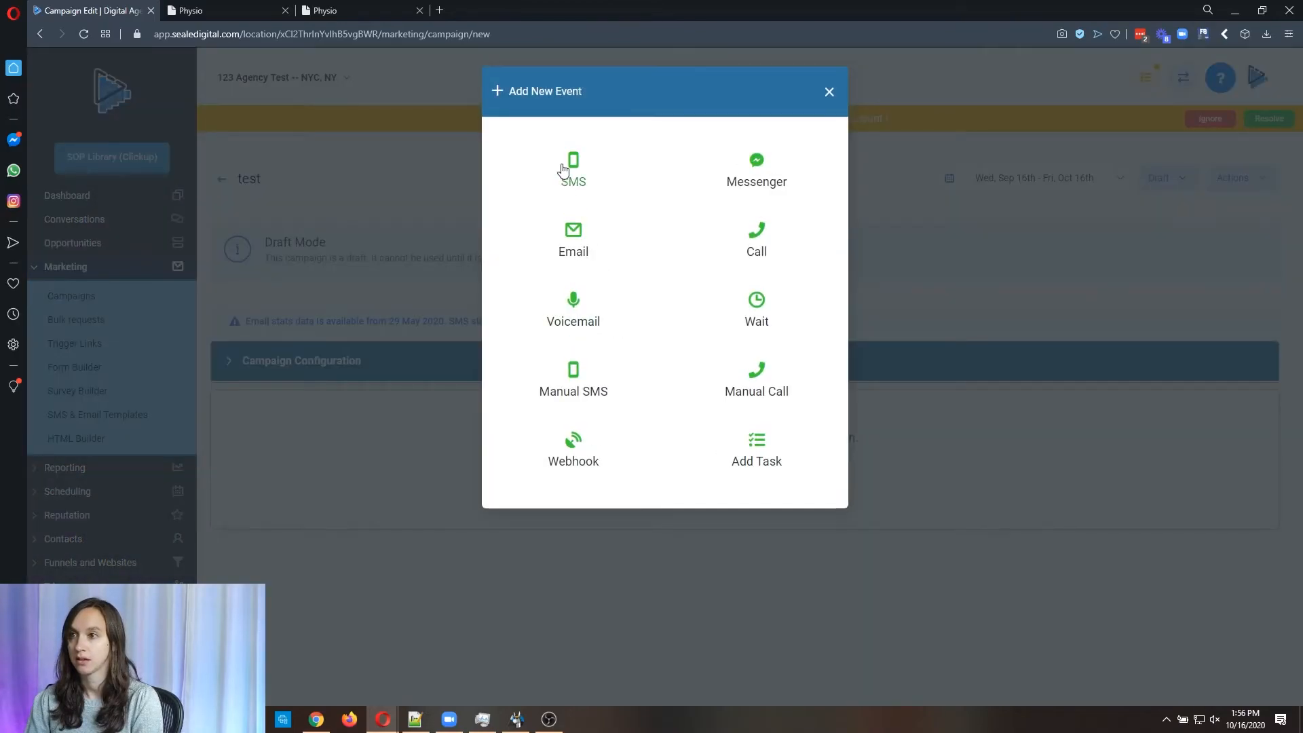
left_click(572, 171)
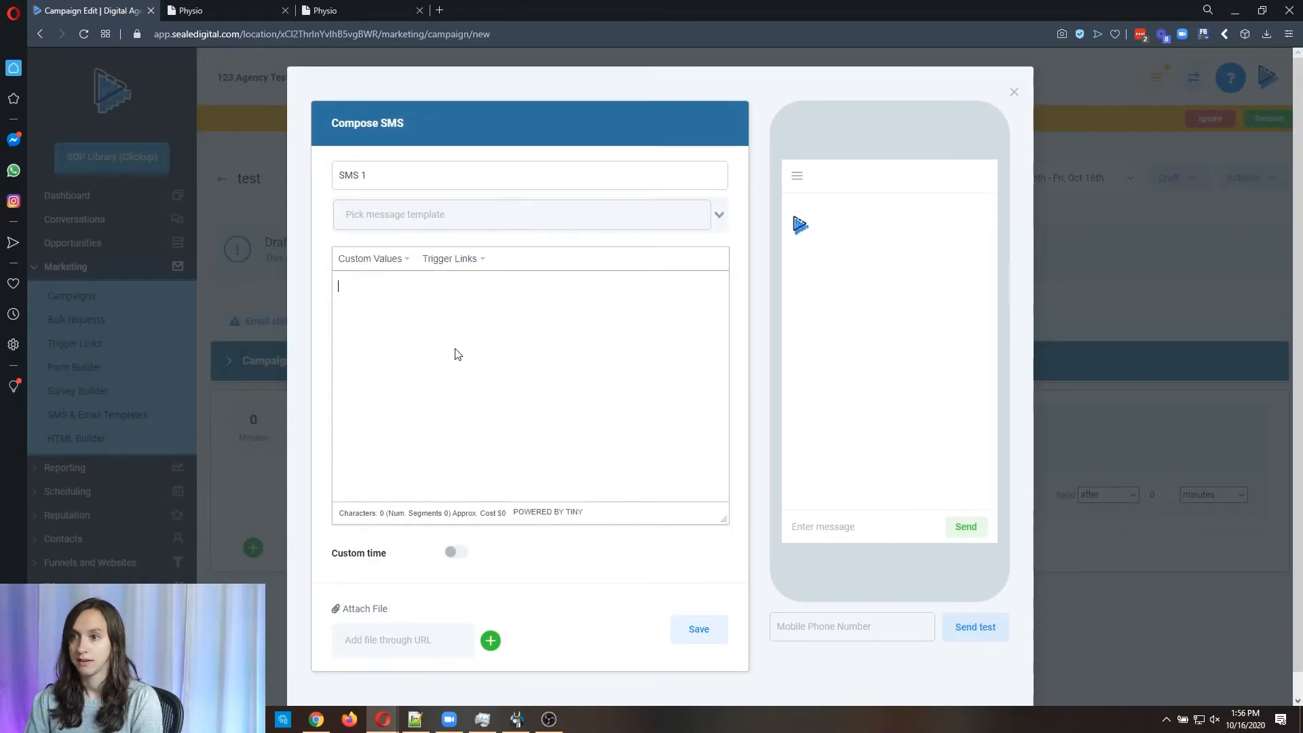
type("Thank you for")
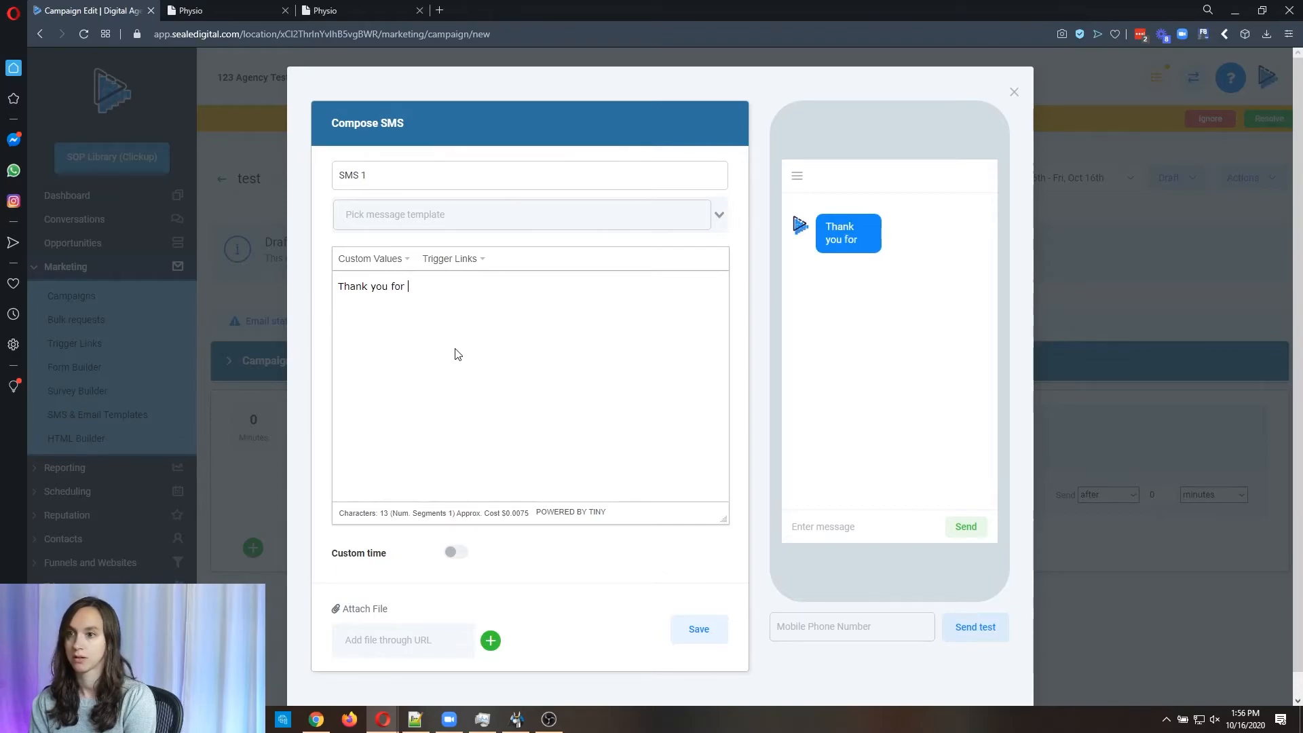
type("opting in!")
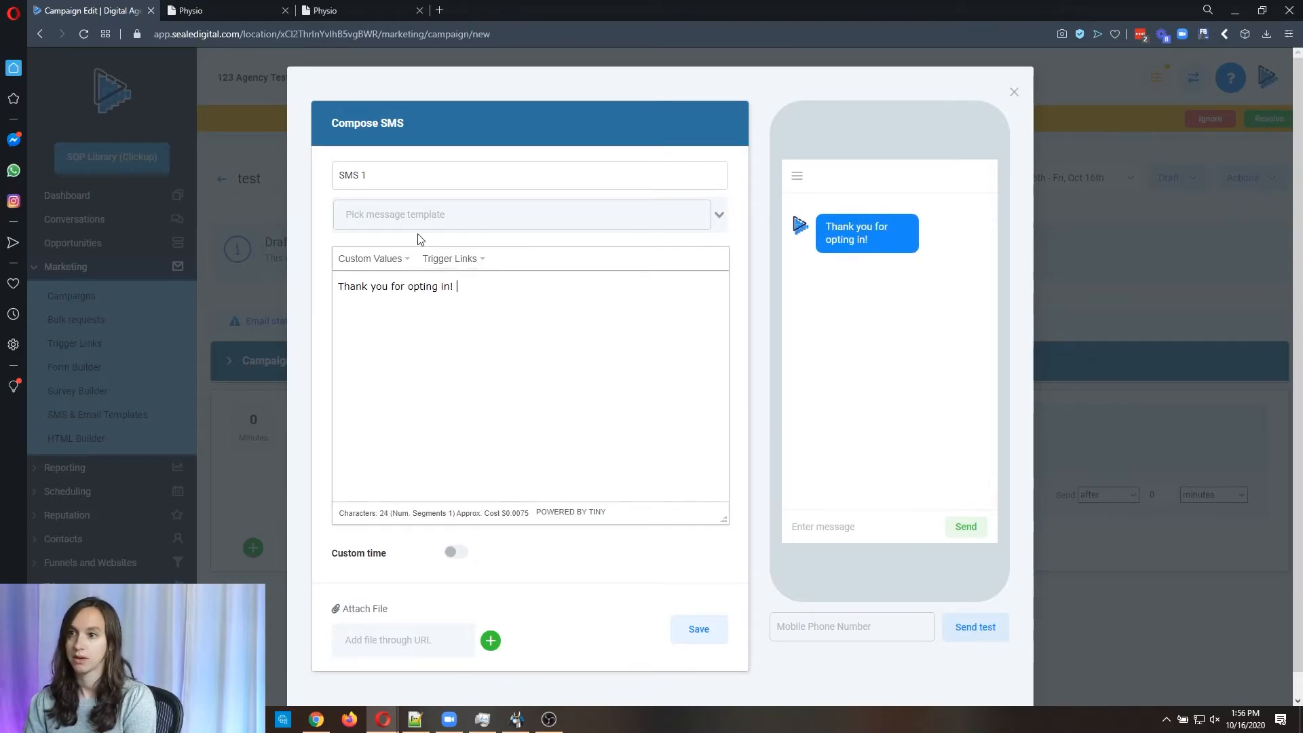
left_click(369, 258)
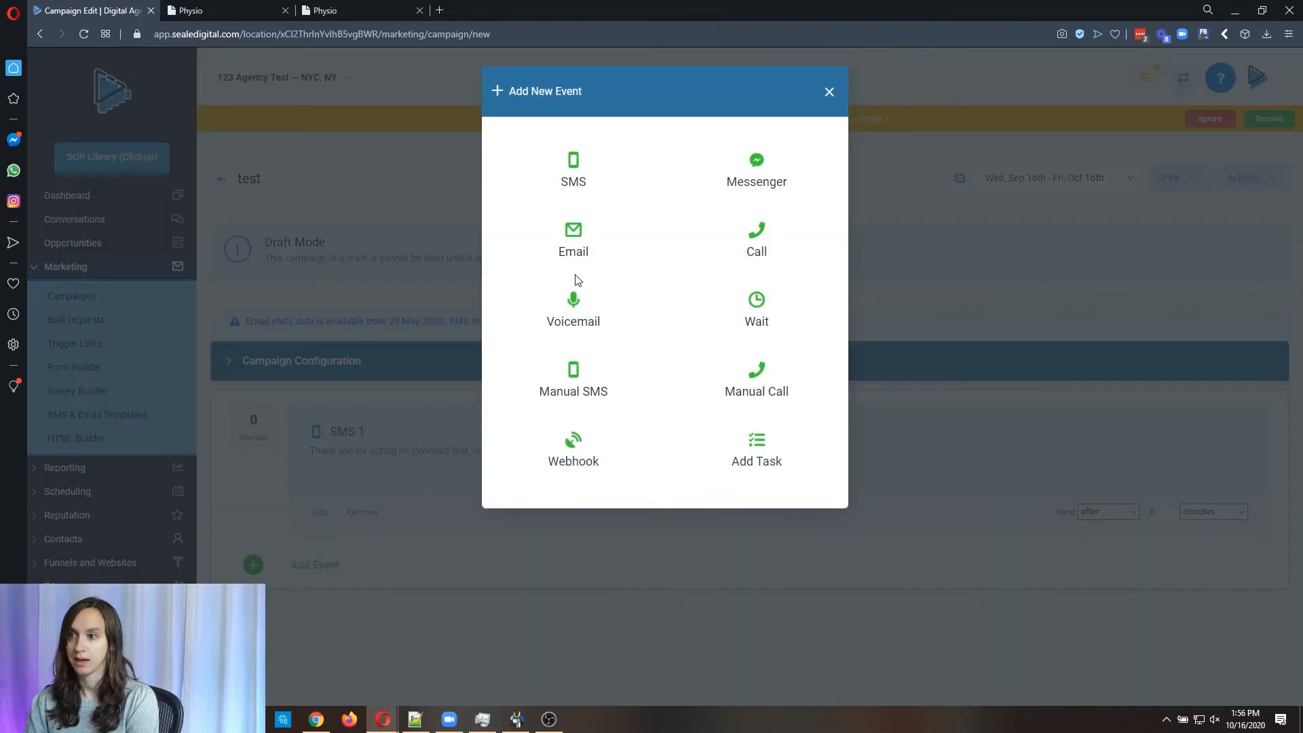
Step: Add and save an Email 1 step, then a Voicemail 1 step, after the opening SMS
left_click(573, 239)
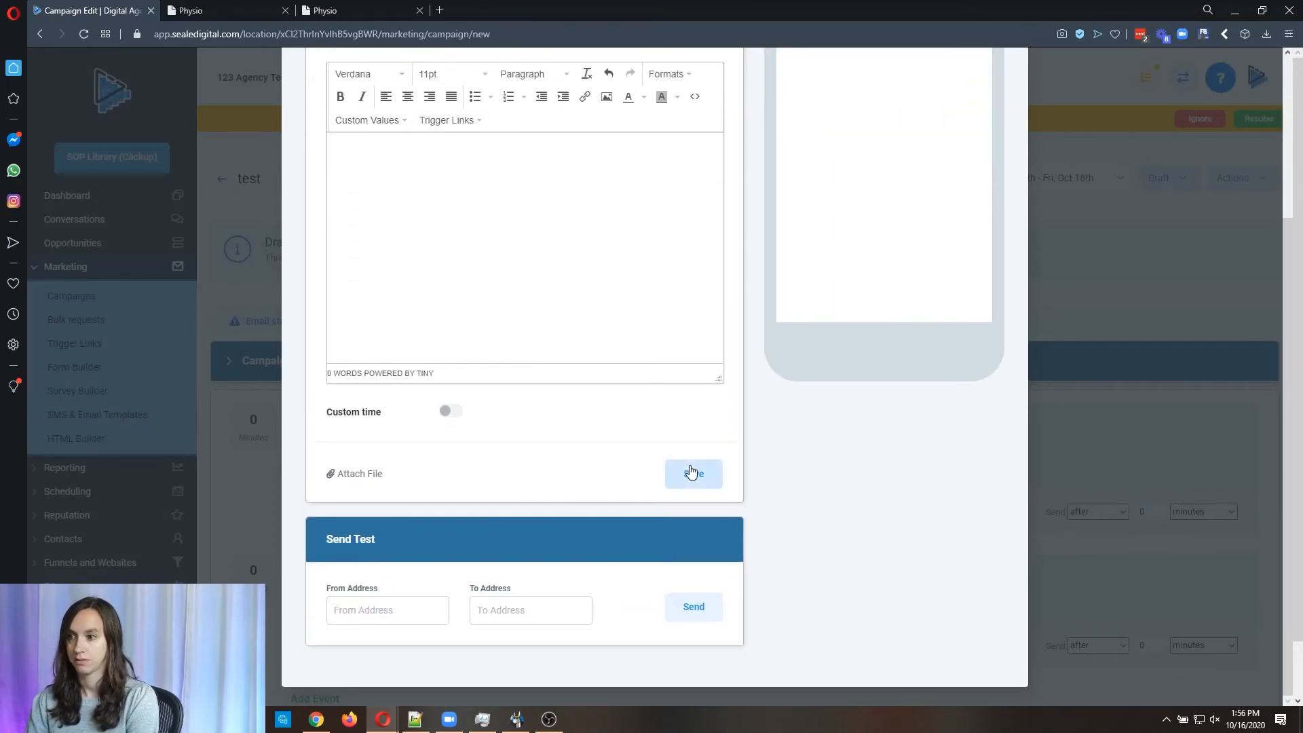
left_click(694, 473)
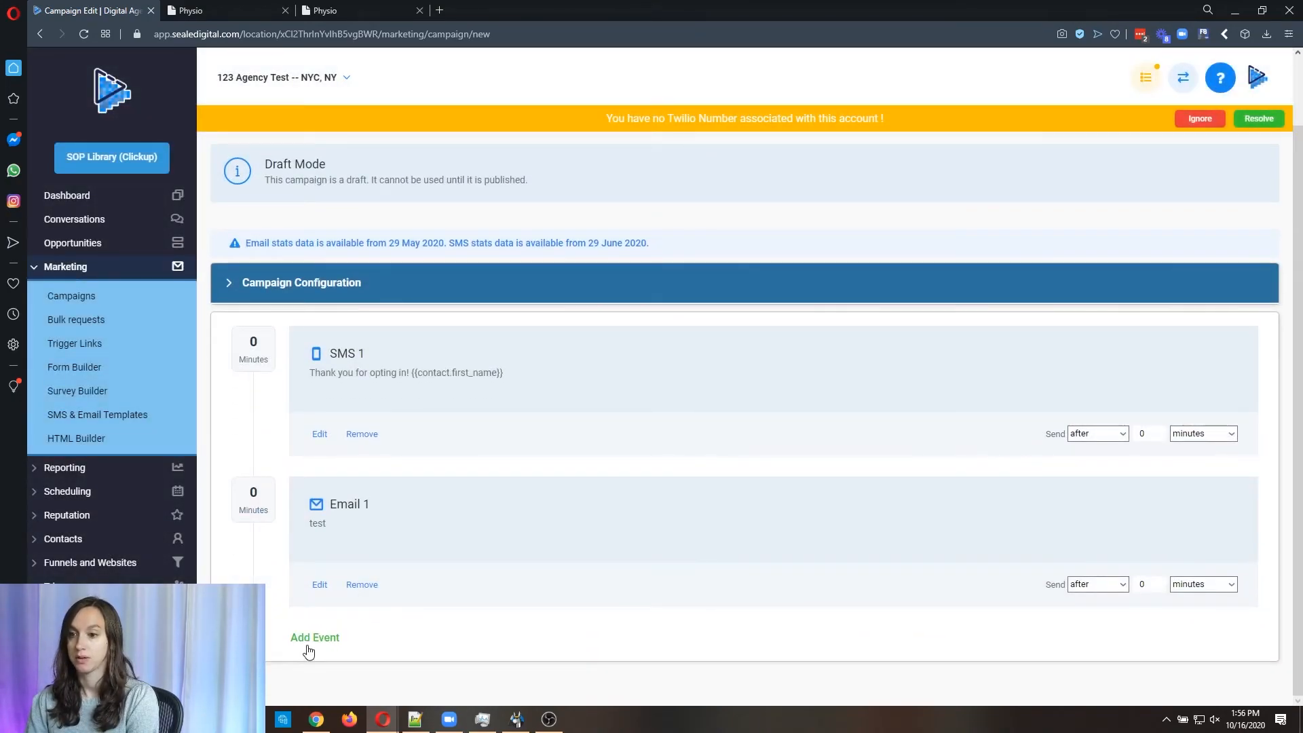
left_click(314, 638)
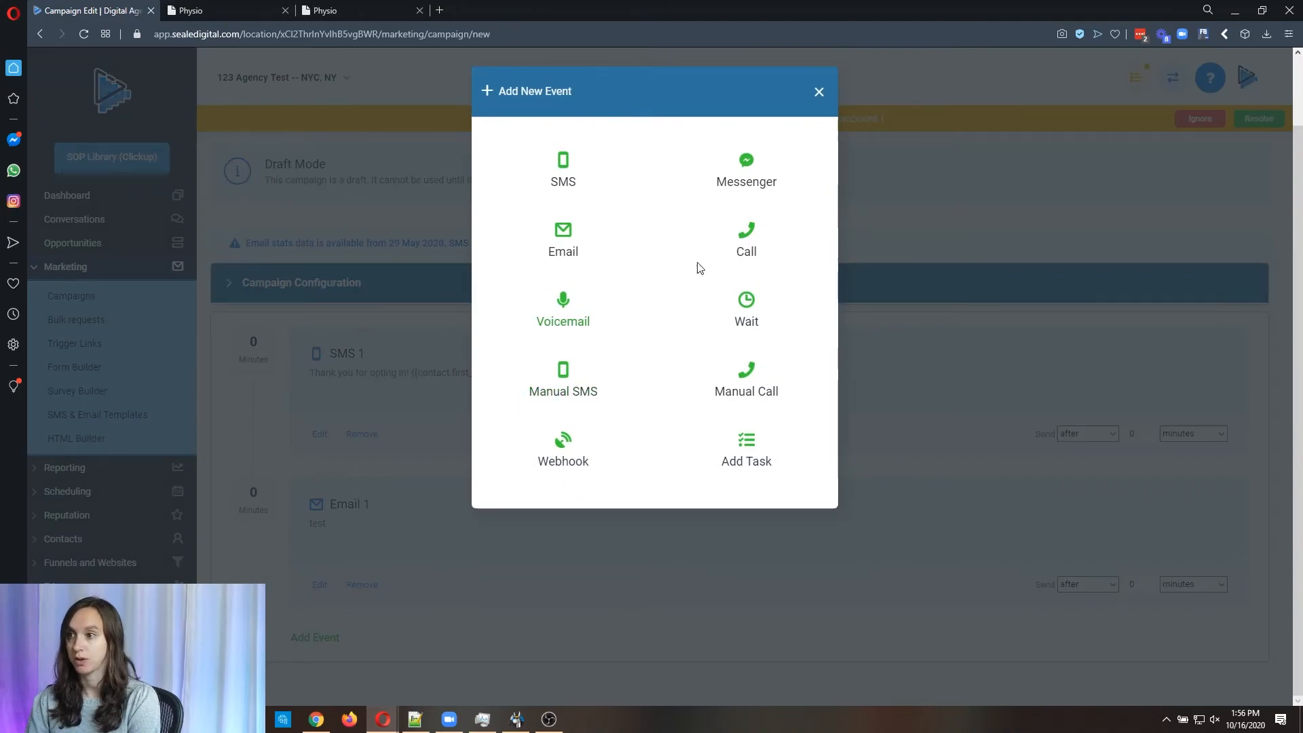
mouse_move(620, 332)
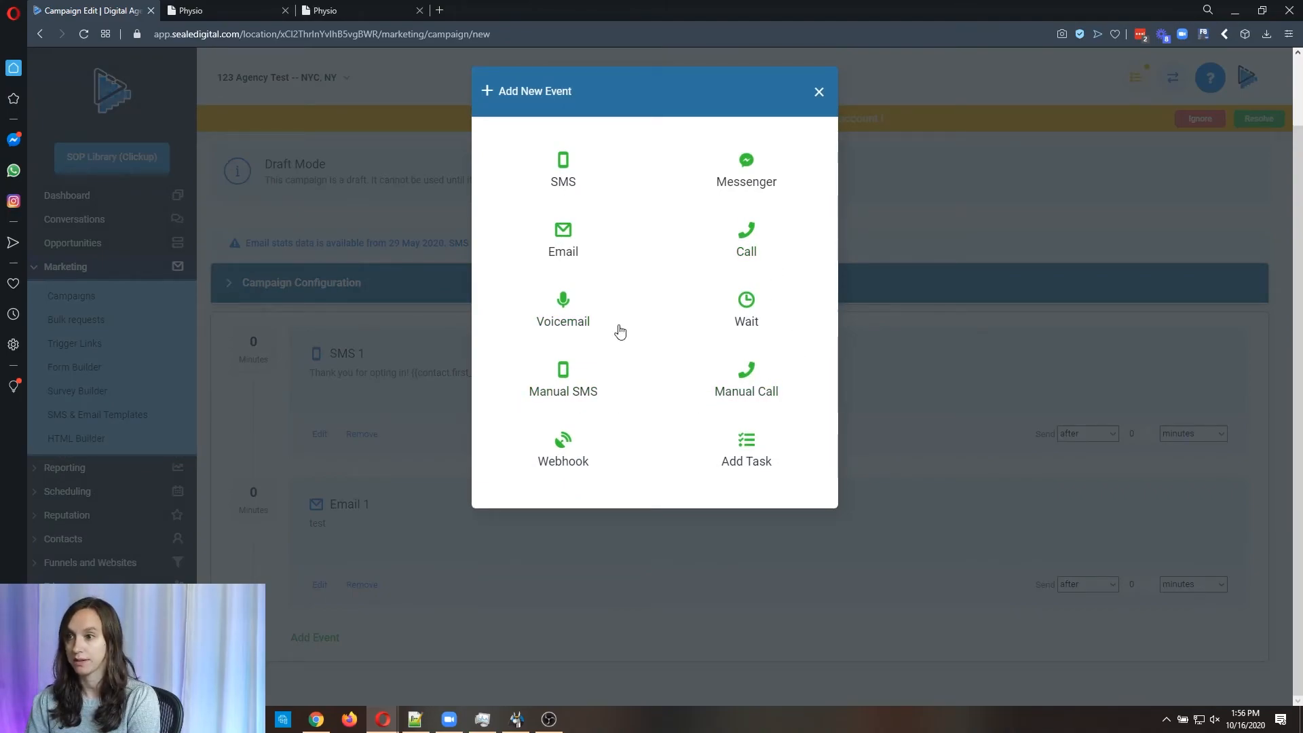
left_click(562, 312)
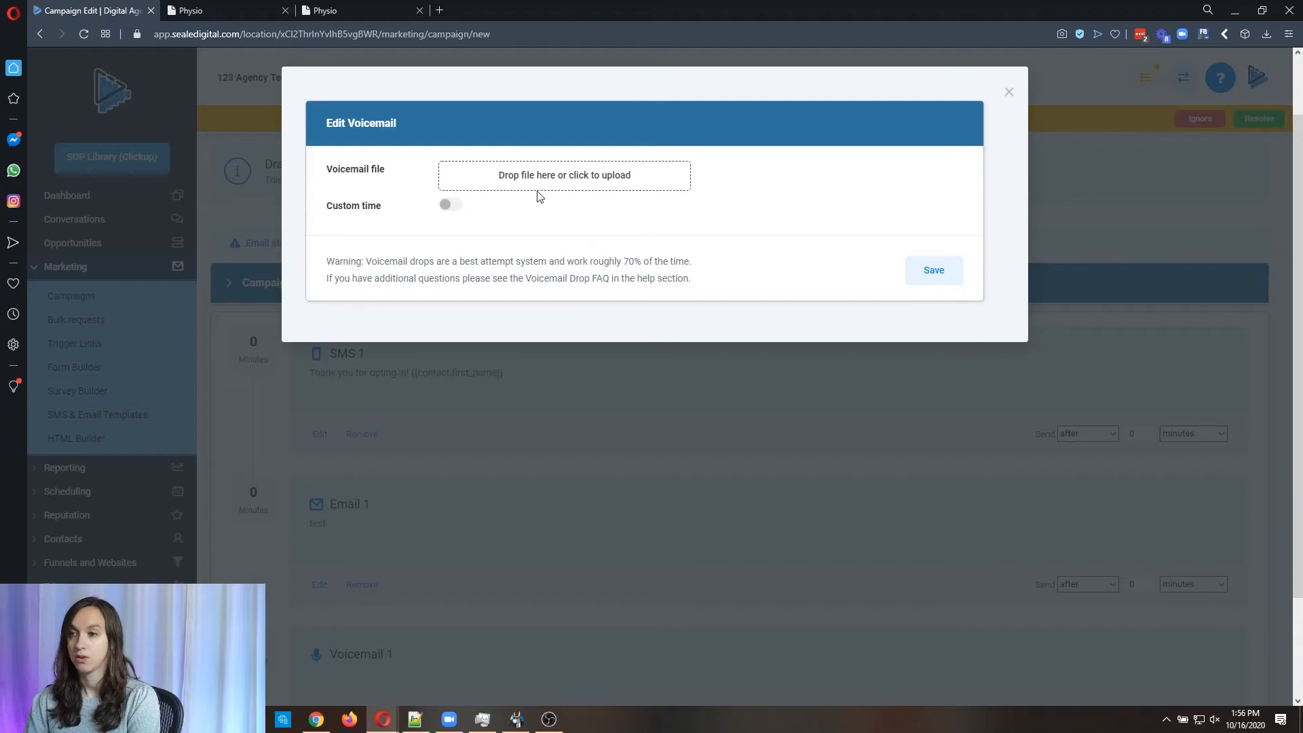
left_click(1008, 91)
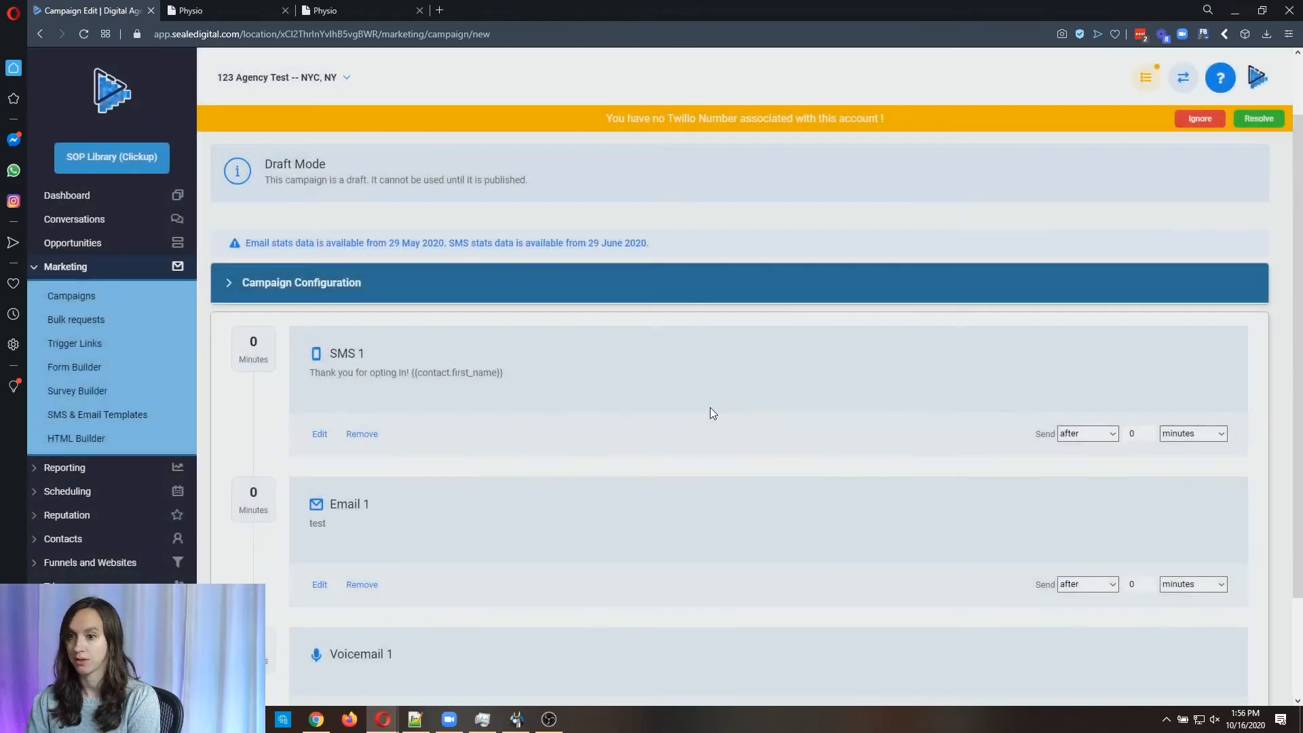
scroll("down", 3)
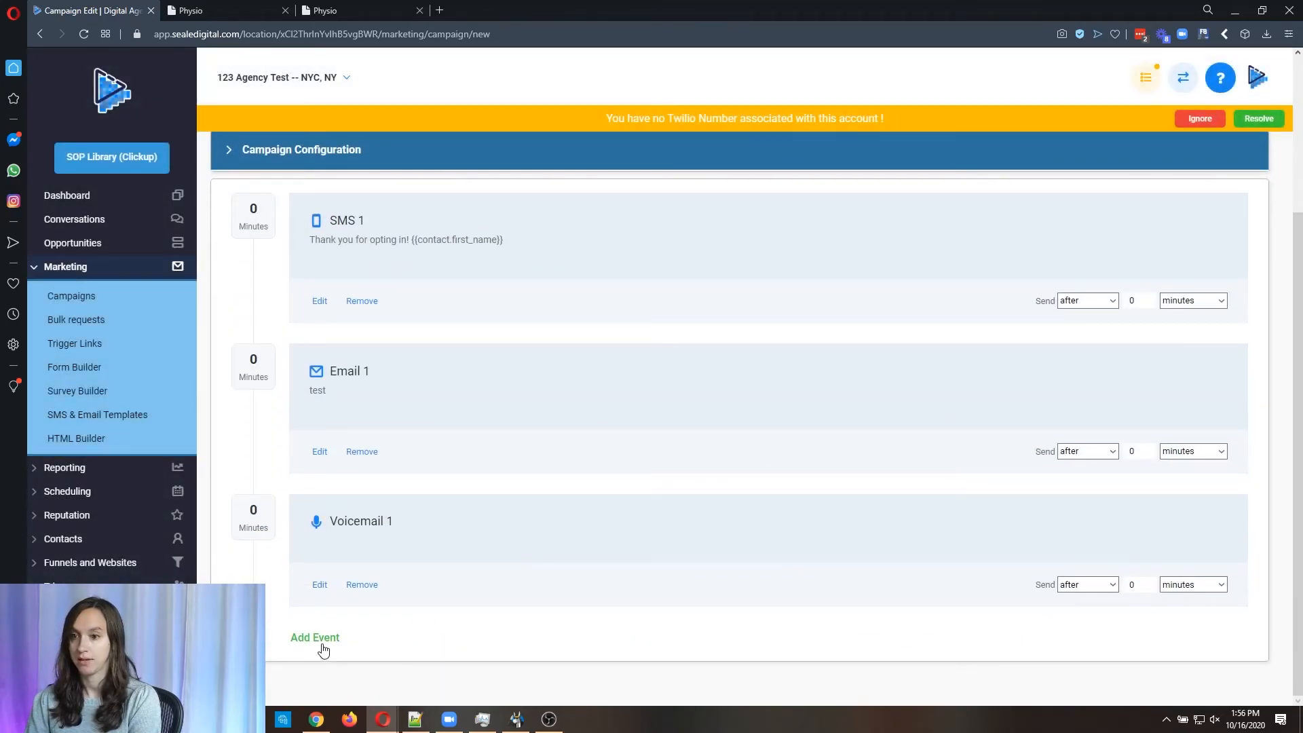
mouse_move(1105, 335)
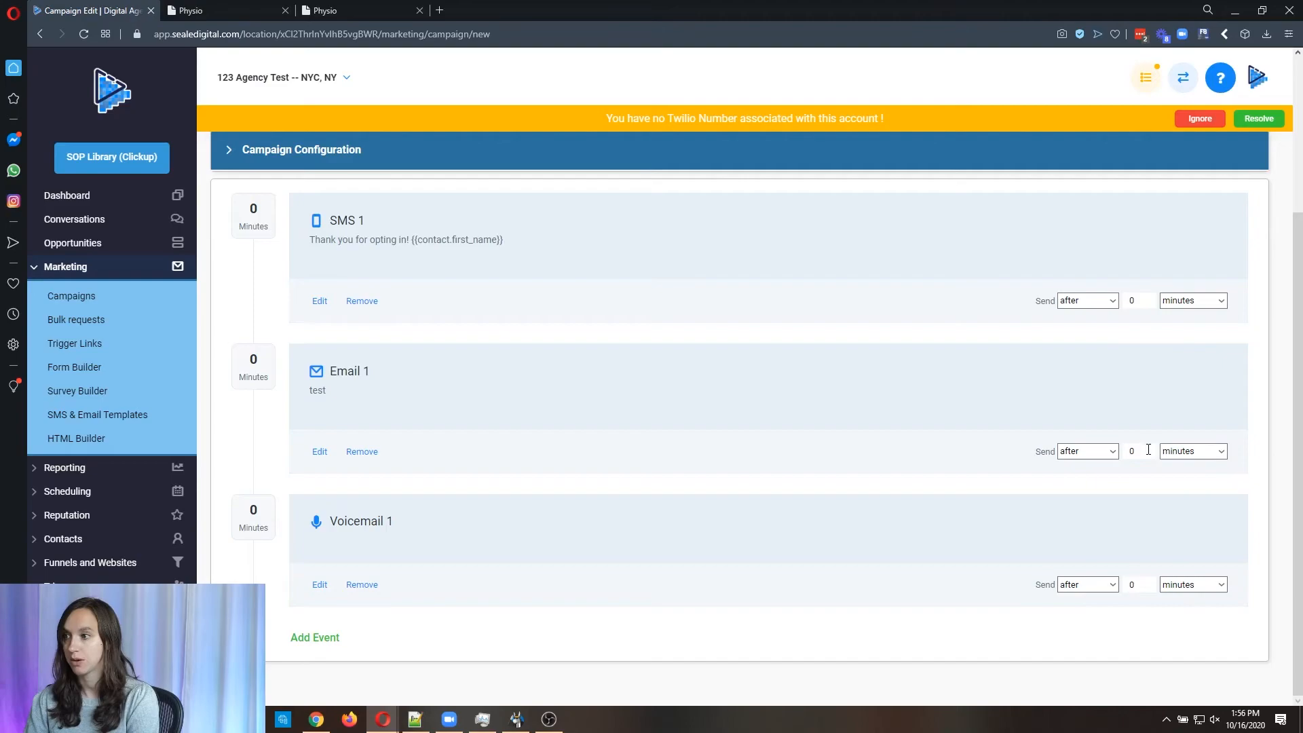
Step: Time Email 1 to send 15 minutes after the SMS and Voicemail 1 one day later
type("15")
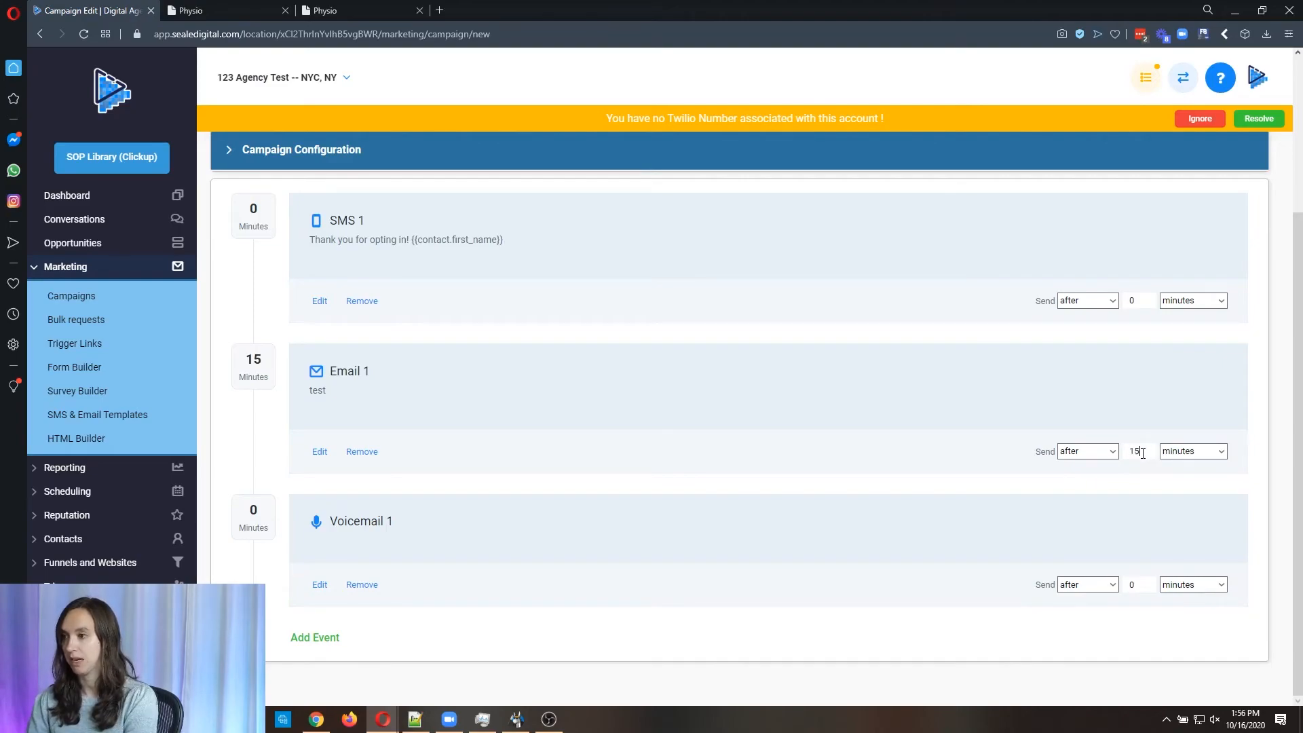
left_click(1086, 583)
type("1")
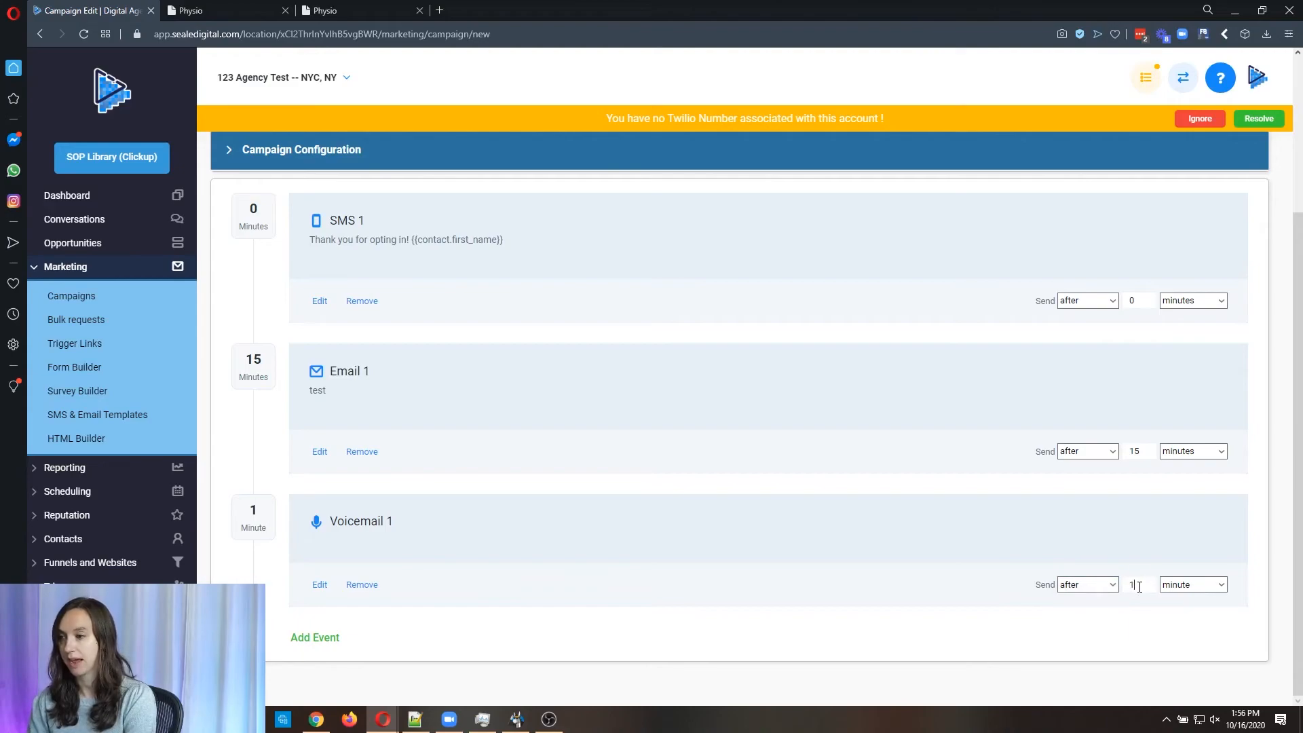
left_click(1192, 583)
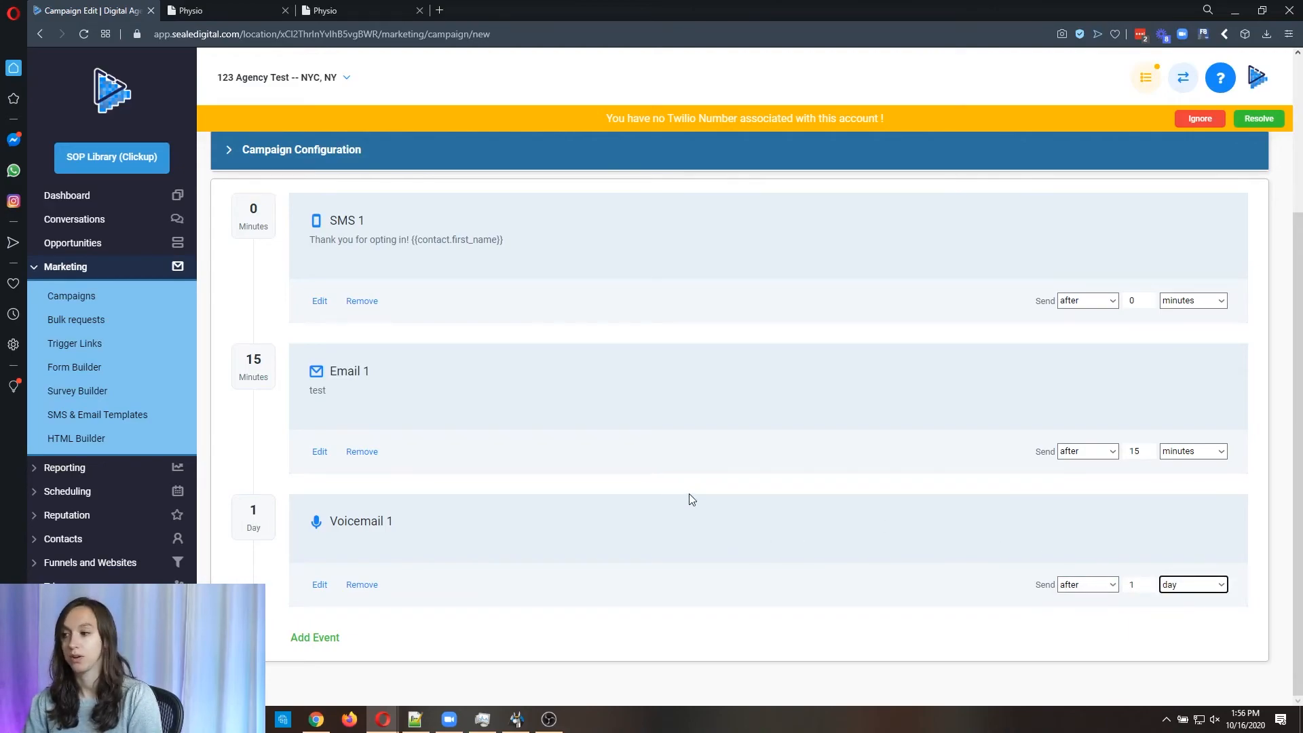
mouse_move(528, 405)
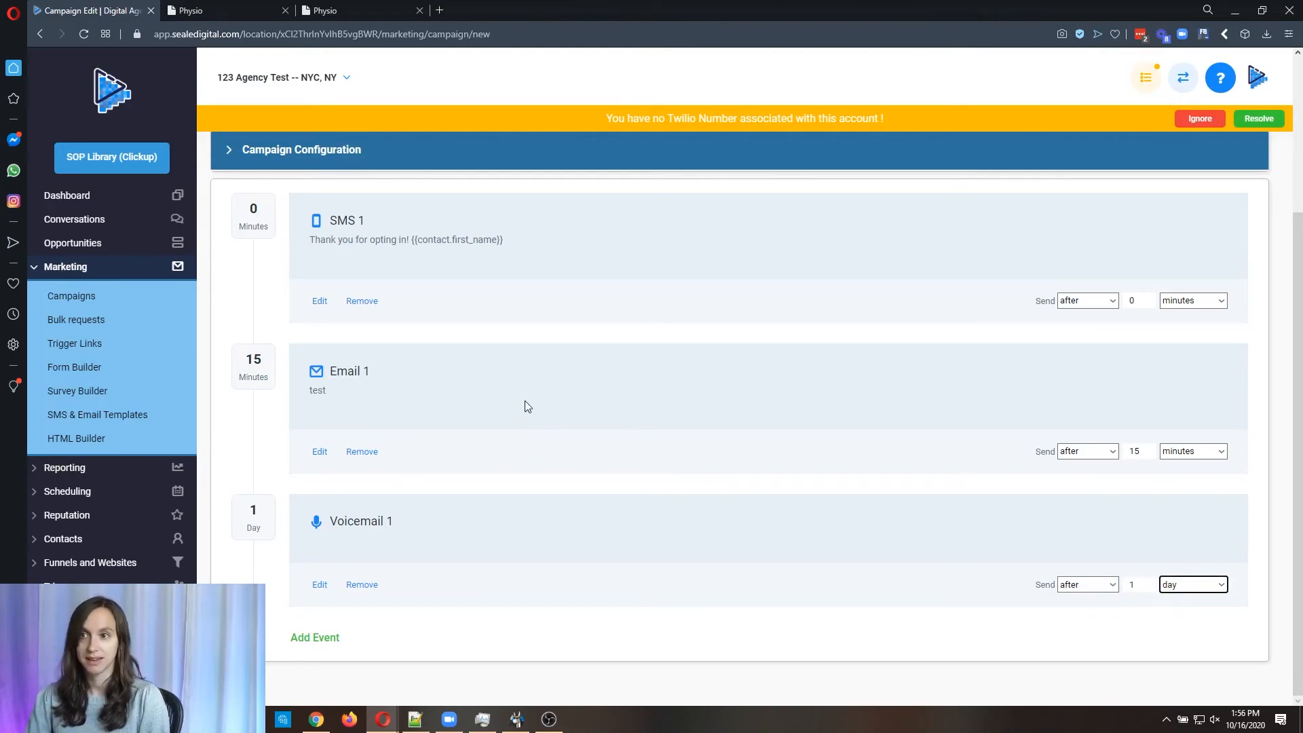
mouse_move(614, 394)
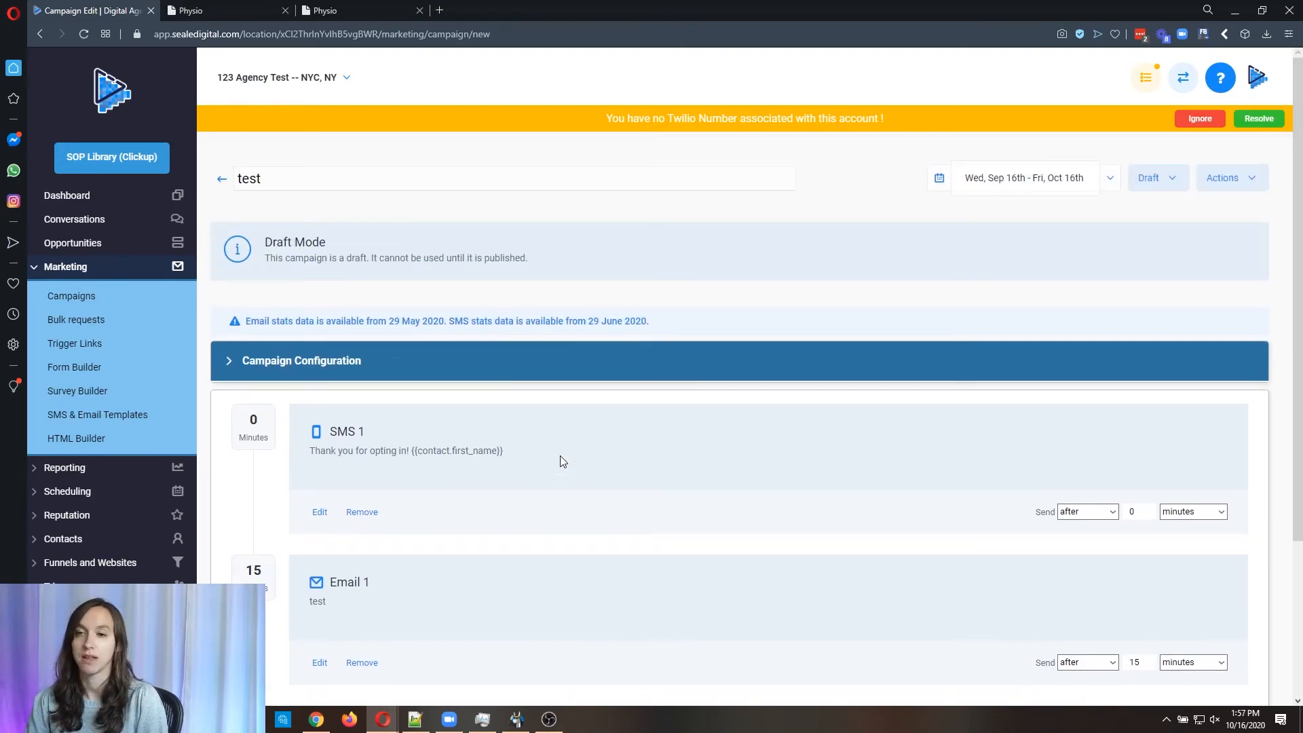
mouse_move(541, 462)
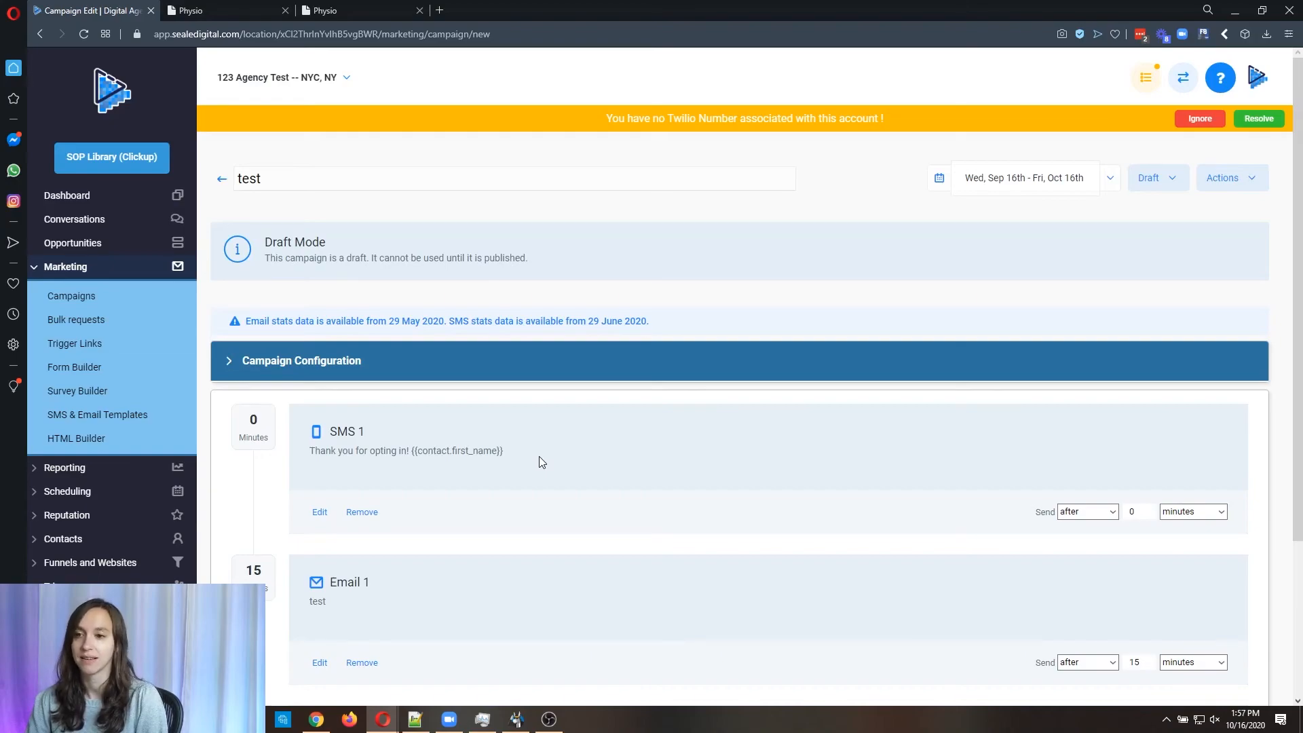
scroll("down", 3)
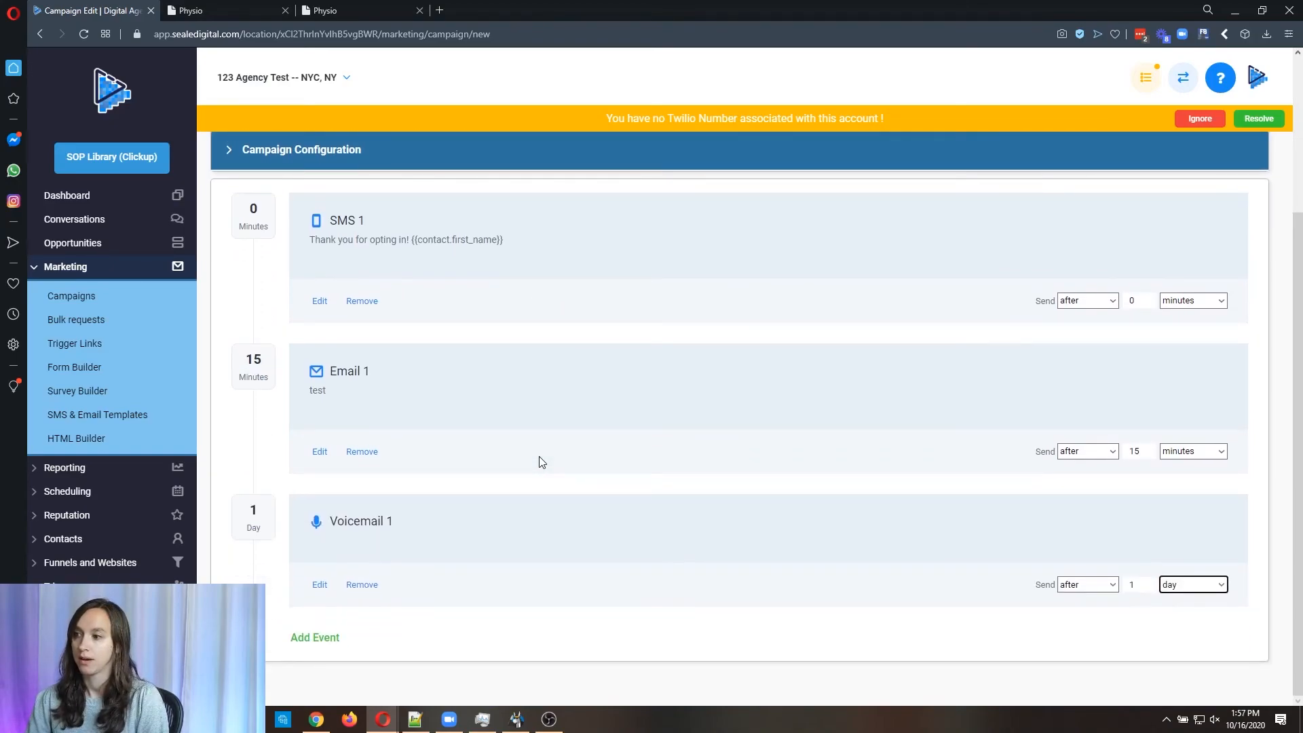